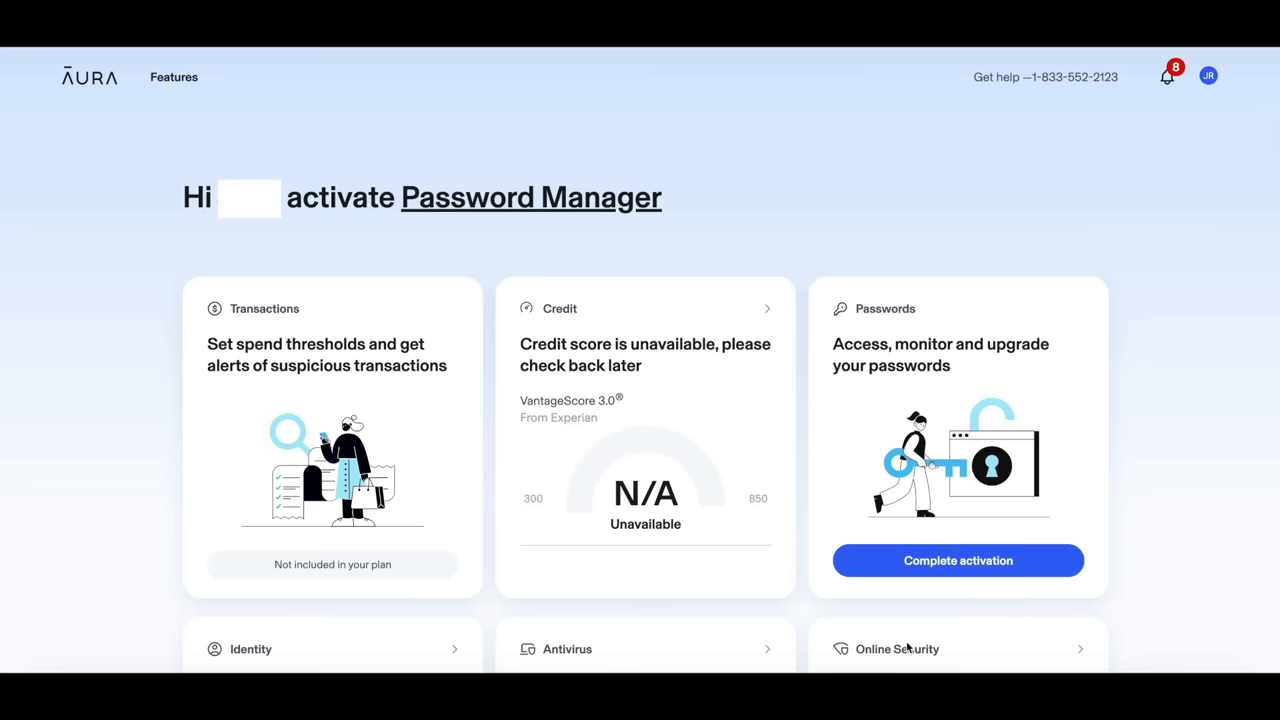
{"action": "mouse_move", "coordinate": [1204, 420]}
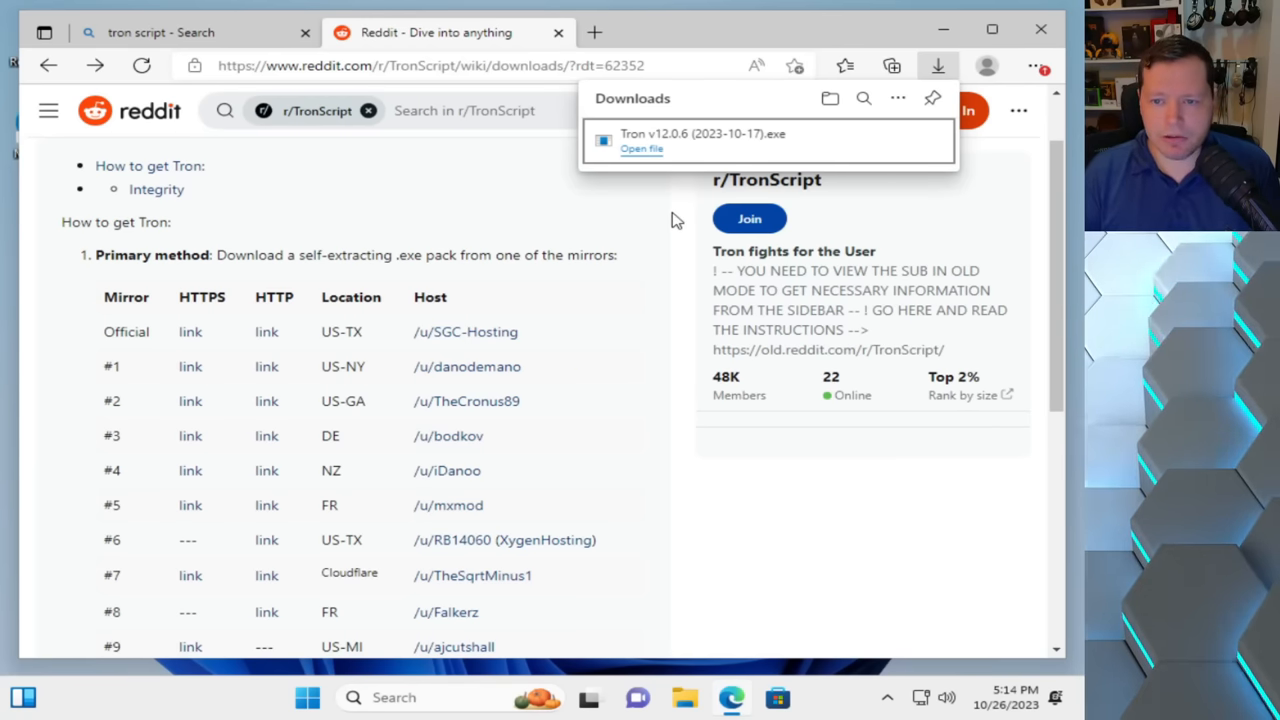
{"action": "mouse_move", "coordinate": [712, 148]}
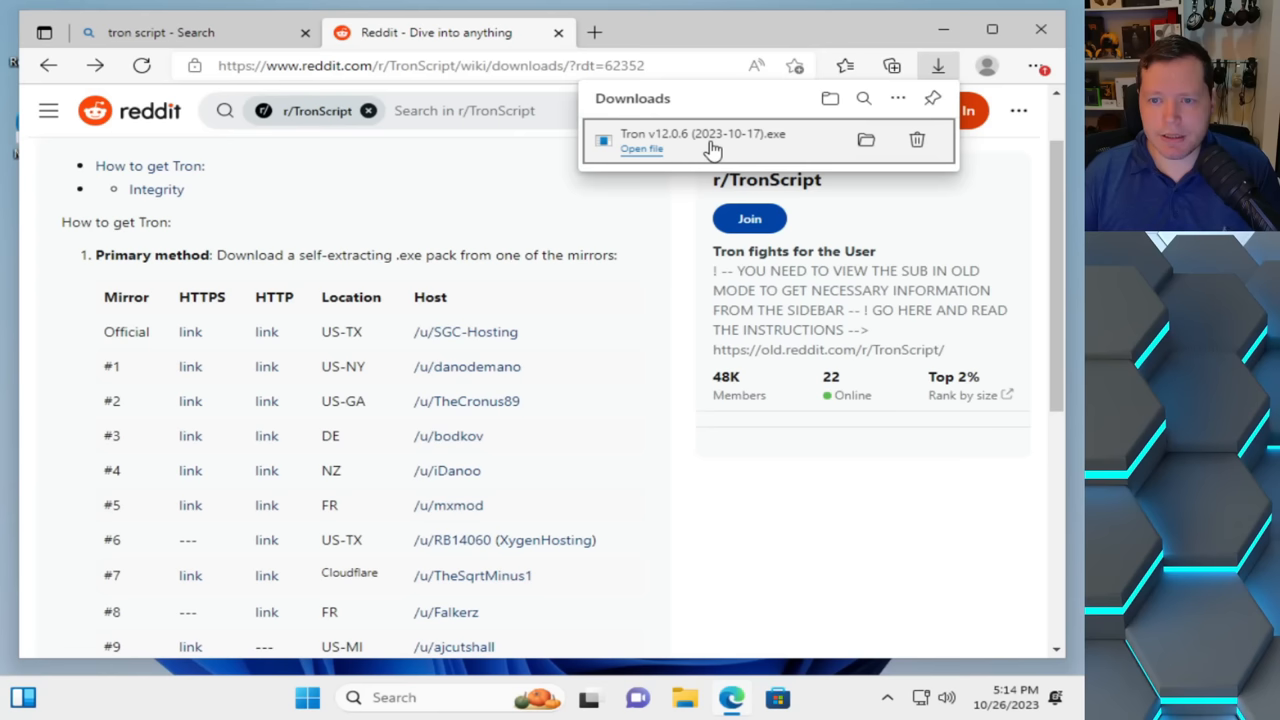
{"action": "mouse_move", "coordinate": [752, 158]}
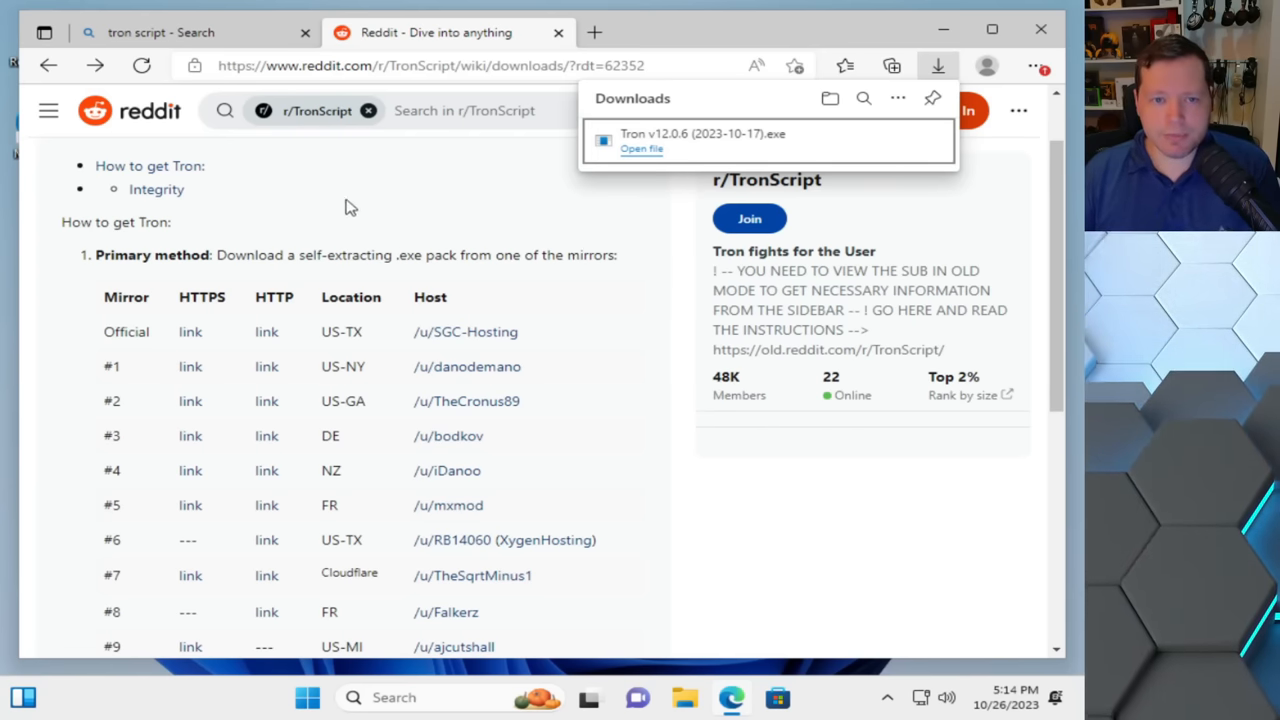
{"action": "mouse_move", "coordinate": [330, 198]}
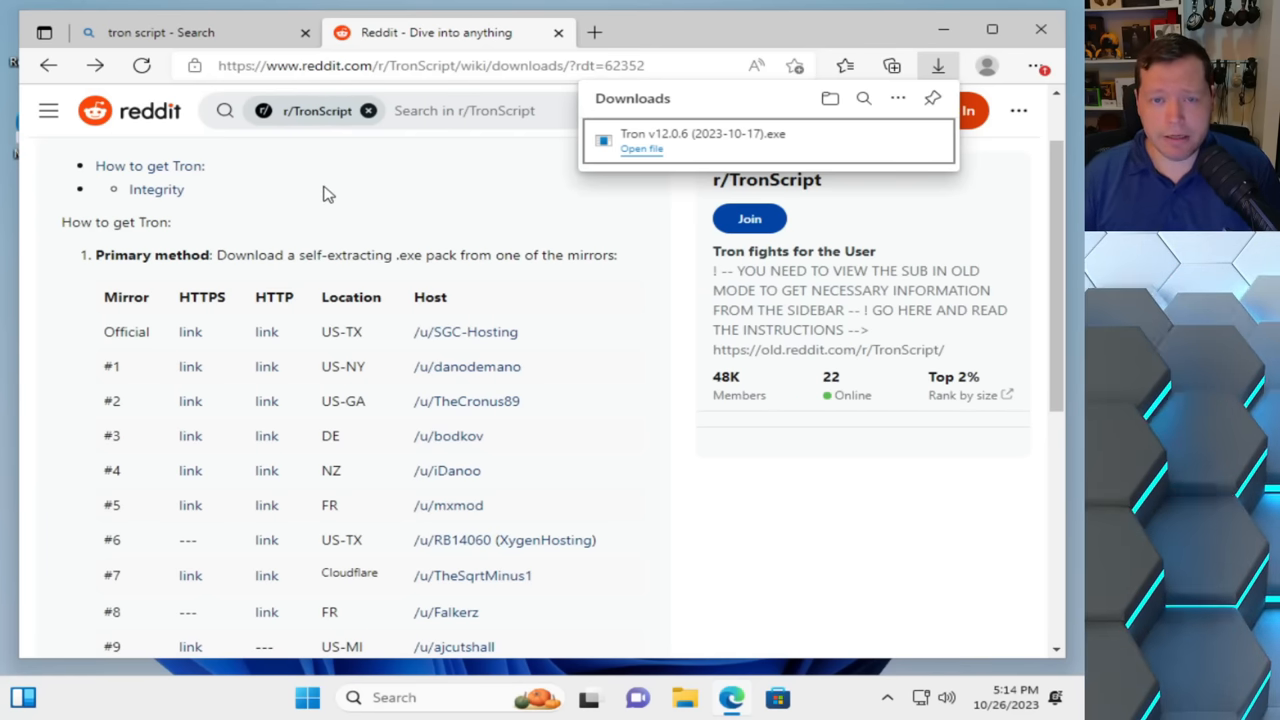
{"action": "mouse_move", "coordinate": [364, 190]}
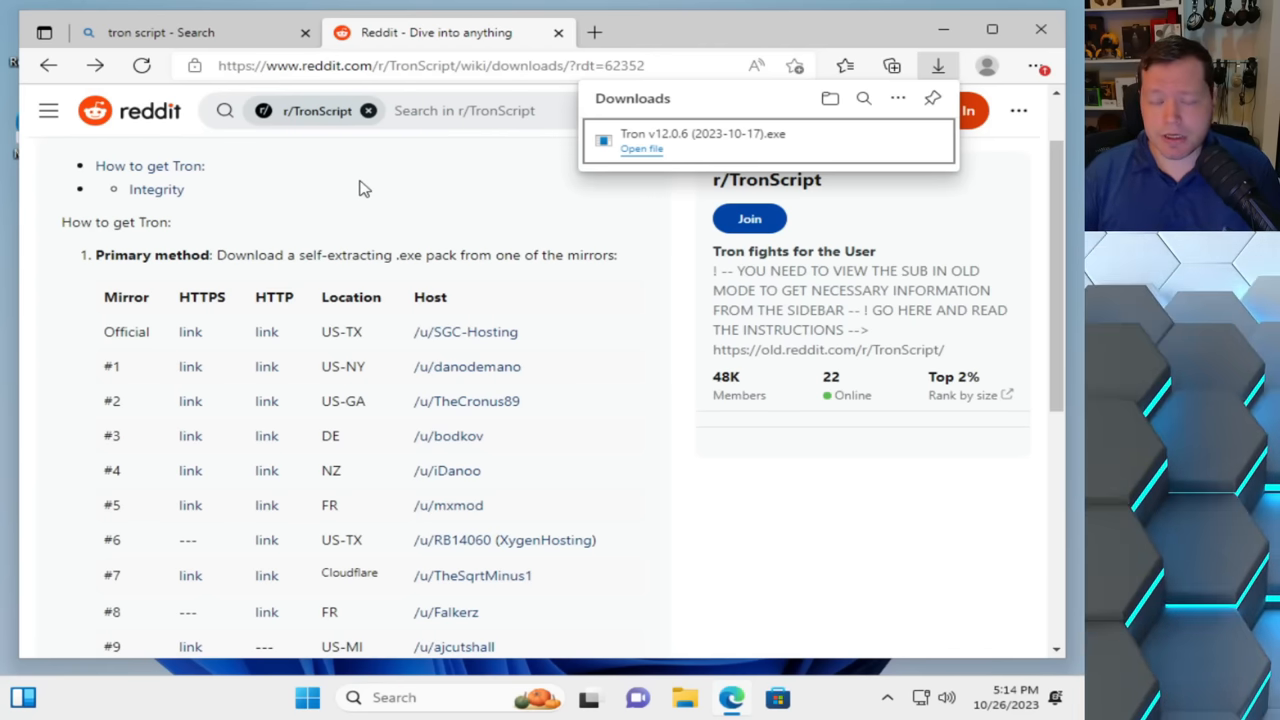
{"action": "mouse_move", "coordinate": [380, 240]}
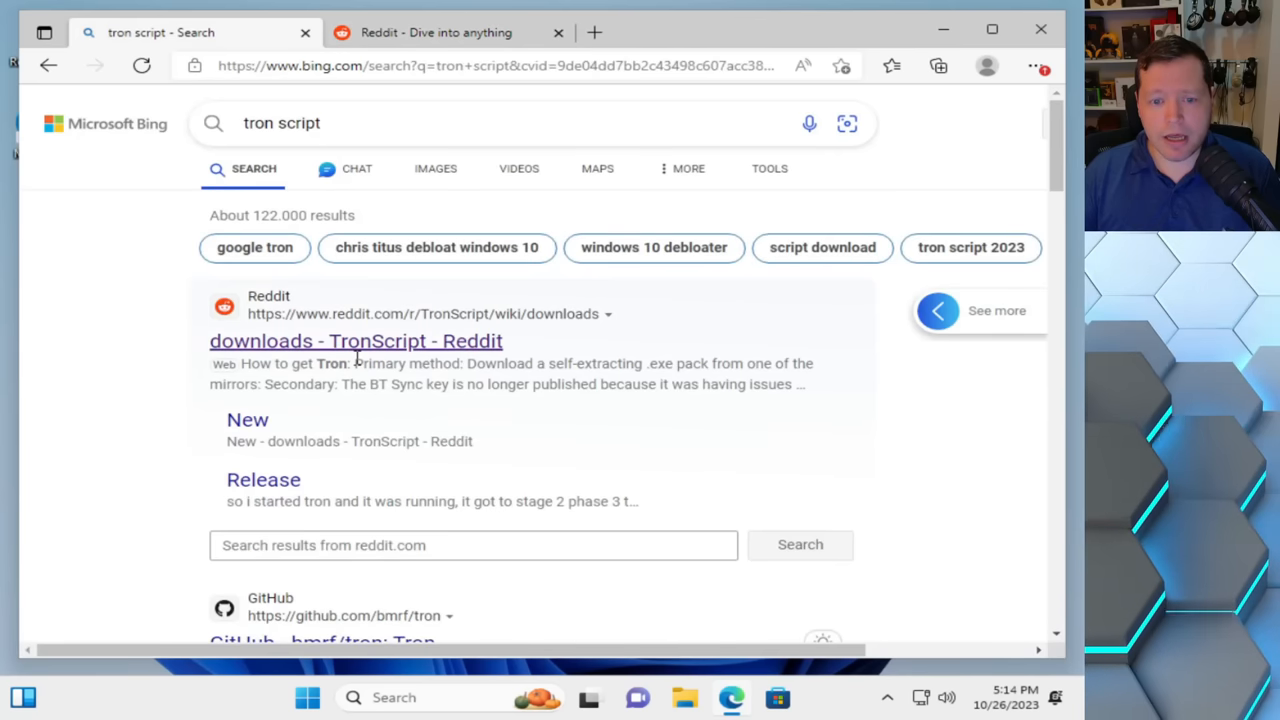
Step: Reopen the Reddit TronScript downloads wiki from the Bing results in a new tab
{"action": "left_click", "coordinate": [356, 340]}
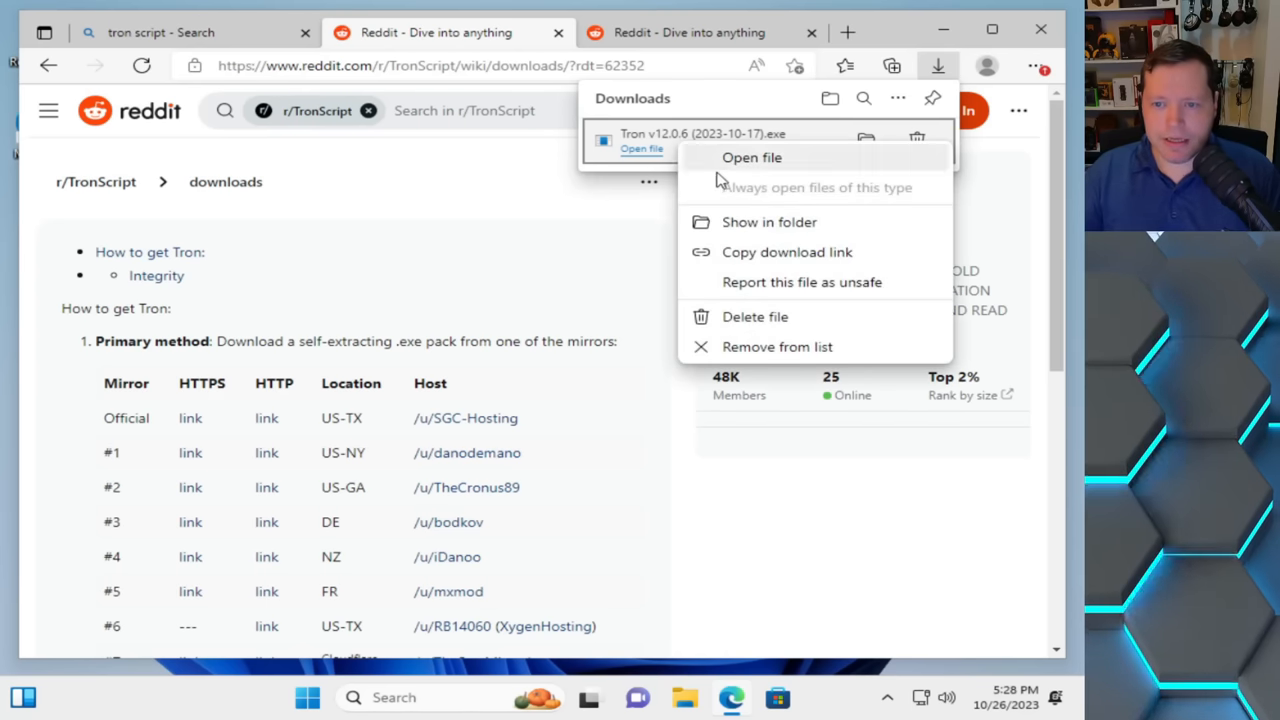
Step: Show the downloaded Tron v12.0.6 (2023-10-17).exe in Downloads and run the self-extractor
{"action": "left_click", "coordinate": [768, 222]}
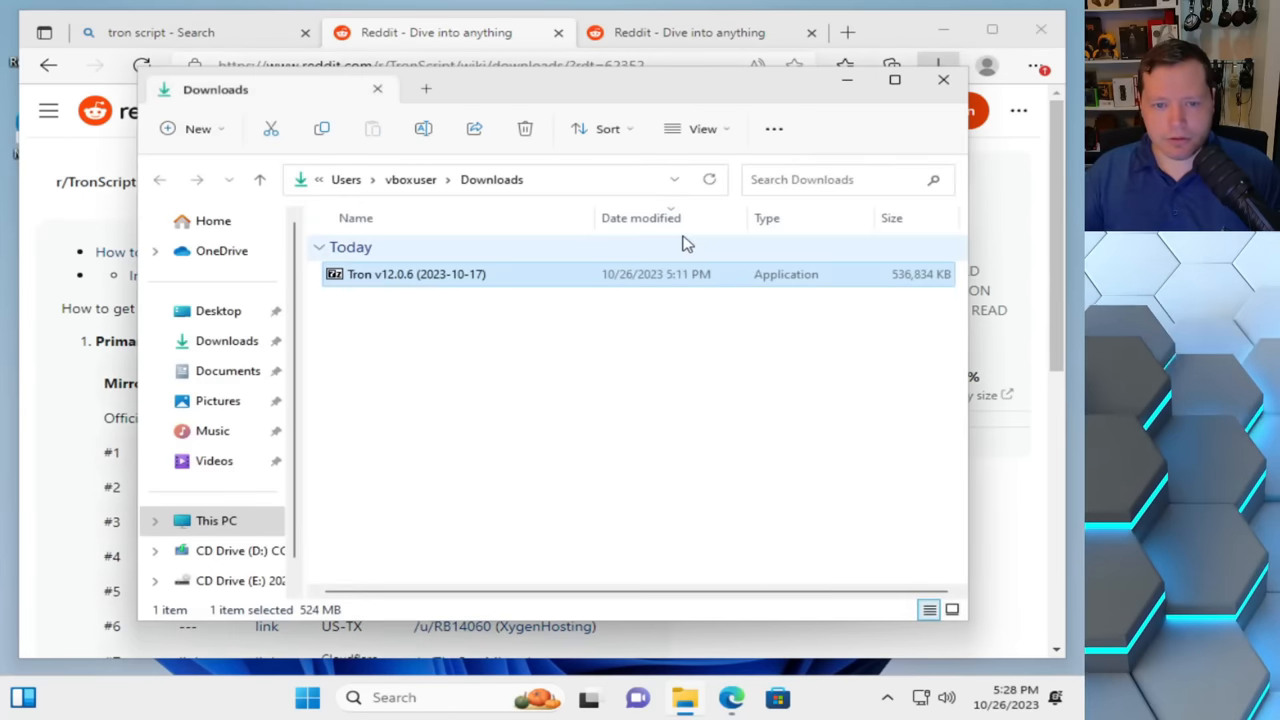
{"action": "mouse_move", "coordinate": [360, 280]}
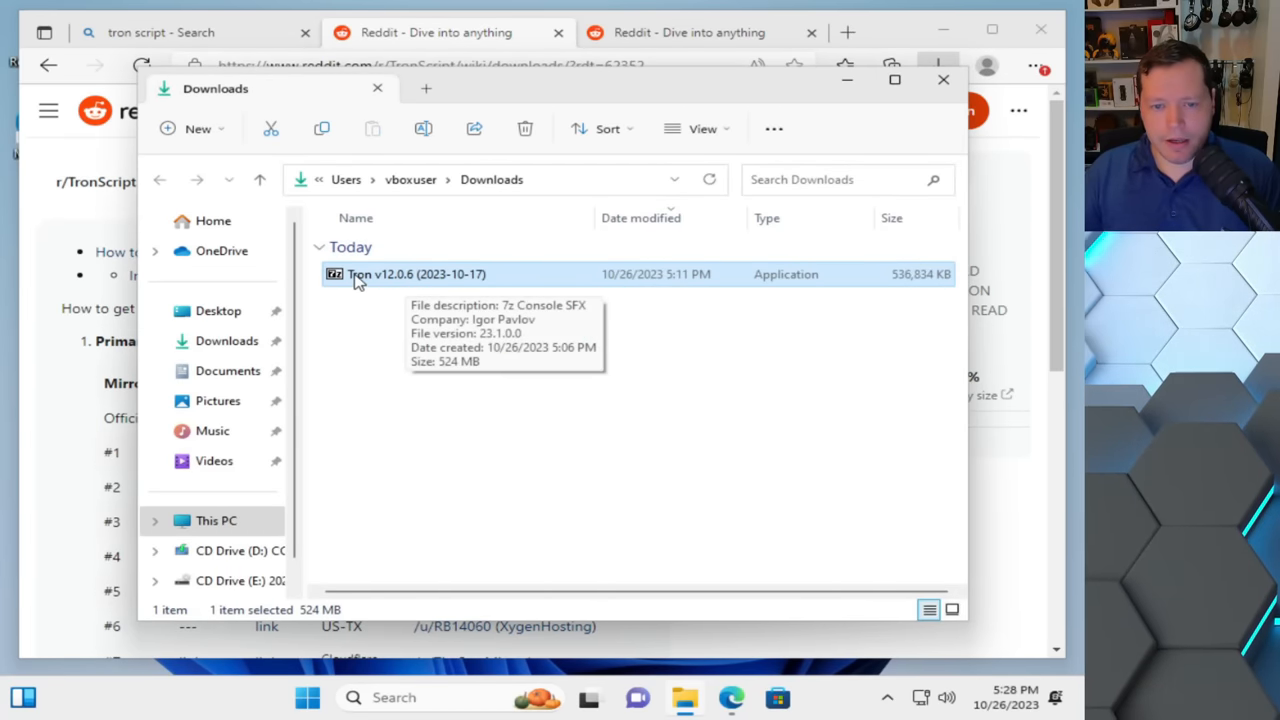
{"action": "mouse_move", "coordinate": [552, 292]}
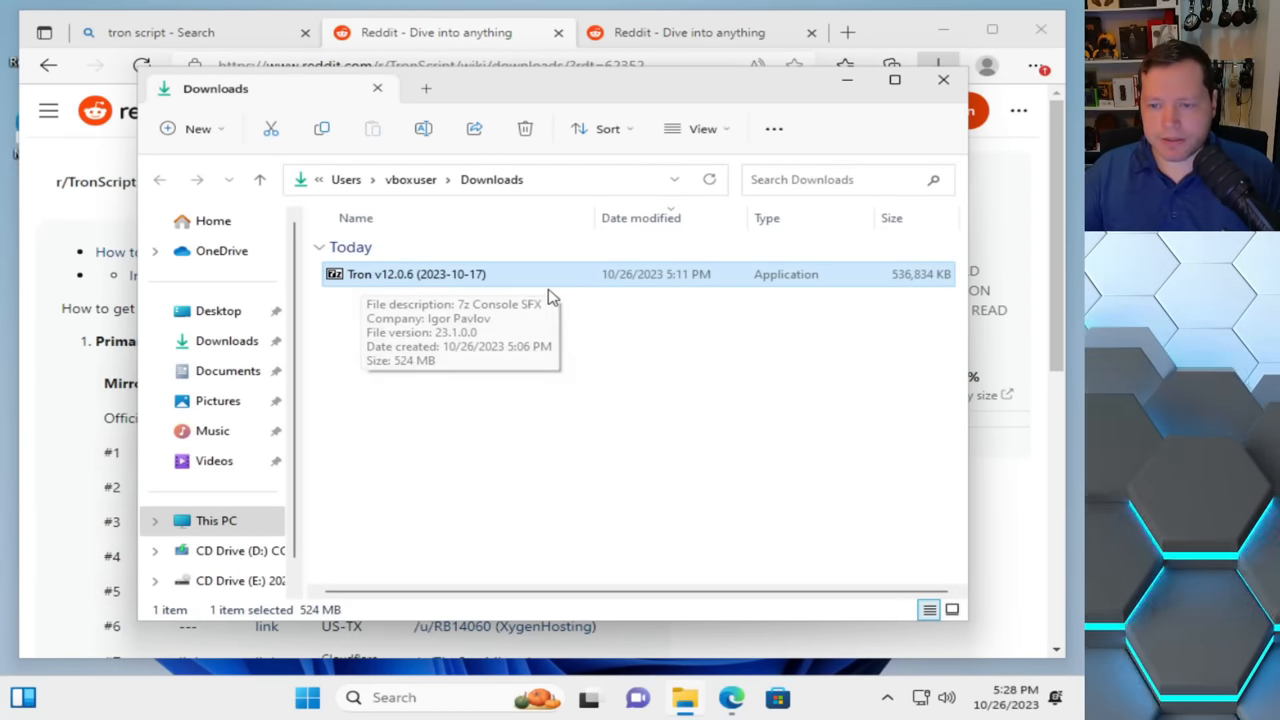
{"action": "mouse_move", "coordinate": [458, 292]}
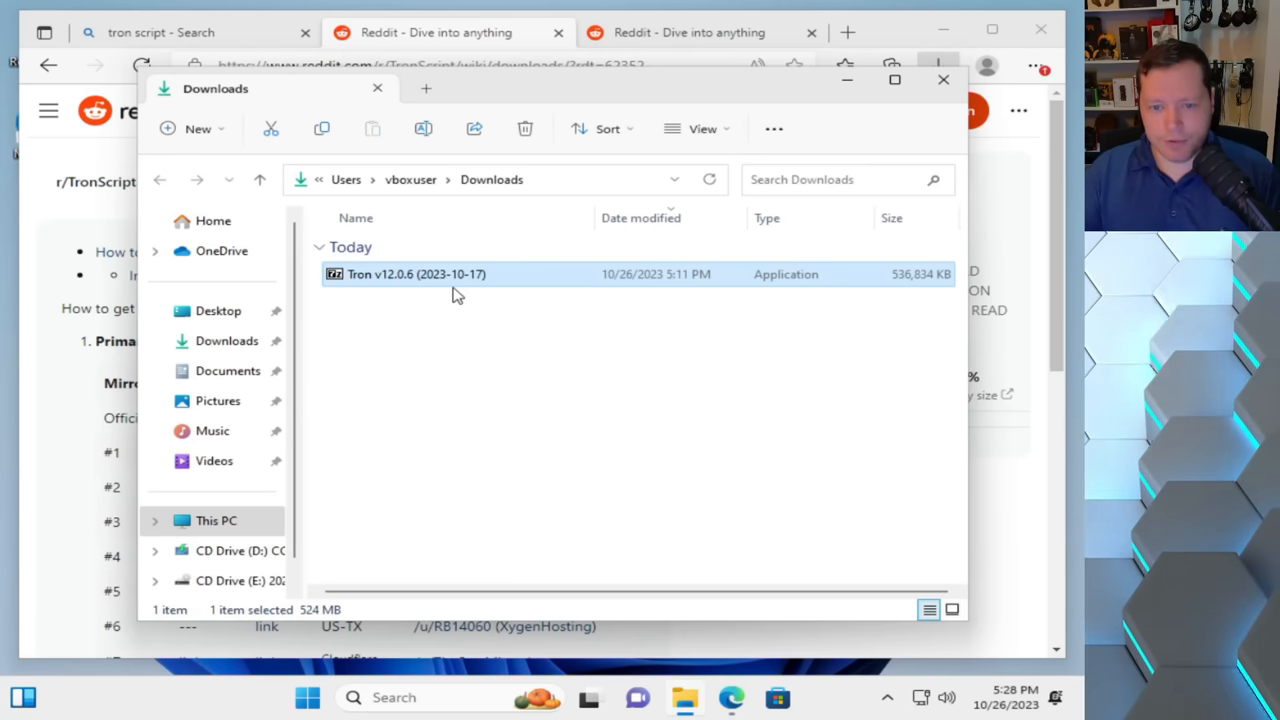
{"action": "mouse_move", "coordinate": [458, 288]}
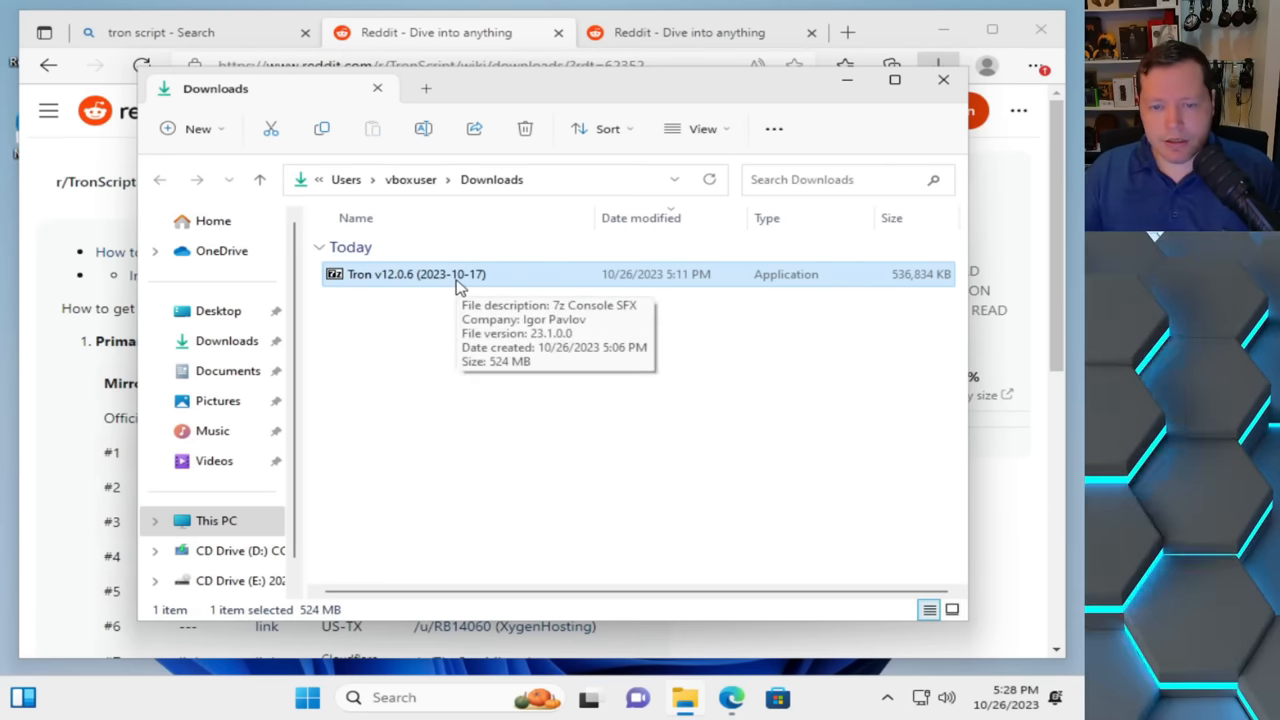
{"action": "double_click", "coordinate": [416, 274]}
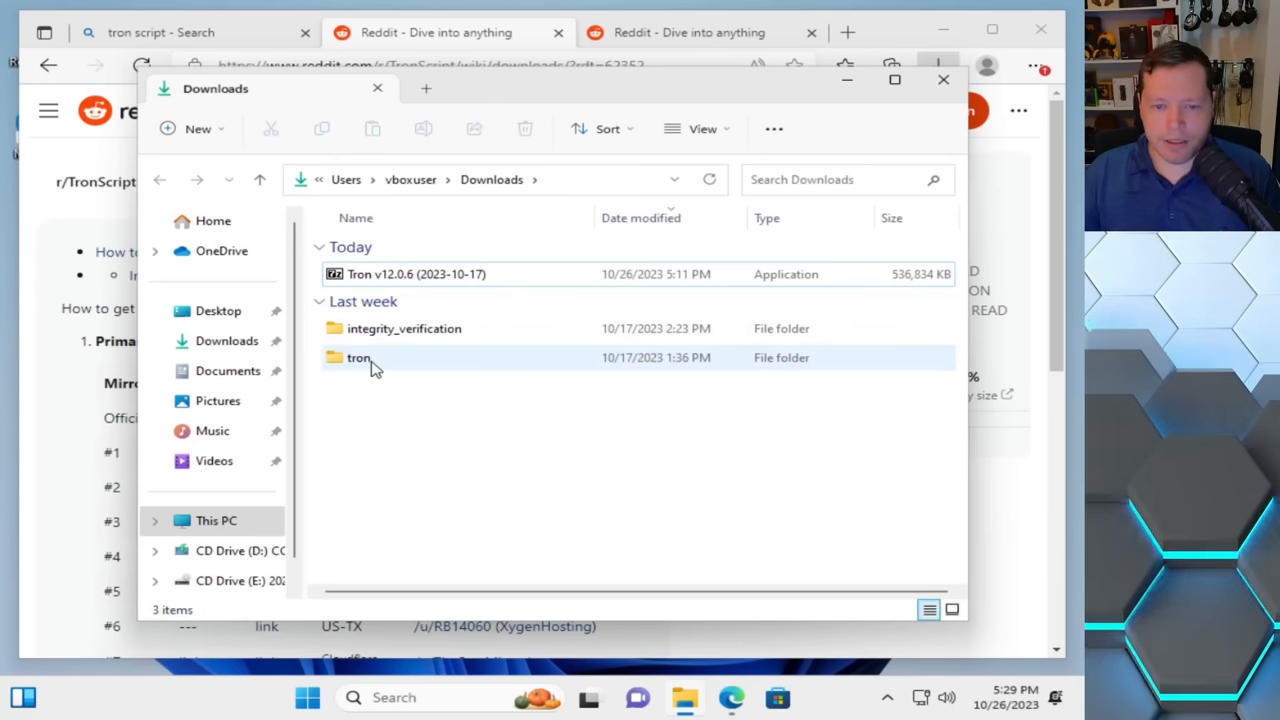
Step: Enter the extracted tron folder, read 'Instructions -- YES ACTUALLY READ THEM', then close it
{"action": "left_click", "coordinate": [358, 356]}
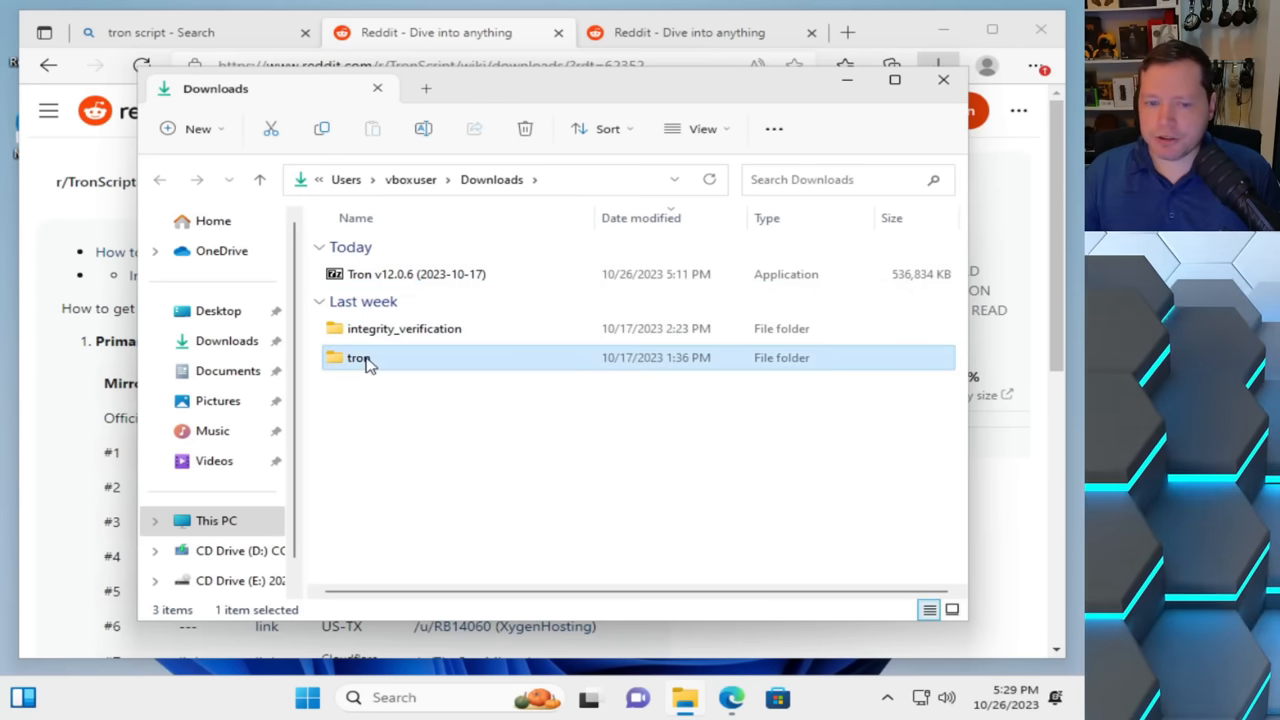
{"action": "double_click", "coordinate": [356, 356]}
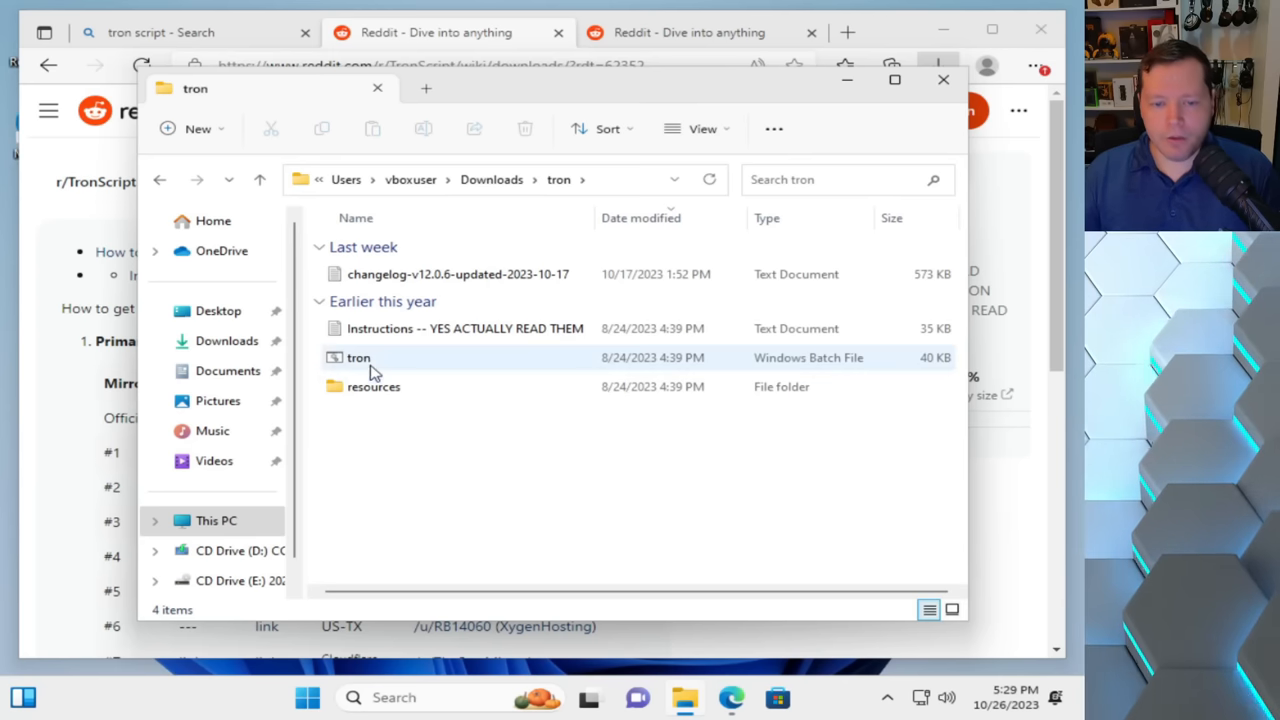
{"action": "mouse_move", "coordinate": [404, 362]}
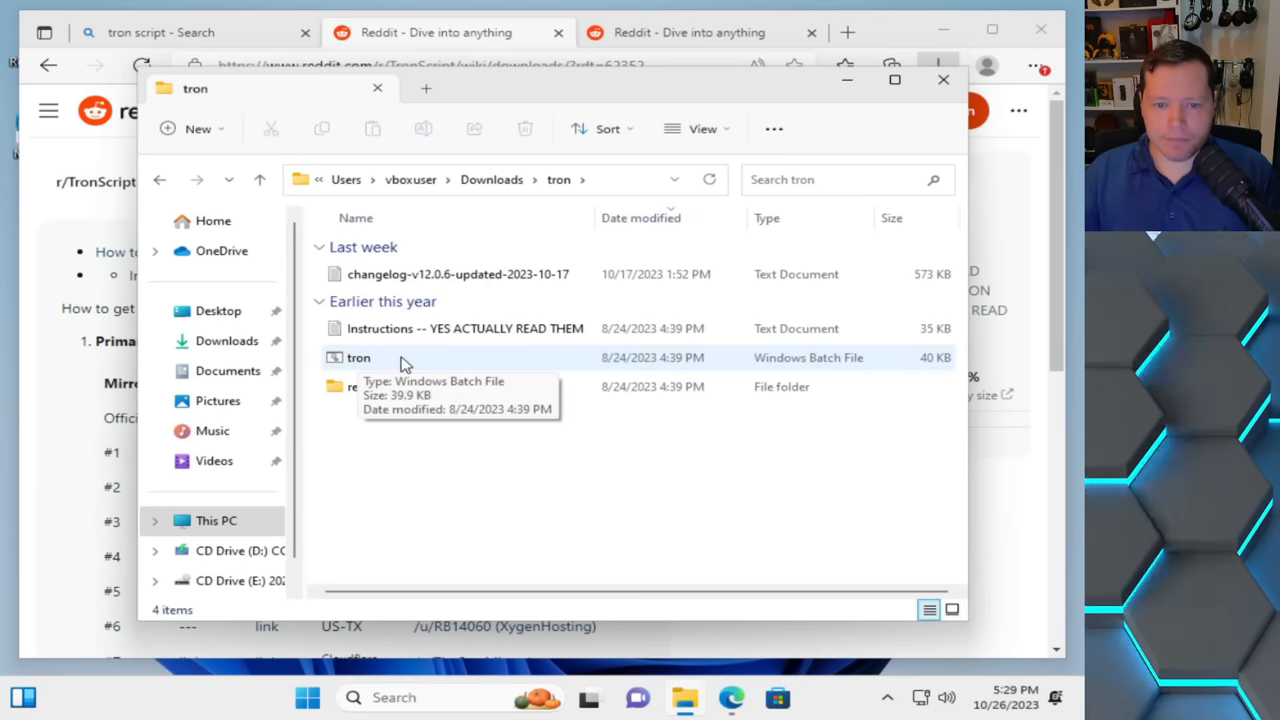
{"action": "mouse_move", "coordinate": [388, 436]}
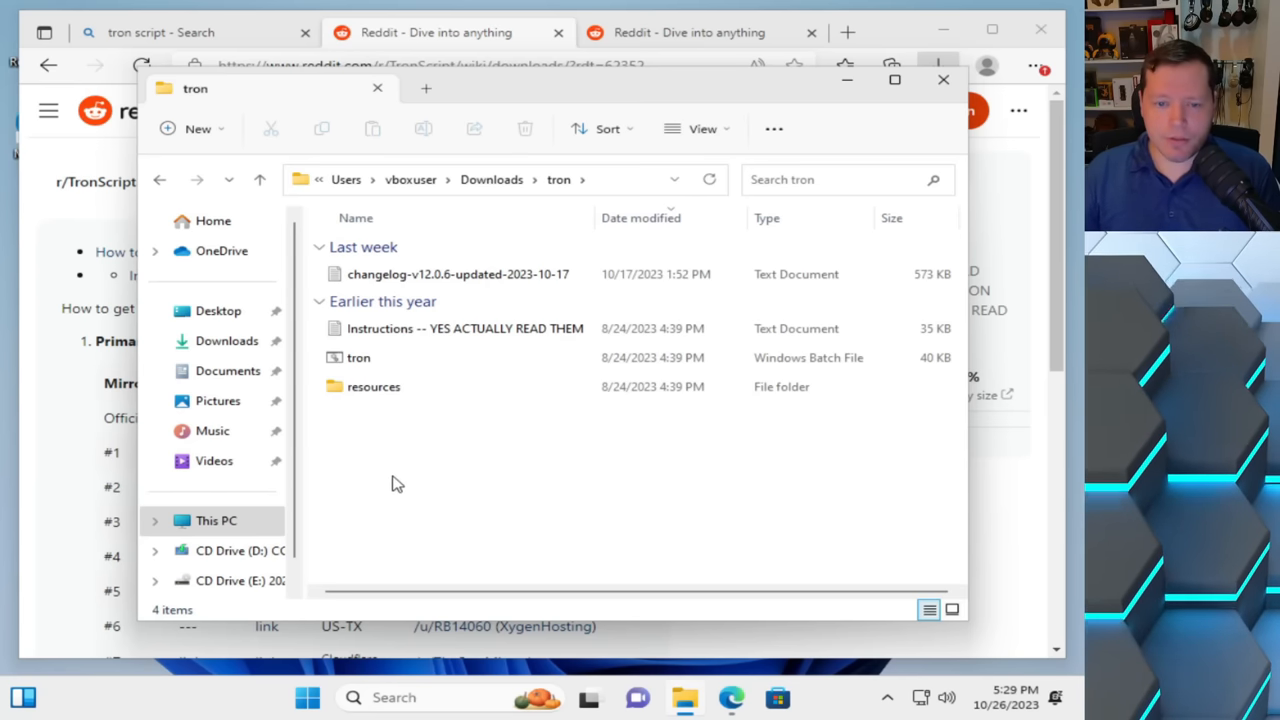
{"action": "mouse_move", "coordinate": [380, 330]}
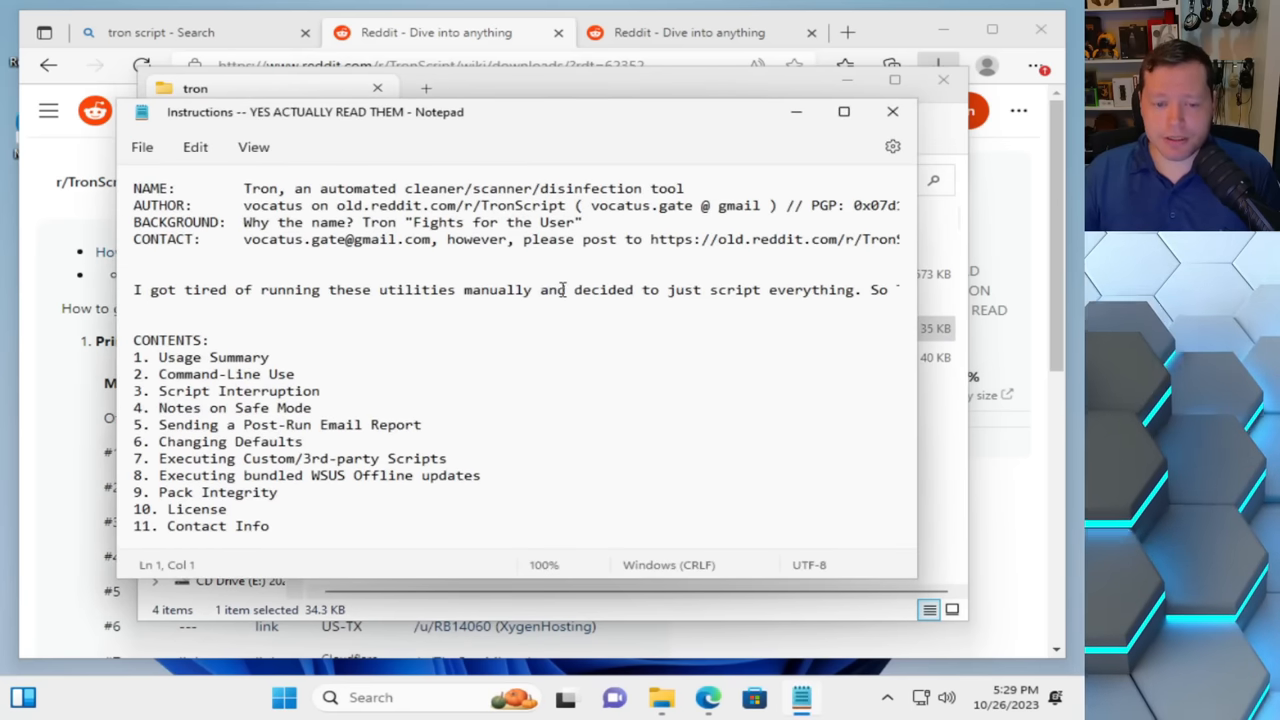
{"action": "scroll", "scroll_direction": "down", "scroll_amount": 3}
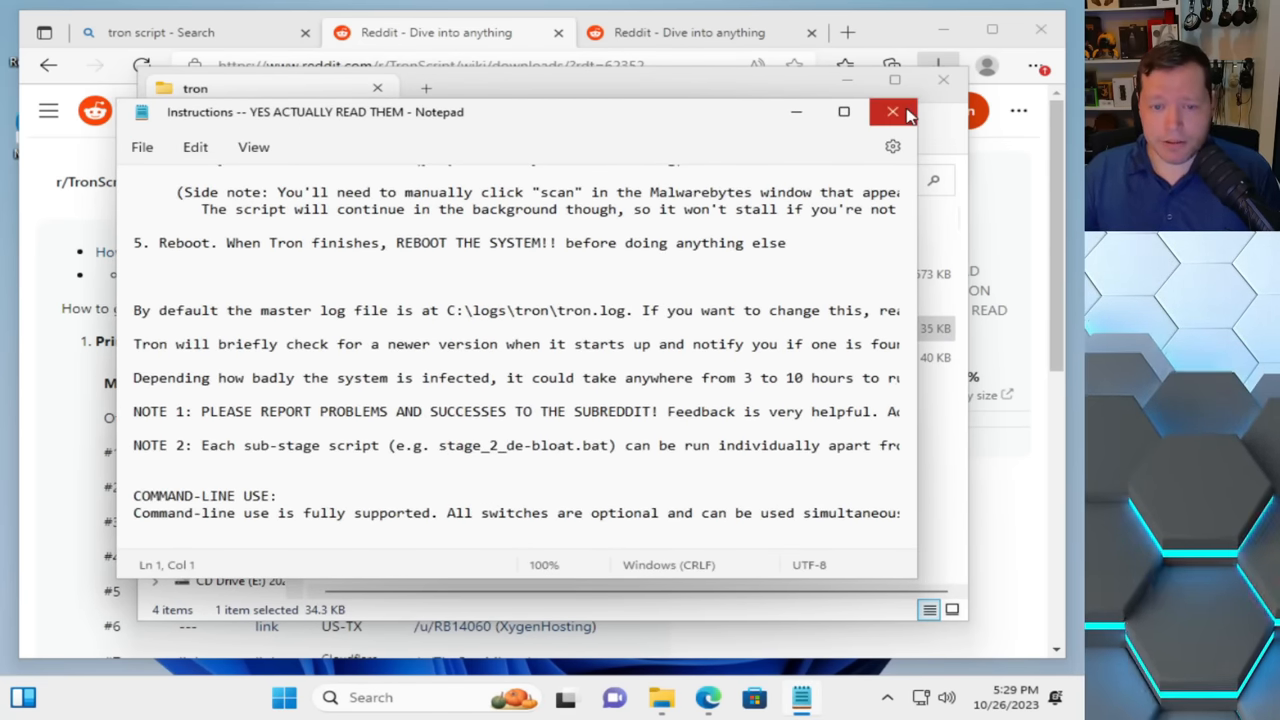
{"action": "left_click", "coordinate": [892, 112]}
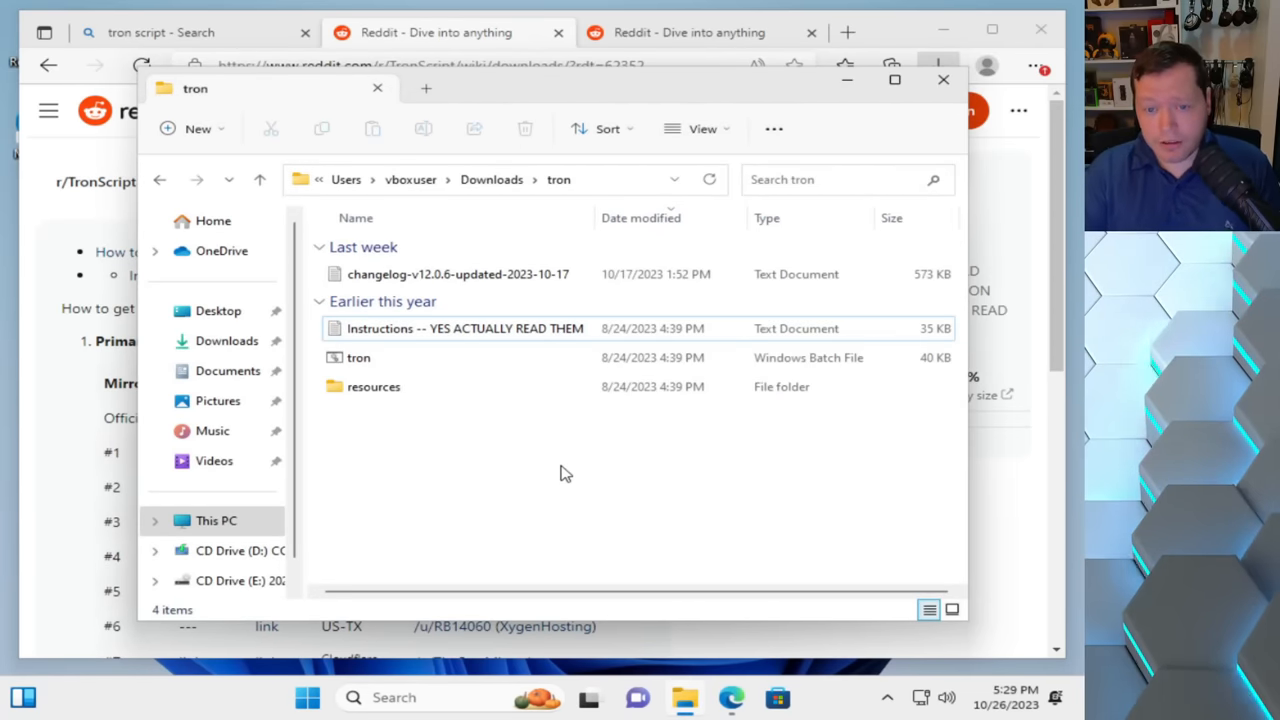
{"action": "mouse_move", "coordinate": [410, 410]}
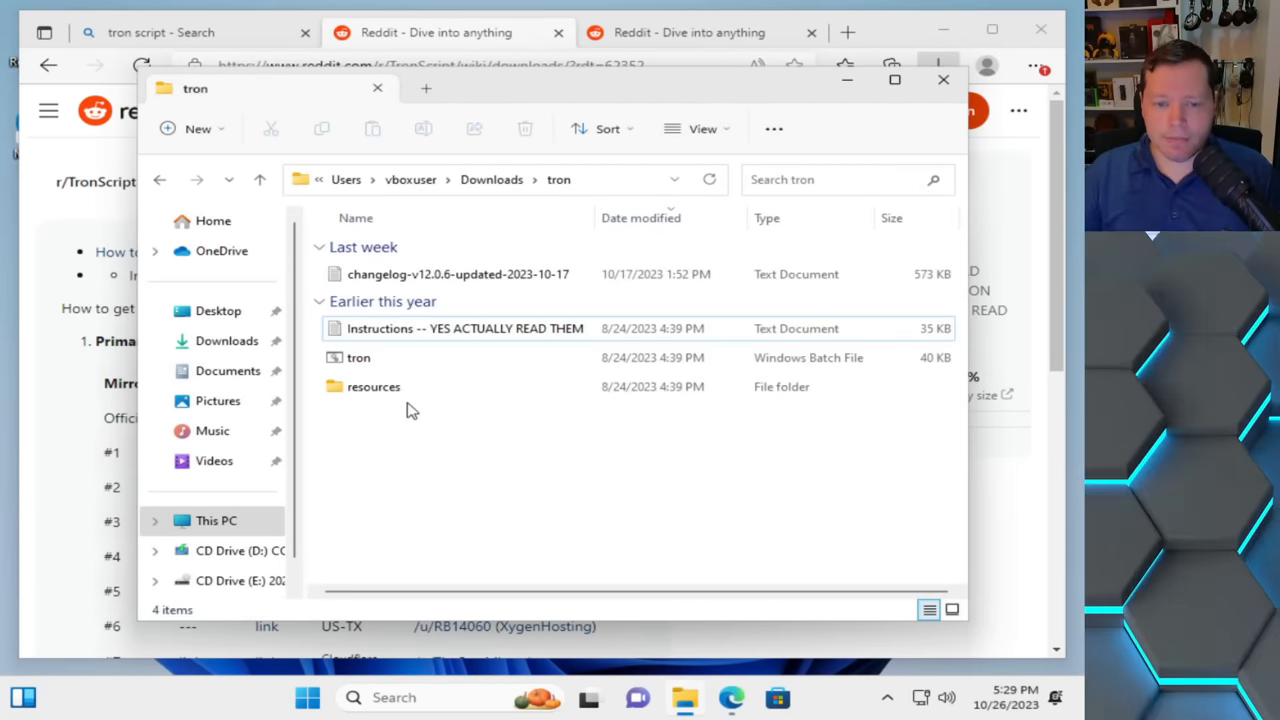
{"action": "left_click", "coordinate": [432, 328]}
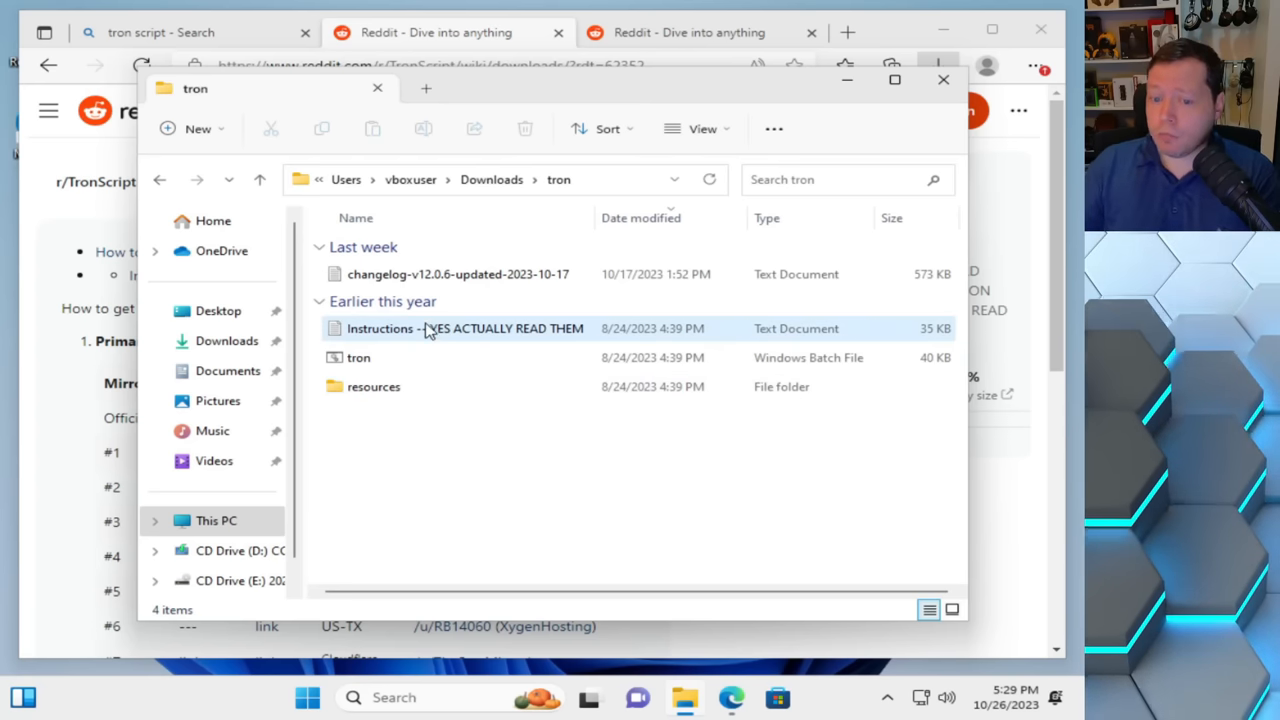
{"action": "mouse_move", "coordinate": [400, 384]}
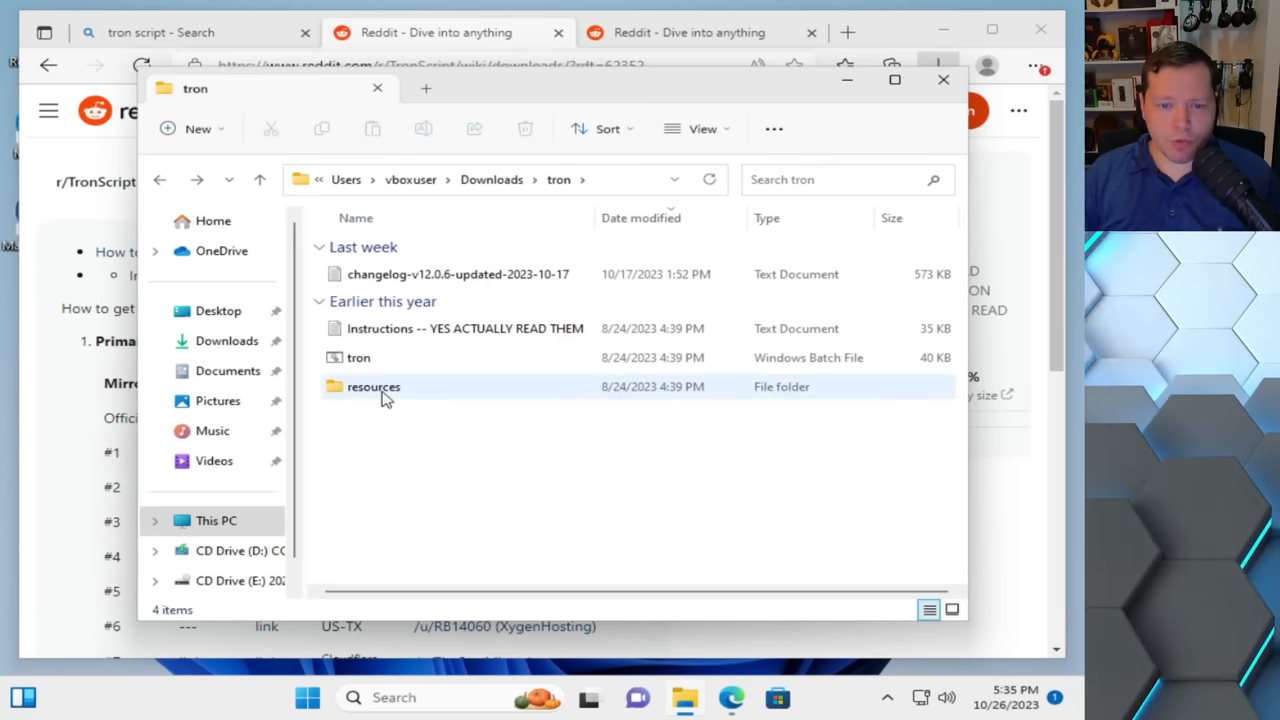
{"action": "double_click", "coordinate": [372, 386]}
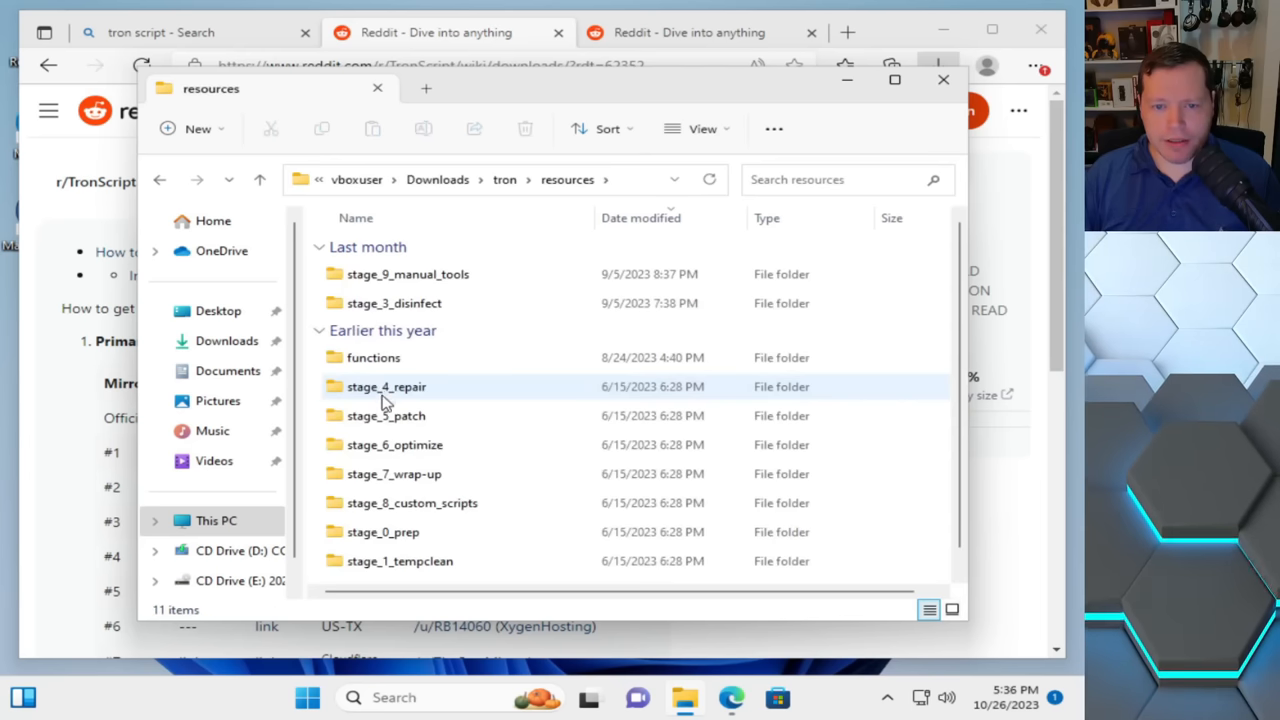
{"action": "mouse_move", "coordinate": [488, 332]}
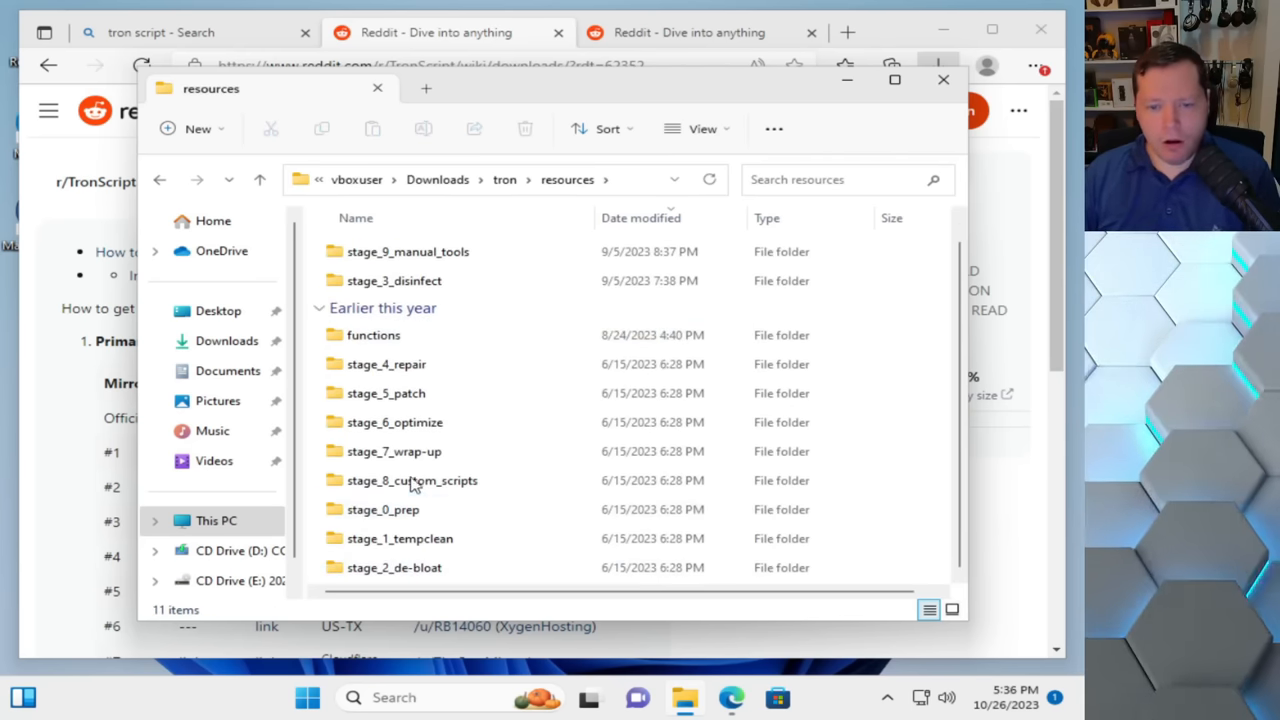
{"action": "mouse_move", "coordinate": [414, 370]}
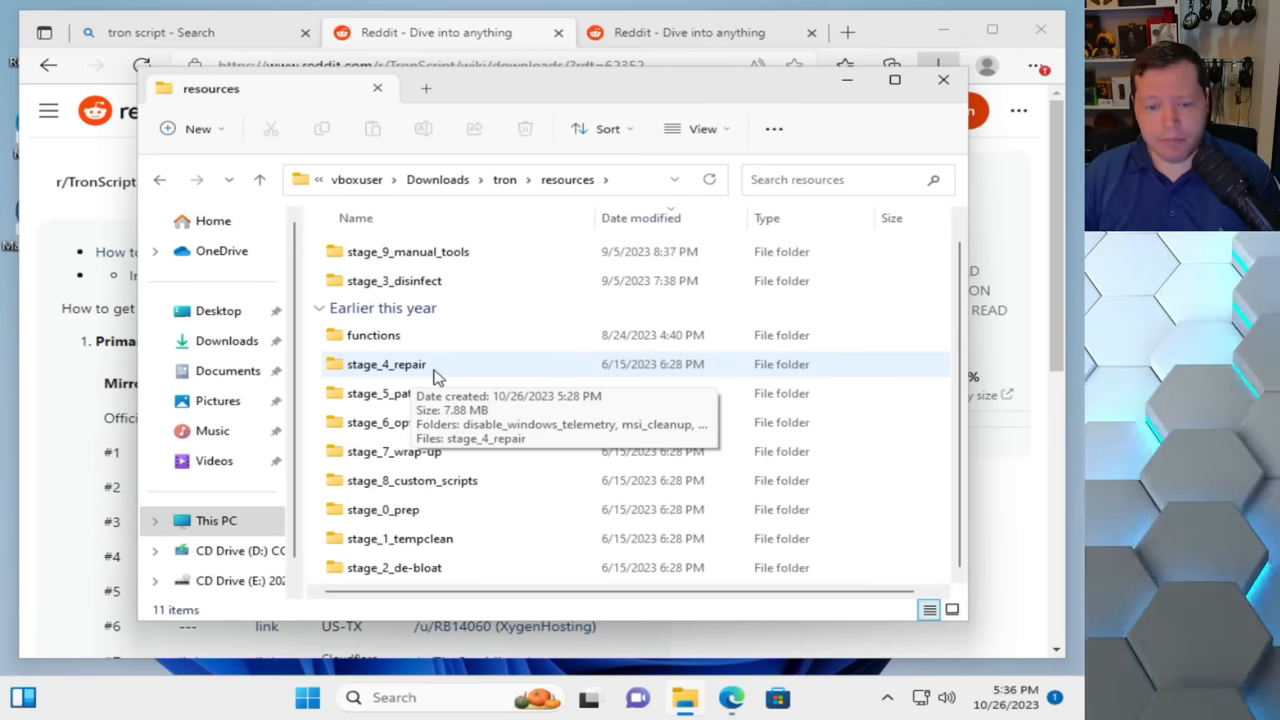
{"action": "mouse_move", "coordinate": [430, 348]}
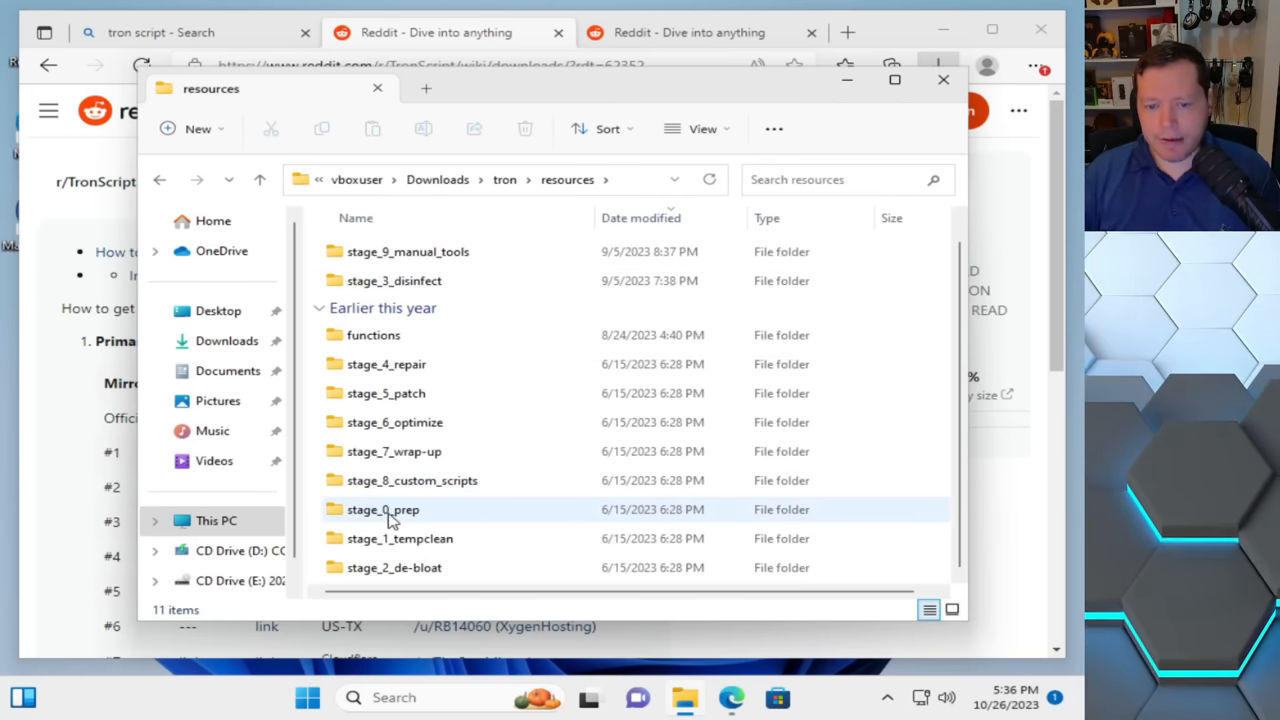
{"action": "mouse_move", "coordinate": [392, 514]}
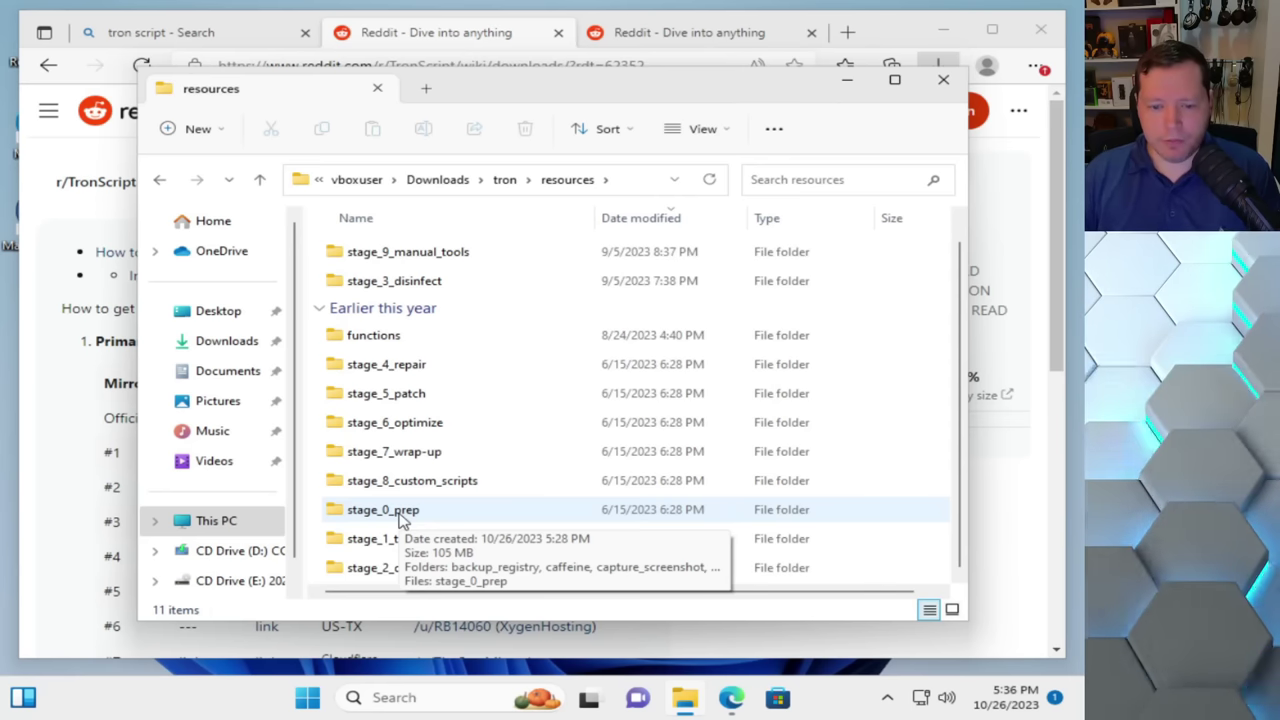
{"action": "mouse_move", "coordinate": [432, 518]}
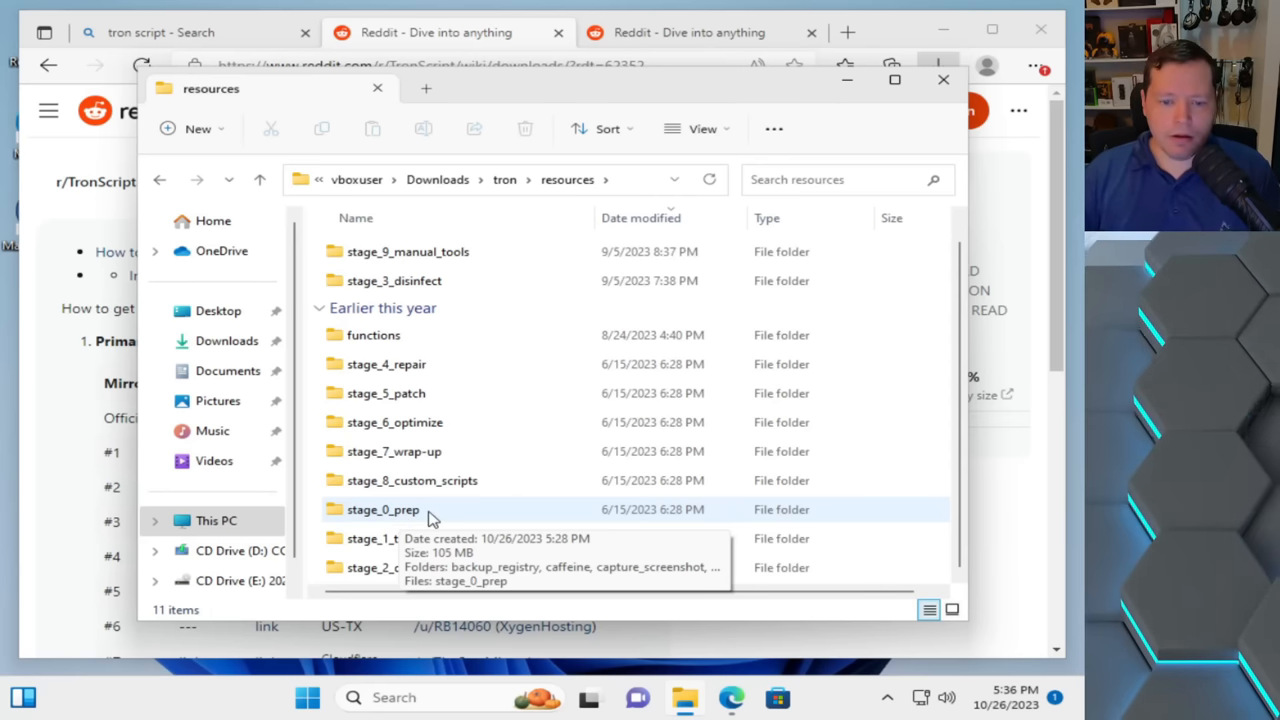
Step: Run the stage_0_prep batch script as administrator, approving the UAC prompt
{"action": "double_click", "coordinate": [384, 510]}
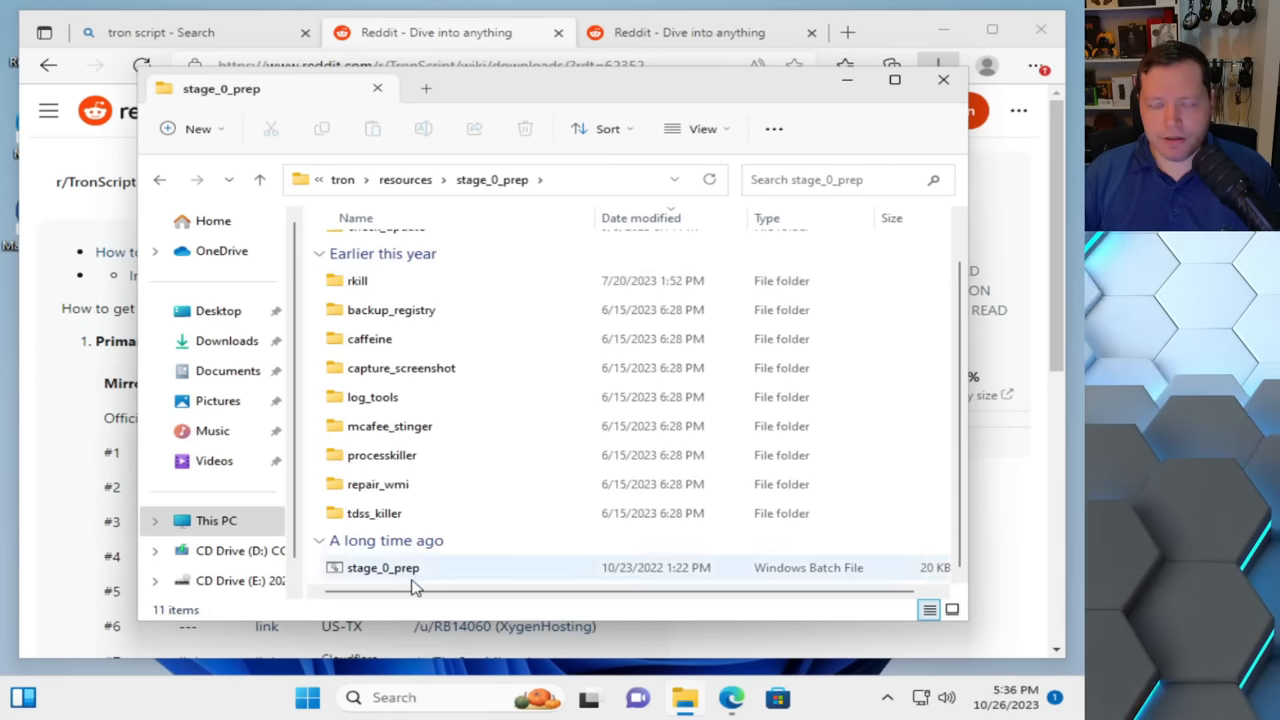
{"action": "left_click", "coordinate": [376, 568]}
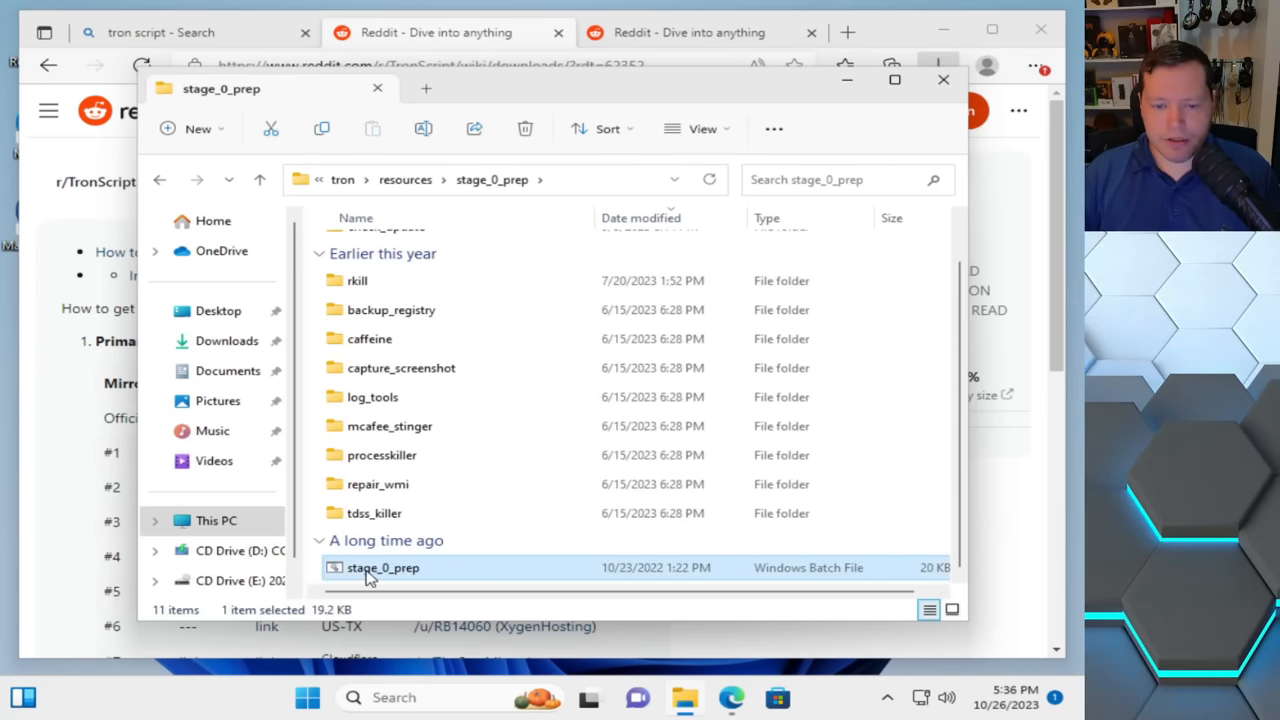
{"action": "mouse_move", "coordinate": [390, 576]}
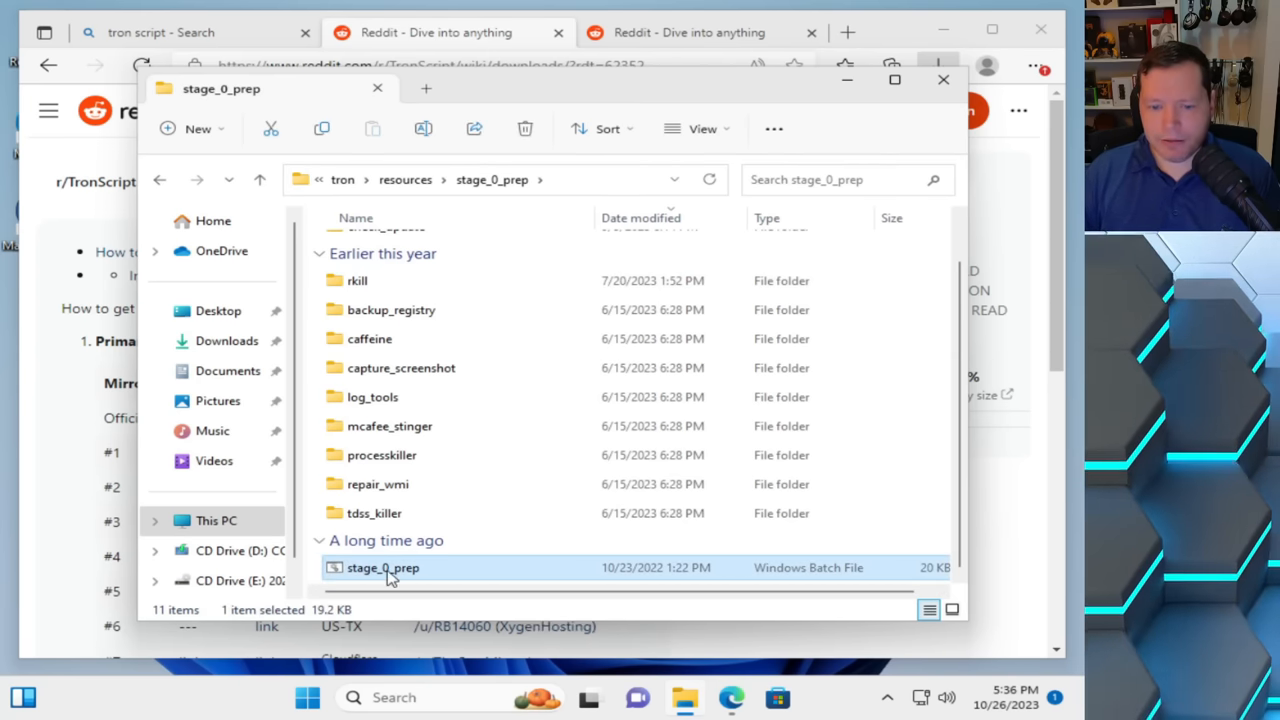
{"action": "double_click", "coordinate": [380, 568]}
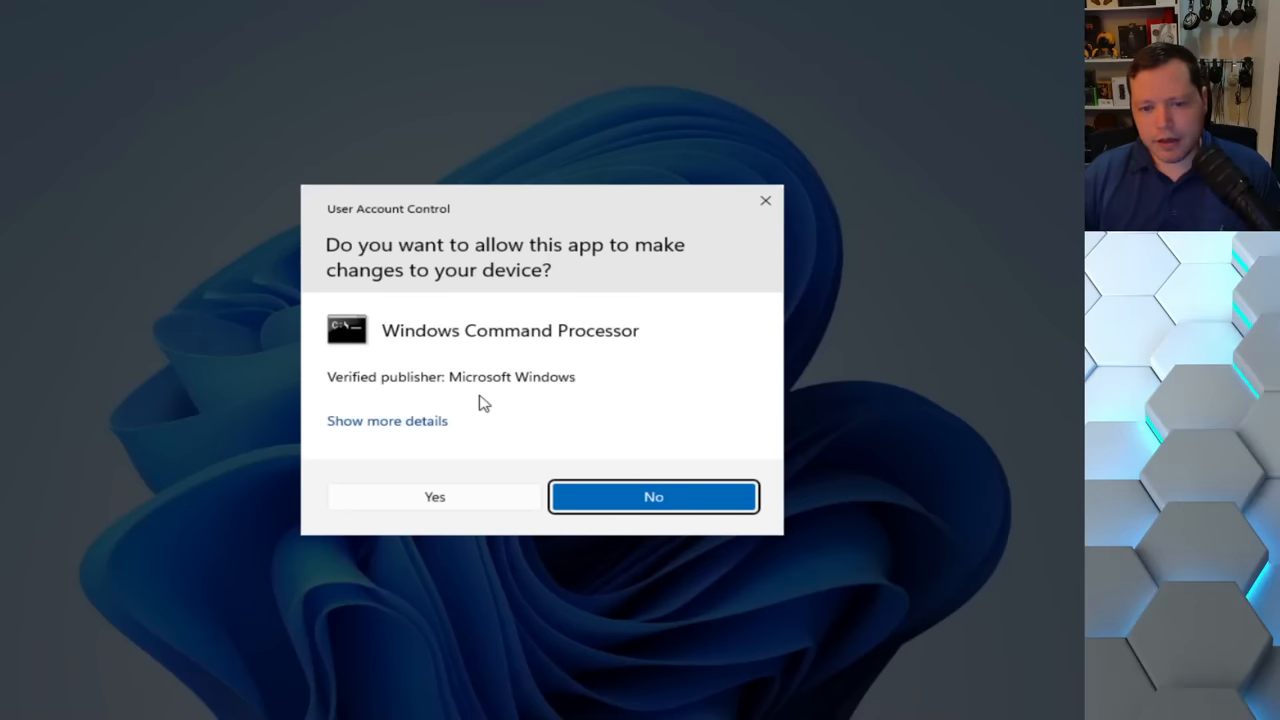
{"action": "left_click", "coordinate": [434, 496]}
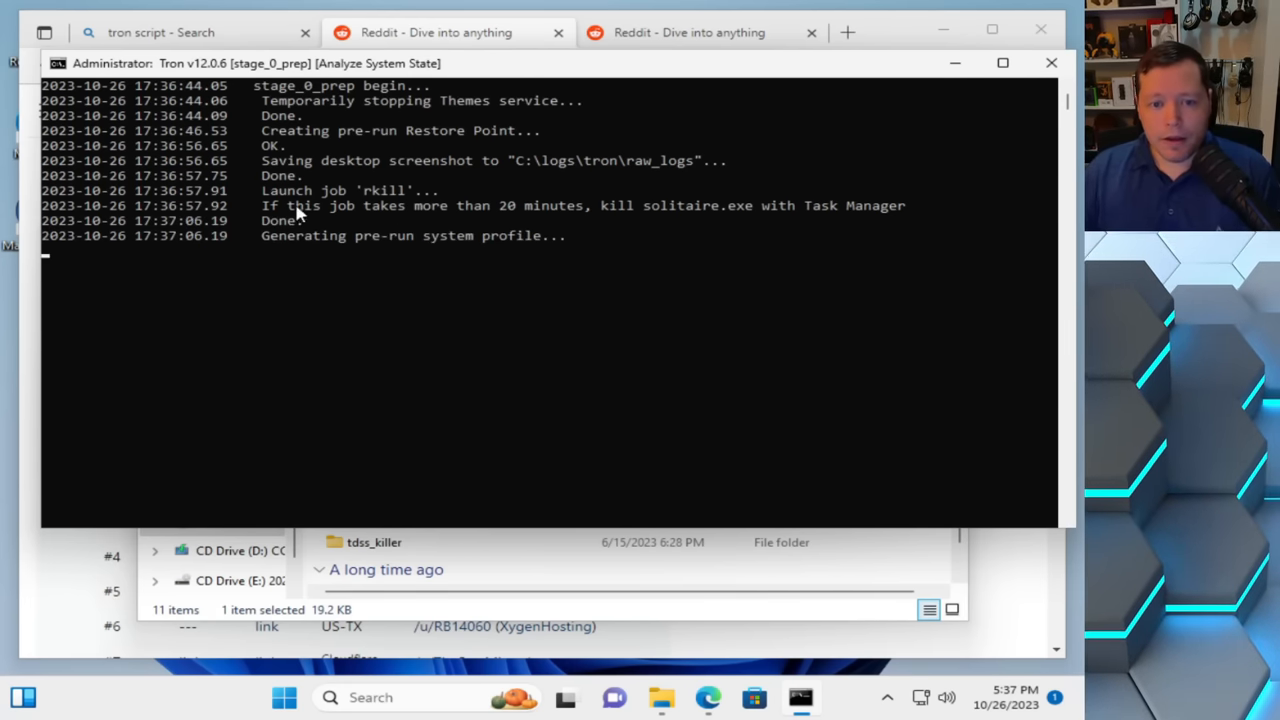
{"action": "mouse_move", "coordinate": [396, 204]}
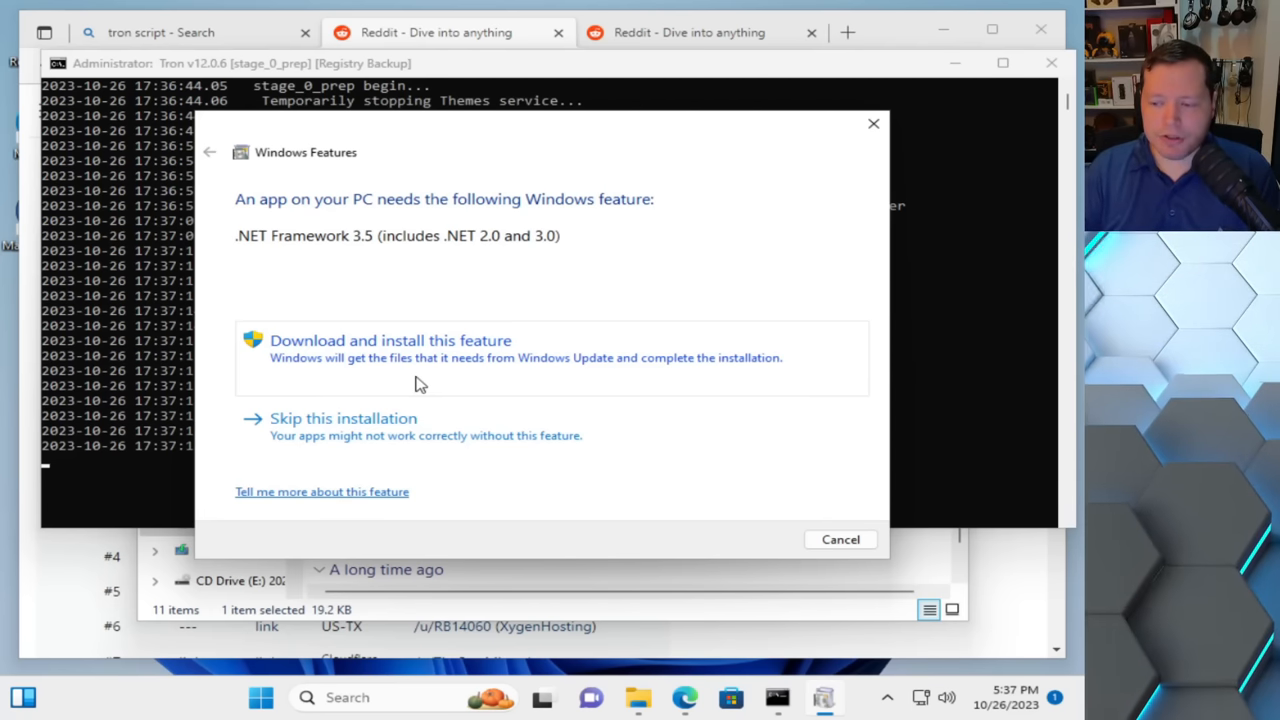
{"action": "mouse_move", "coordinate": [448, 360]}
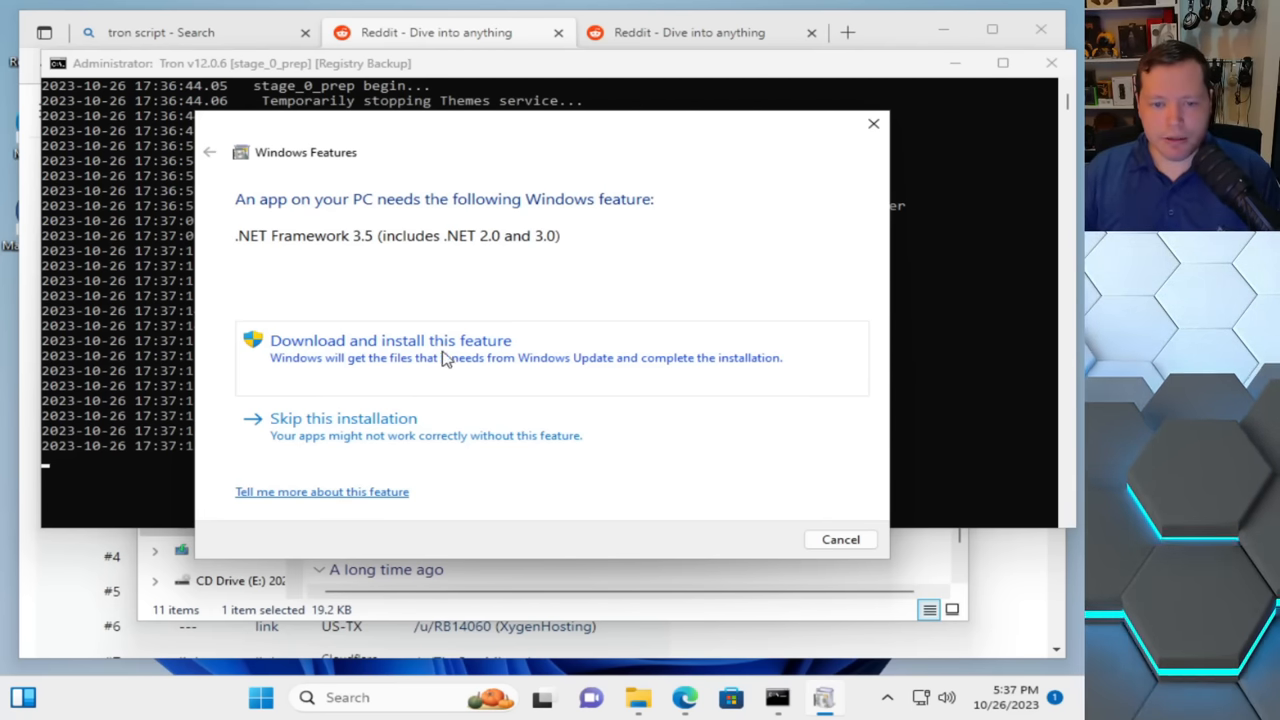
{"action": "mouse_move", "coordinate": [276, 260]}
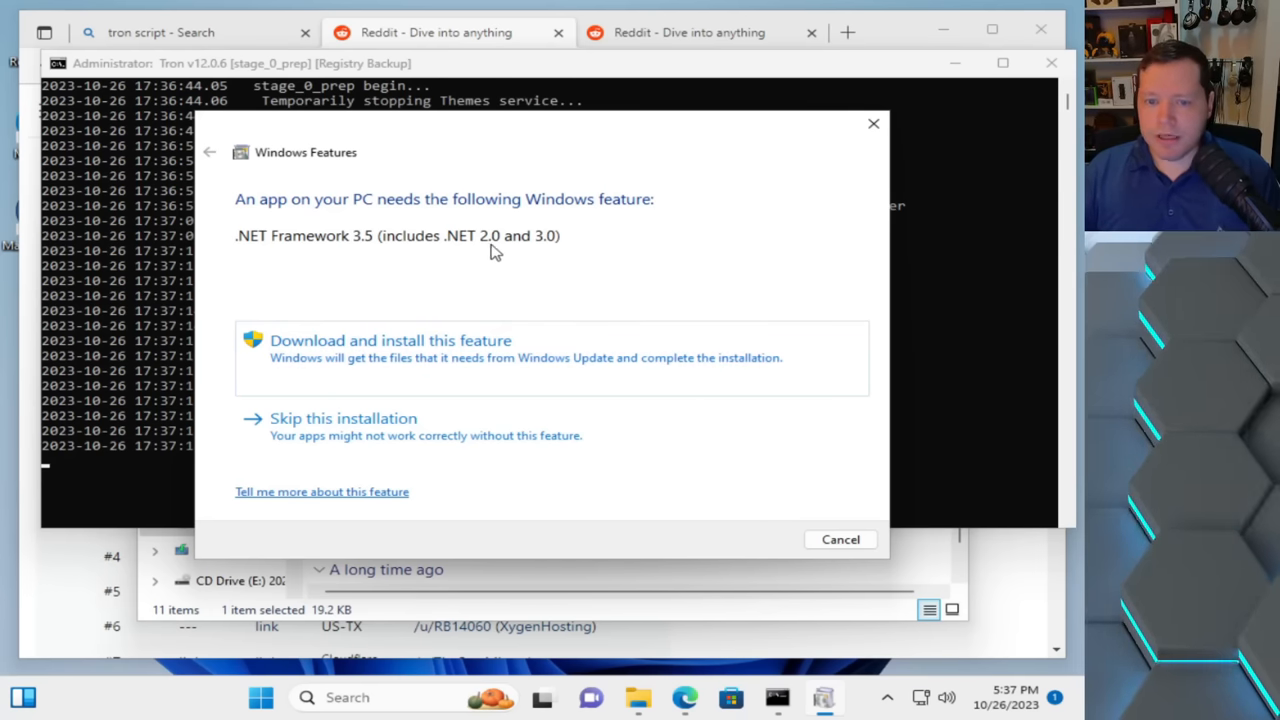
{"action": "mouse_move", "coordinate": [456, 356]}
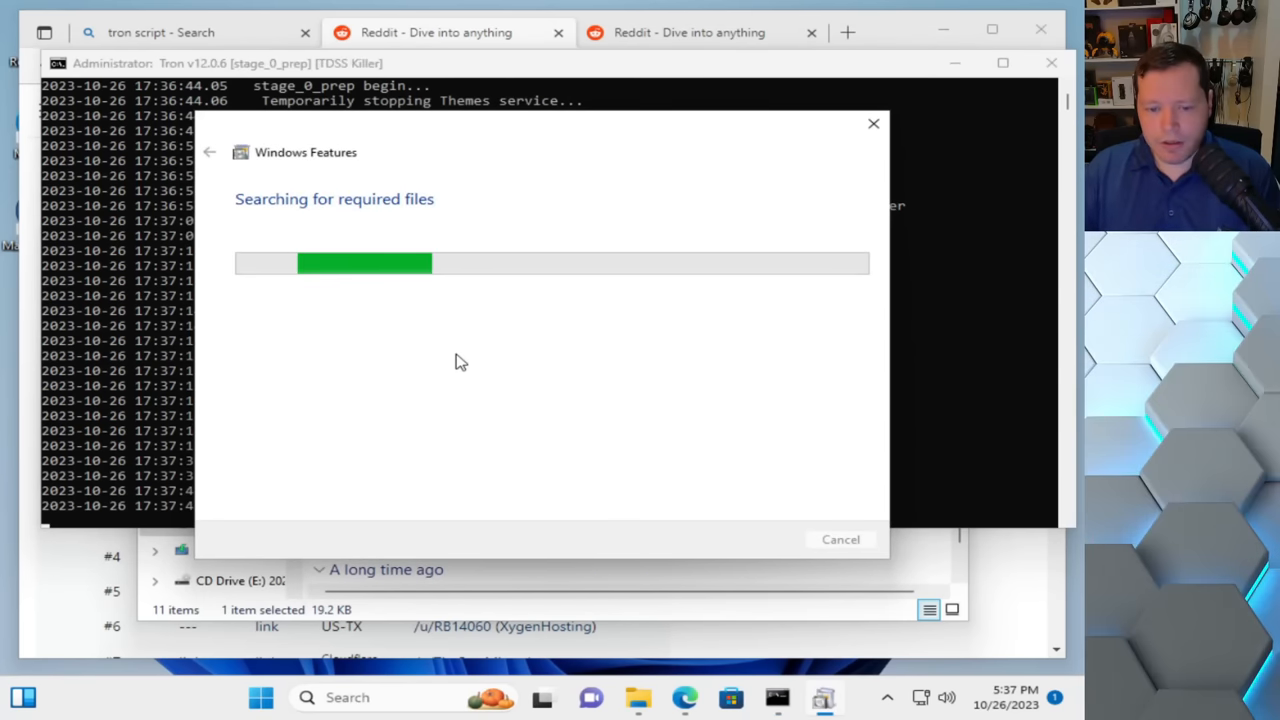
{"action": "mouse_move", "coordinate": [190, 370]}
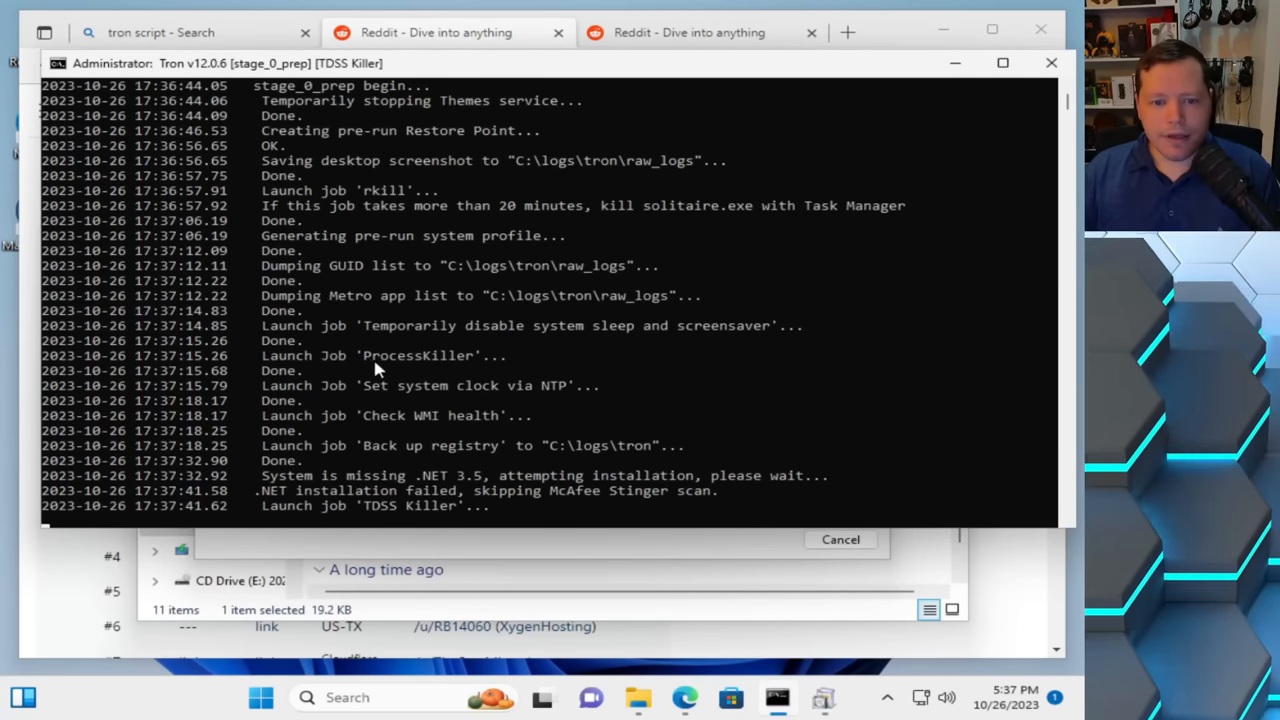
{"action": "mouse_move", "coordinate": [480, 376]}
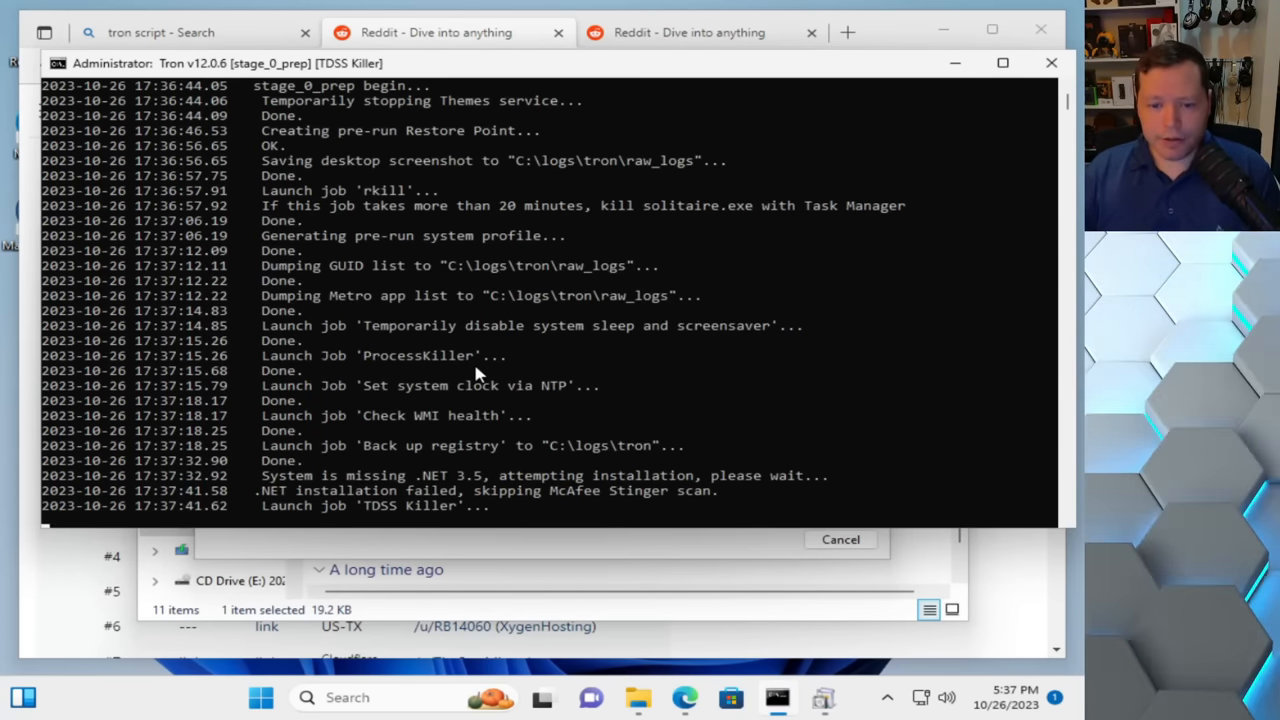
{"action": "mouse_move", "coordinate": [376, 468]}
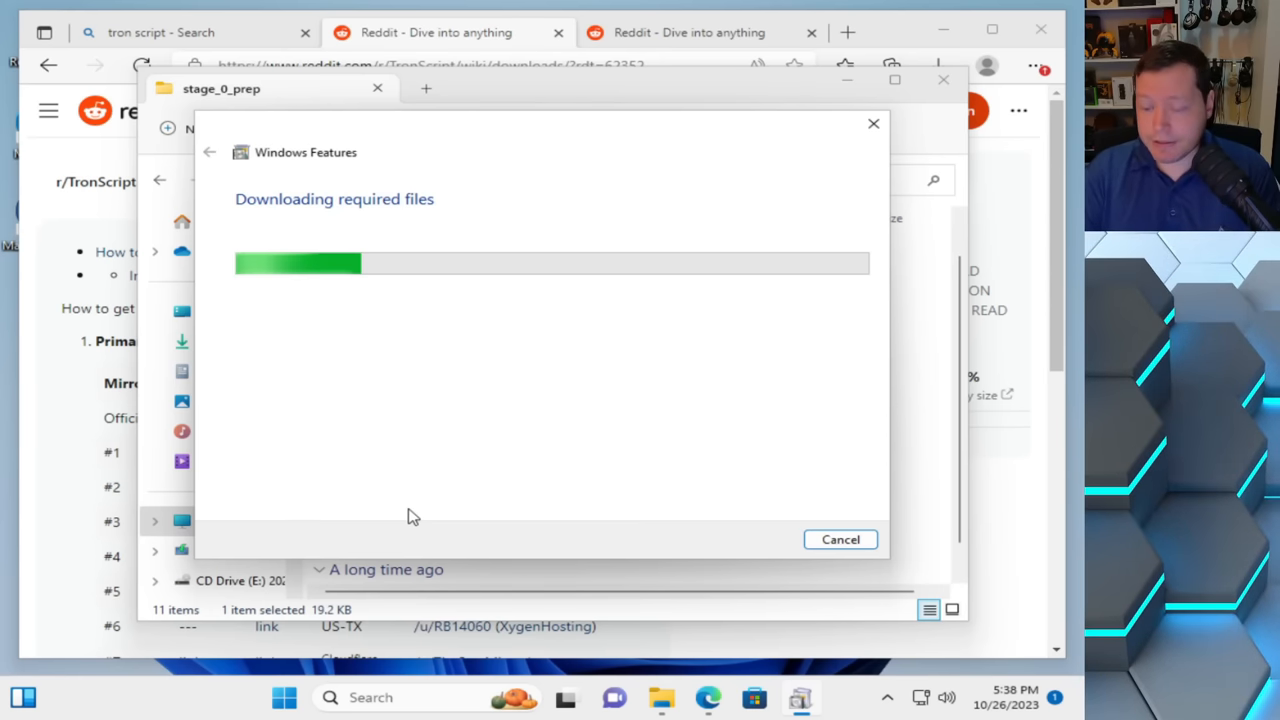
{"action": "mouse_move", "coordinate": [680, 700]}
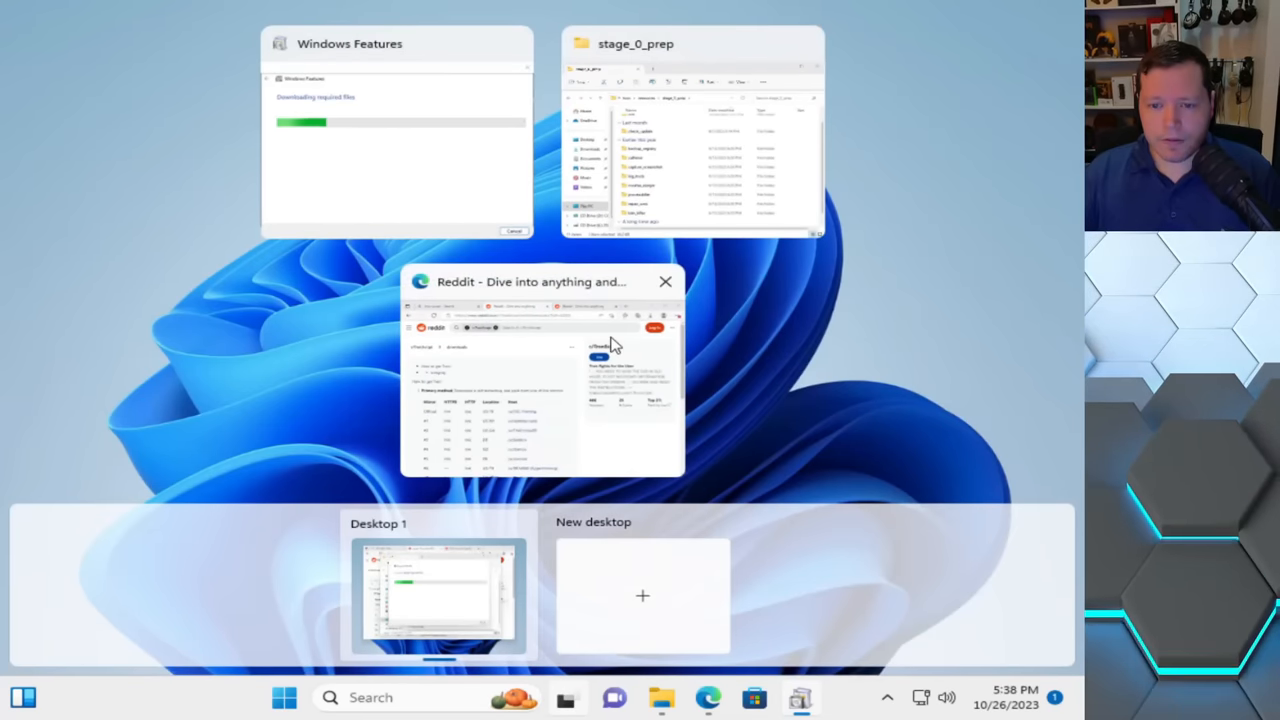
Step: Bring the .NET Framework 3.5 download window back up via Task View
{"action": "left_click", "coordinate": [428, 596]}
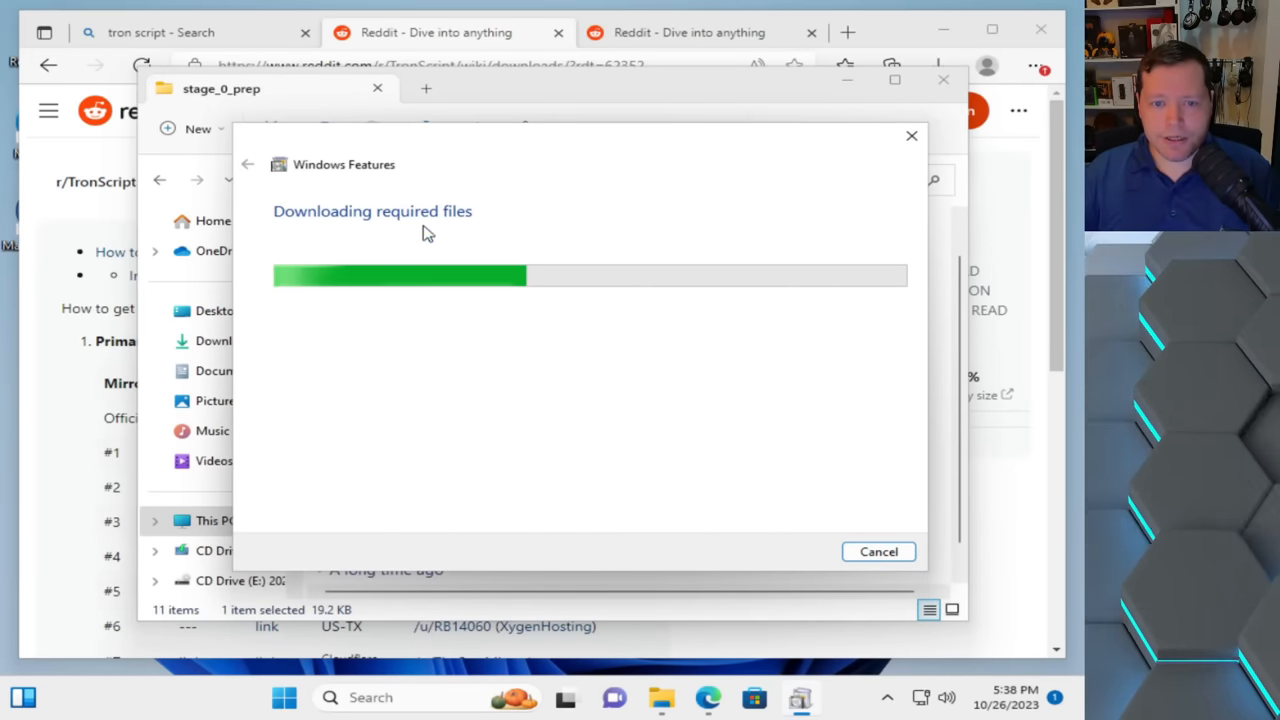
{"action": "mouse_move", "coordinate": [664, 302]}
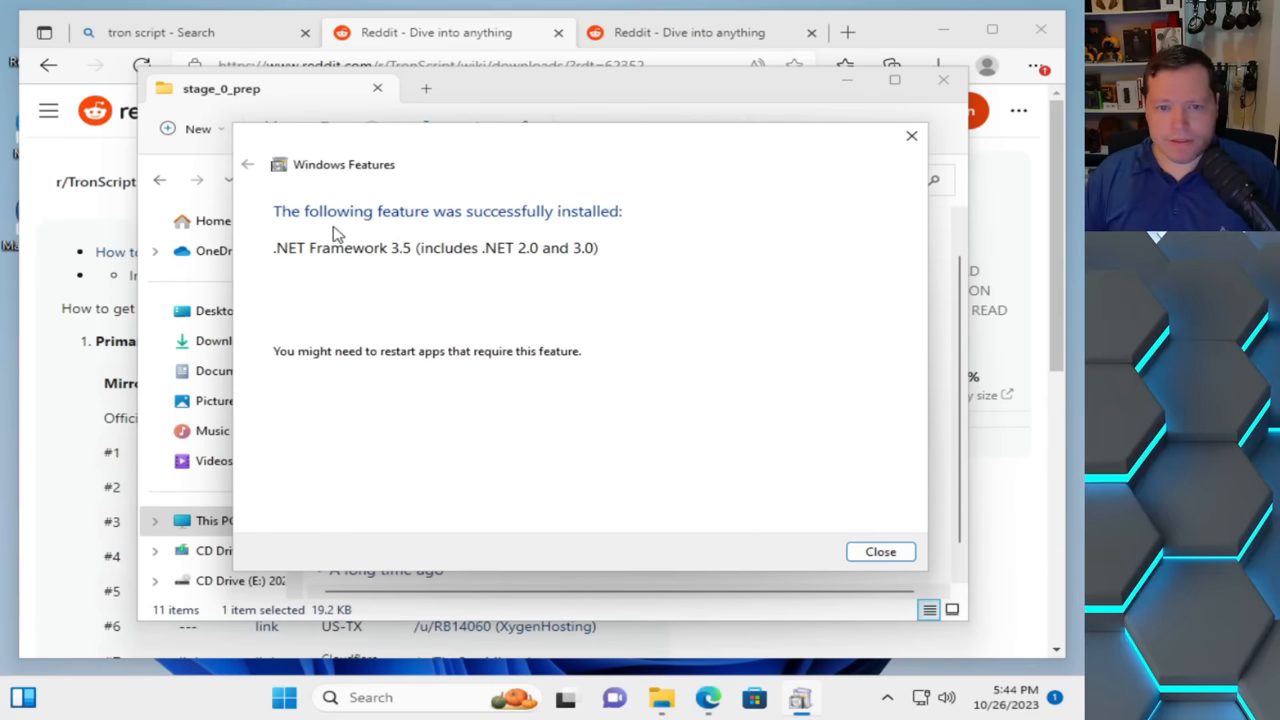
{"action": "mouse_move", "coordinate": [652, 242]}
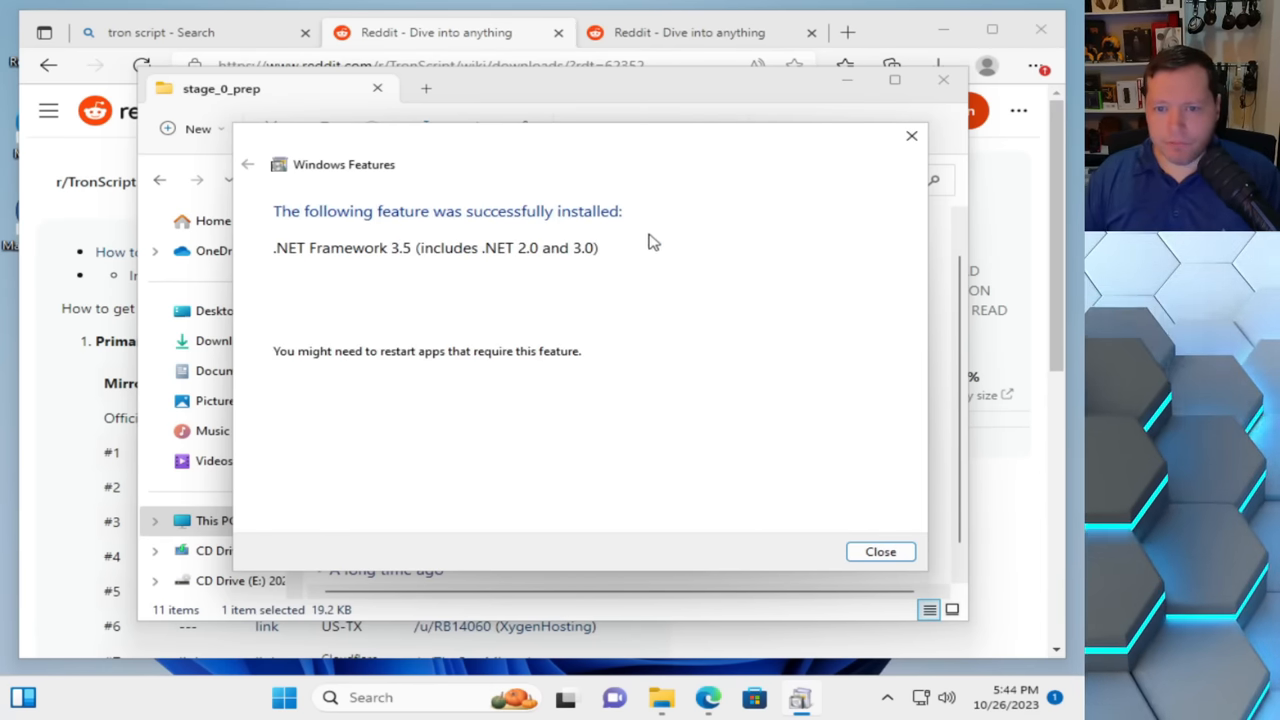
{"action": "mouse_move", "coordinate": [880, 552]}
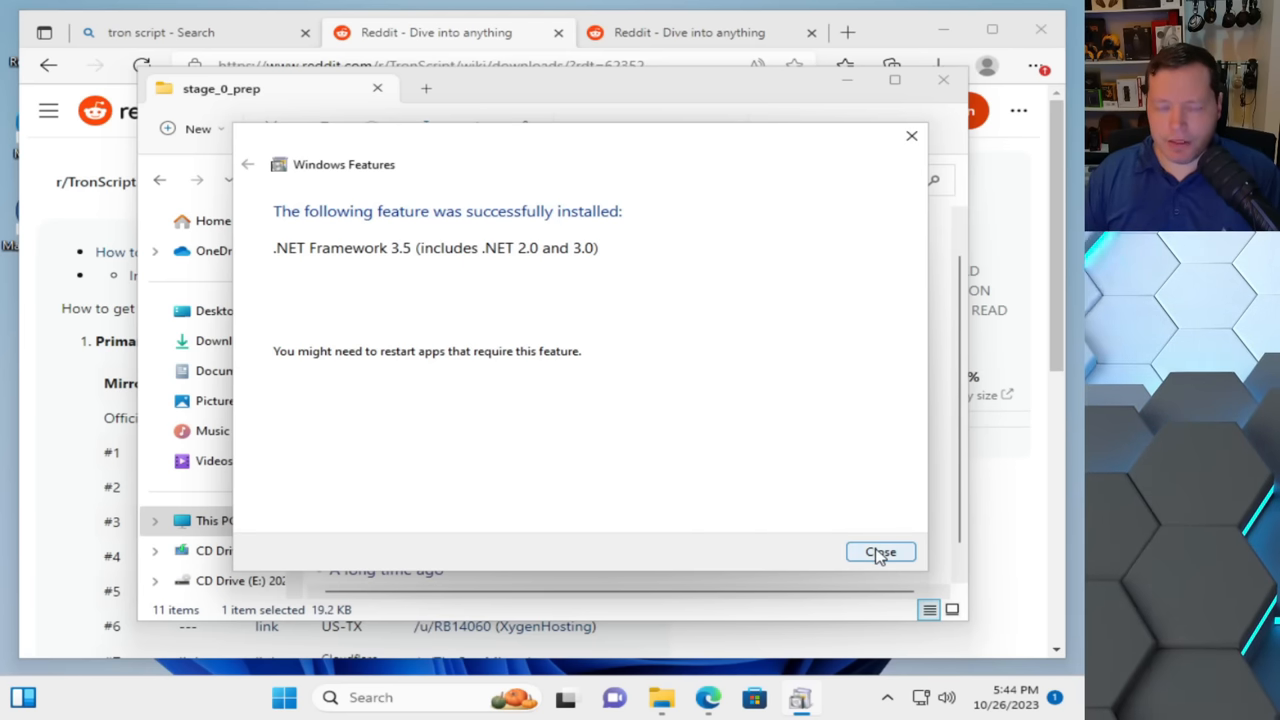
Step: Dismiss the .NET install notice and run stage_3_disinfect.bat as administrator
{"action": "left_click", "coordinate": [880, 552]}
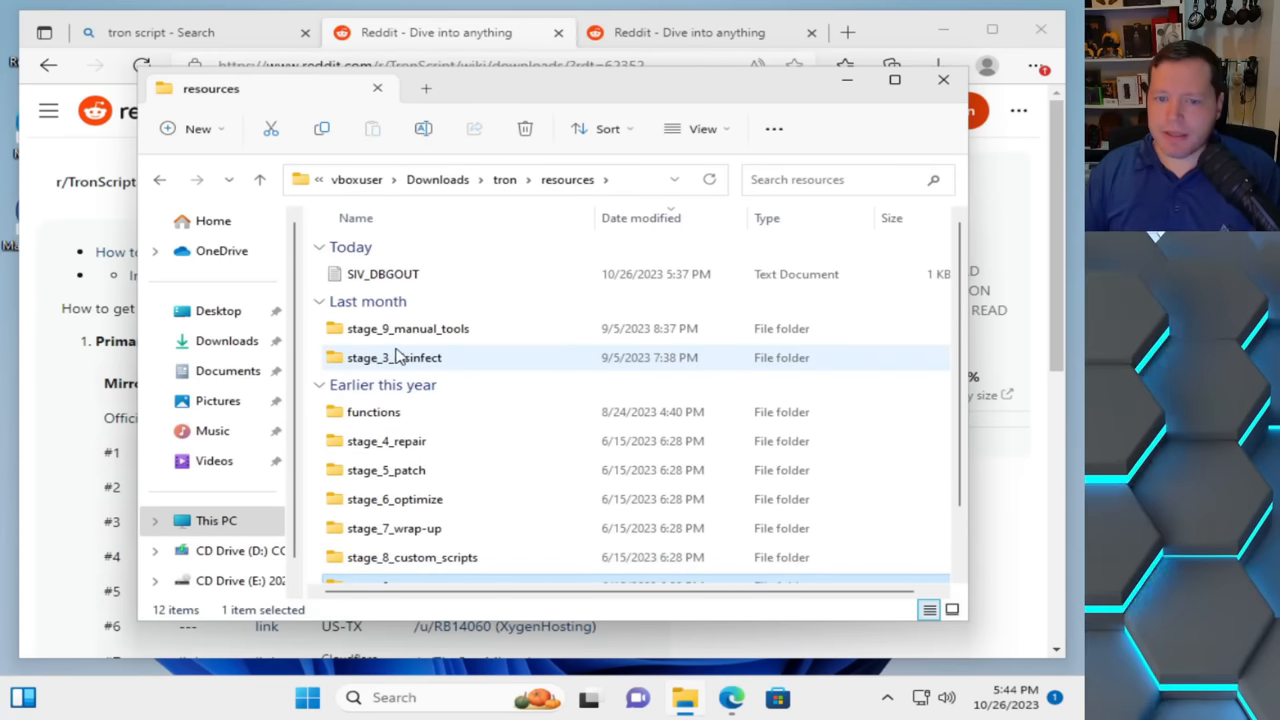
{"action": "mouse_move", "coordinate": [426, 356]}
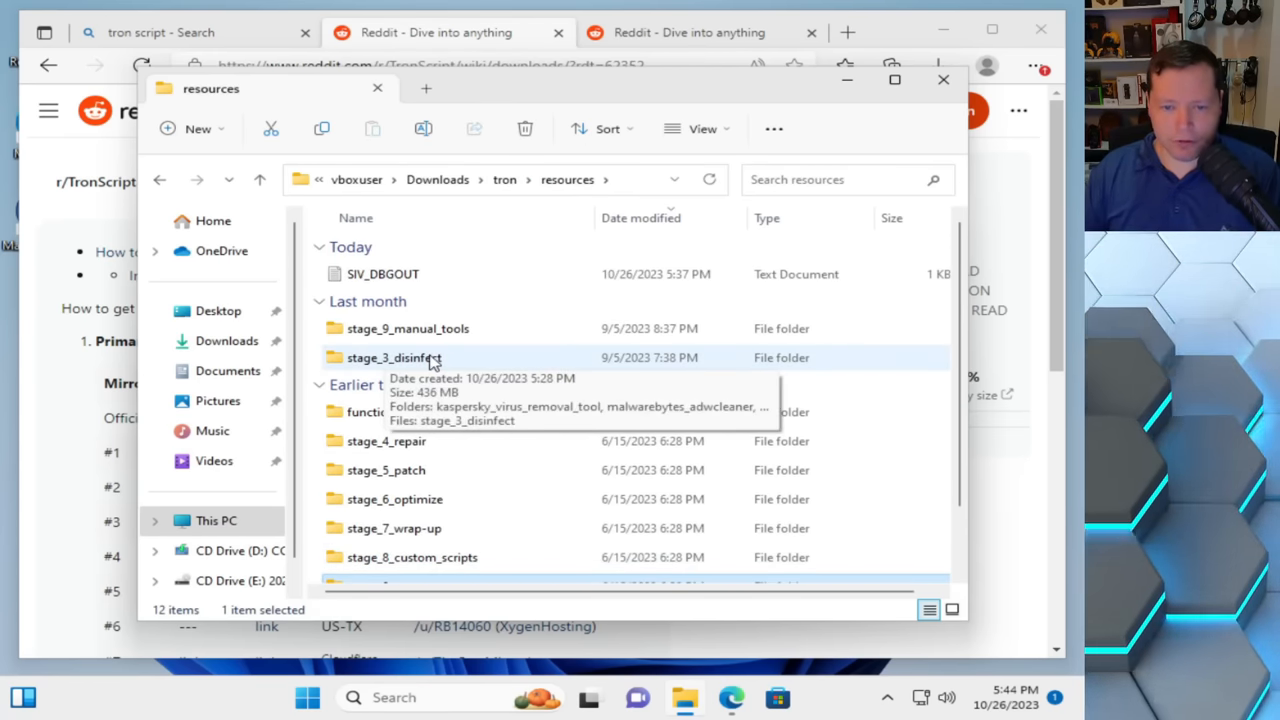
{"action": "double_click", "coordinate": [416, 356]}
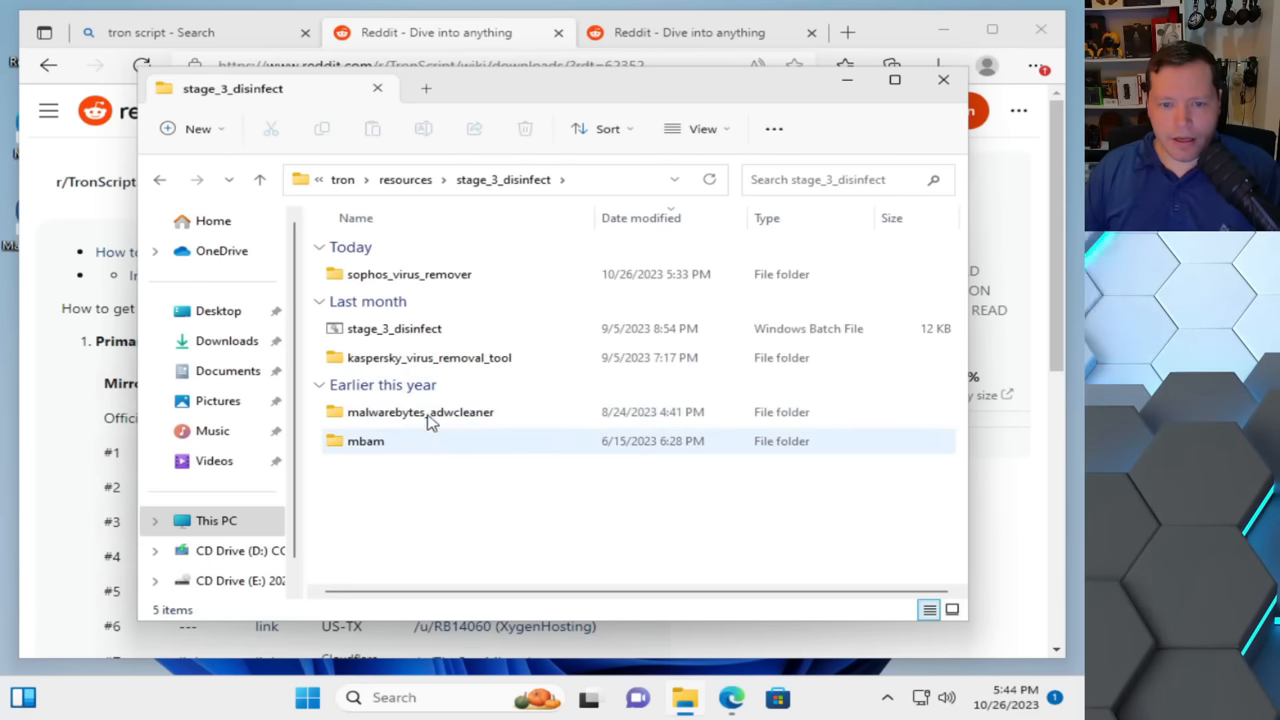
{"action": "mouse_move", "coordinate": [396, 470]}
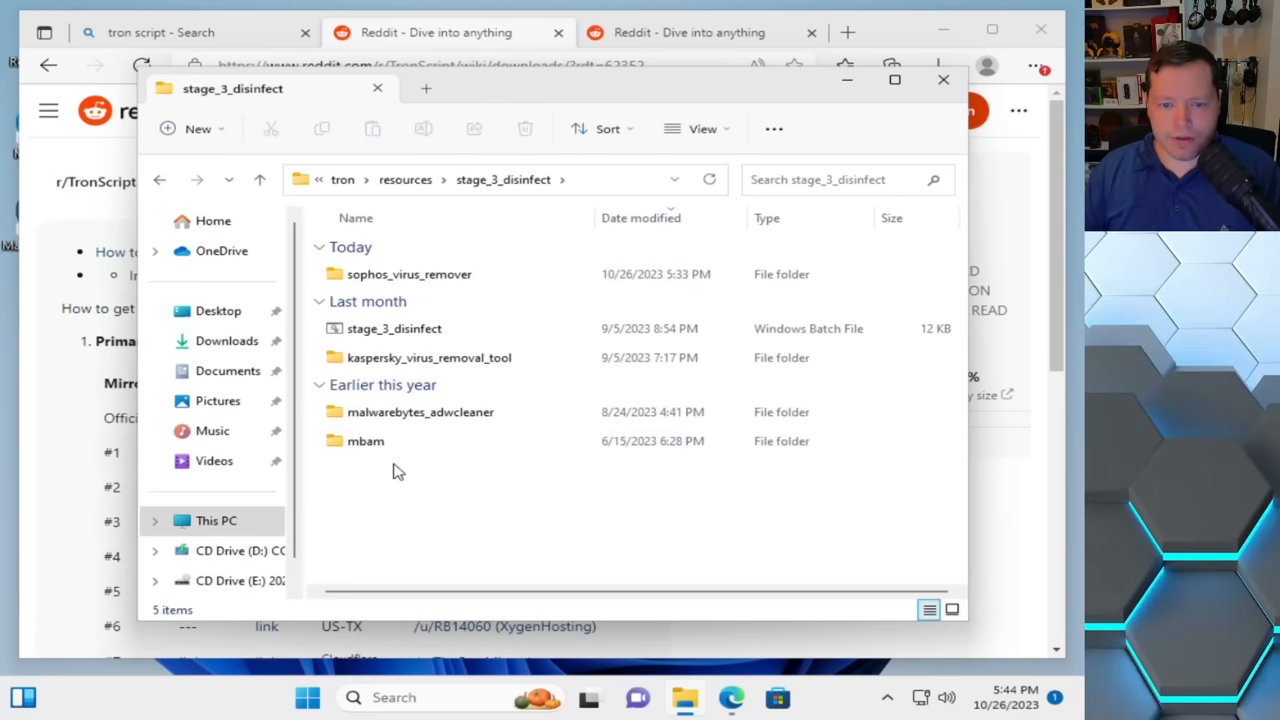
{"action": "left_click", "coordinate": [388, 328]}
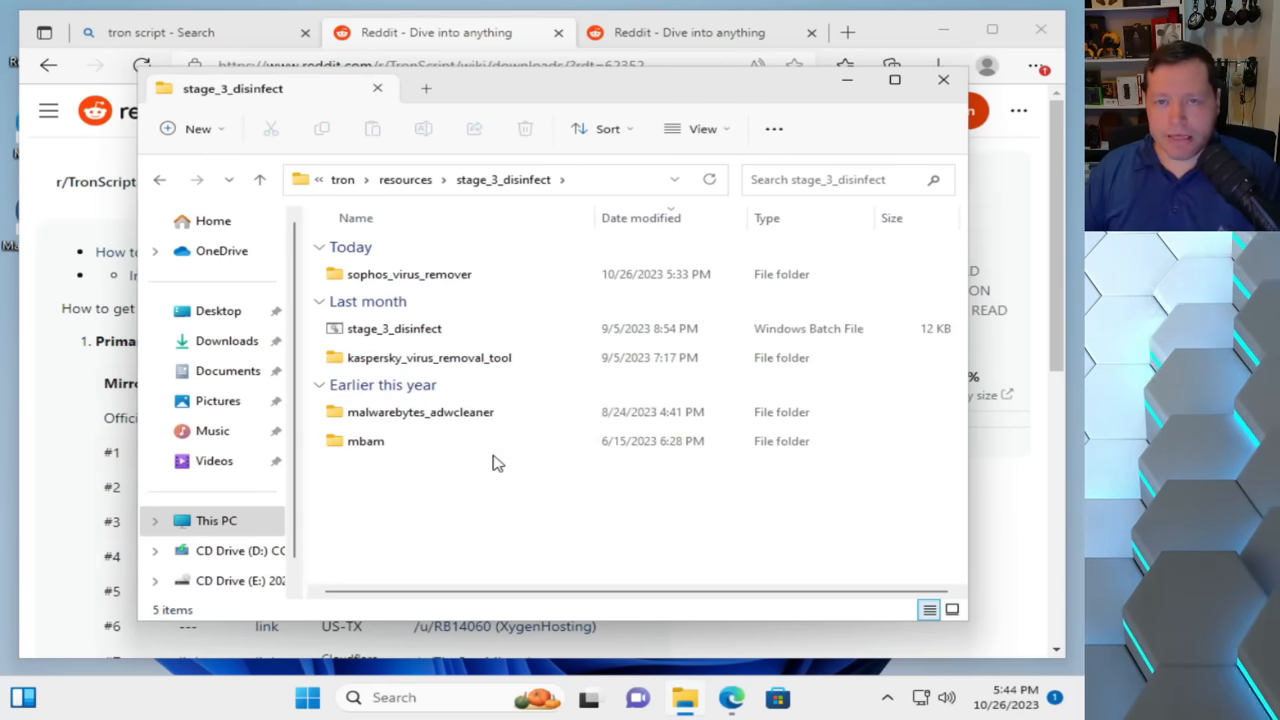
{"action": "mouse_move", "coordinate": [488, 496]}
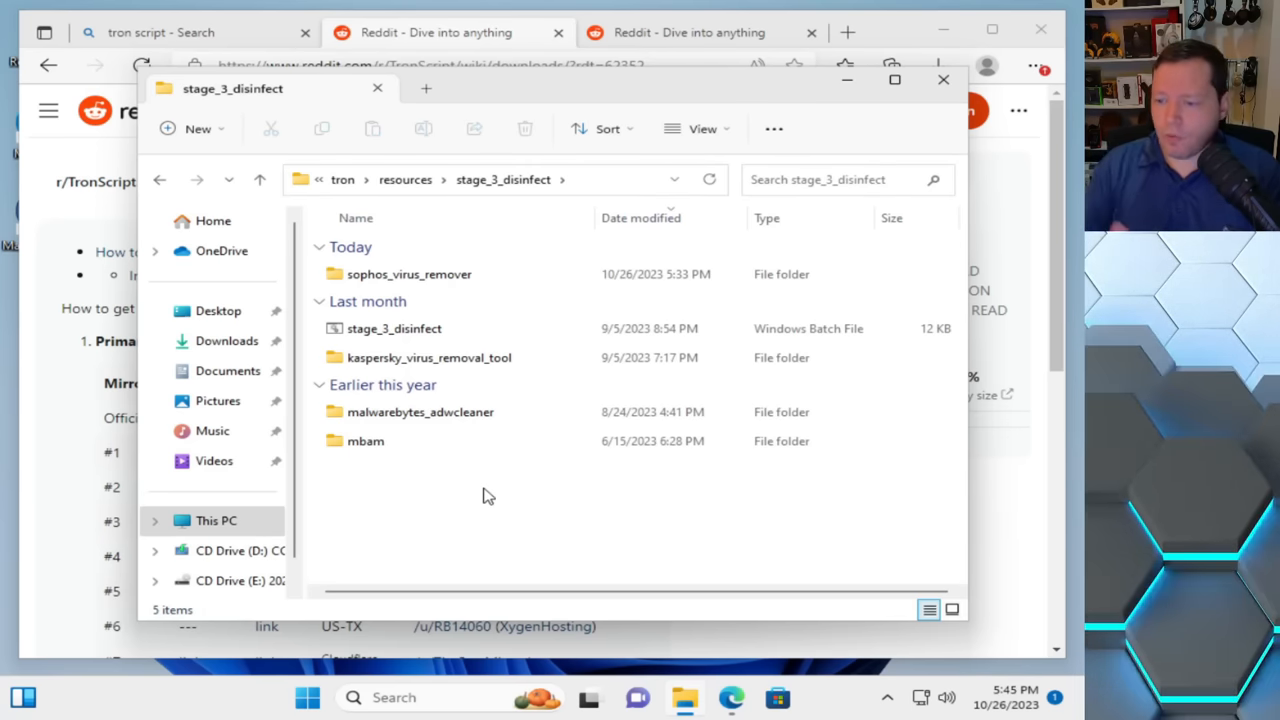
{"action": "mouse_move", "coordinate": [428, 492]}
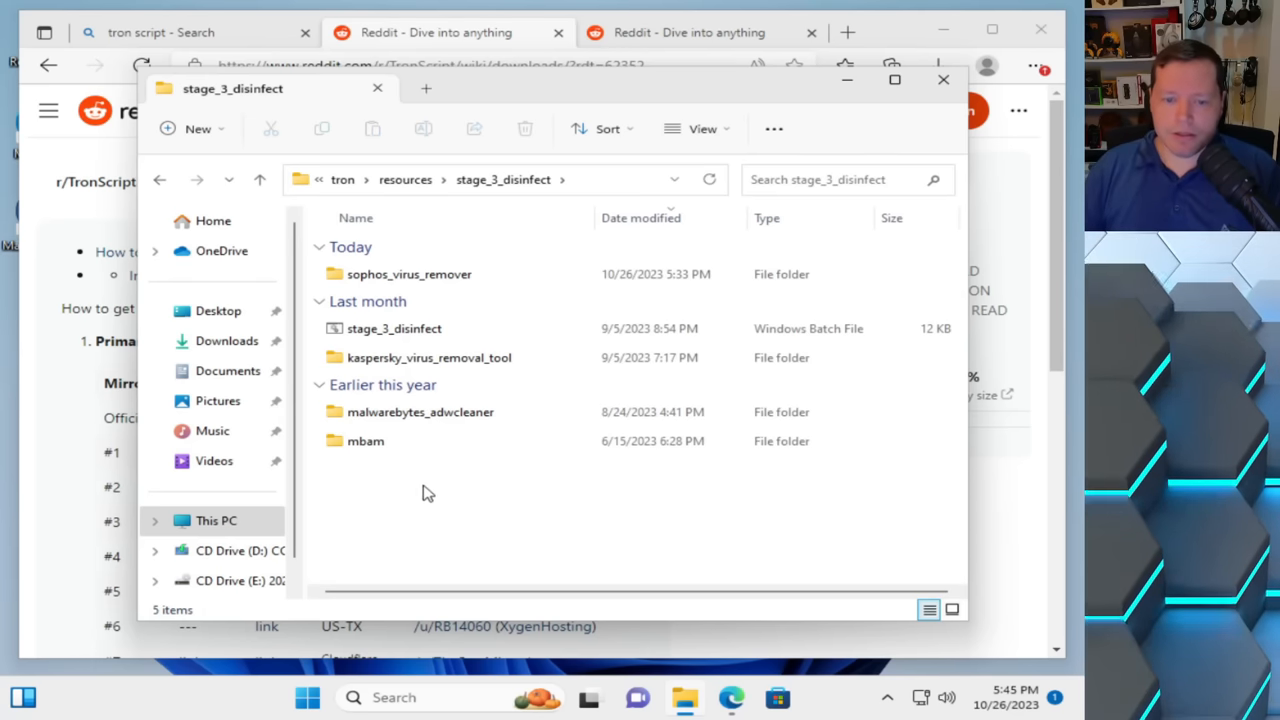
{"action": "left_click", "coordinate": [390, 328]}
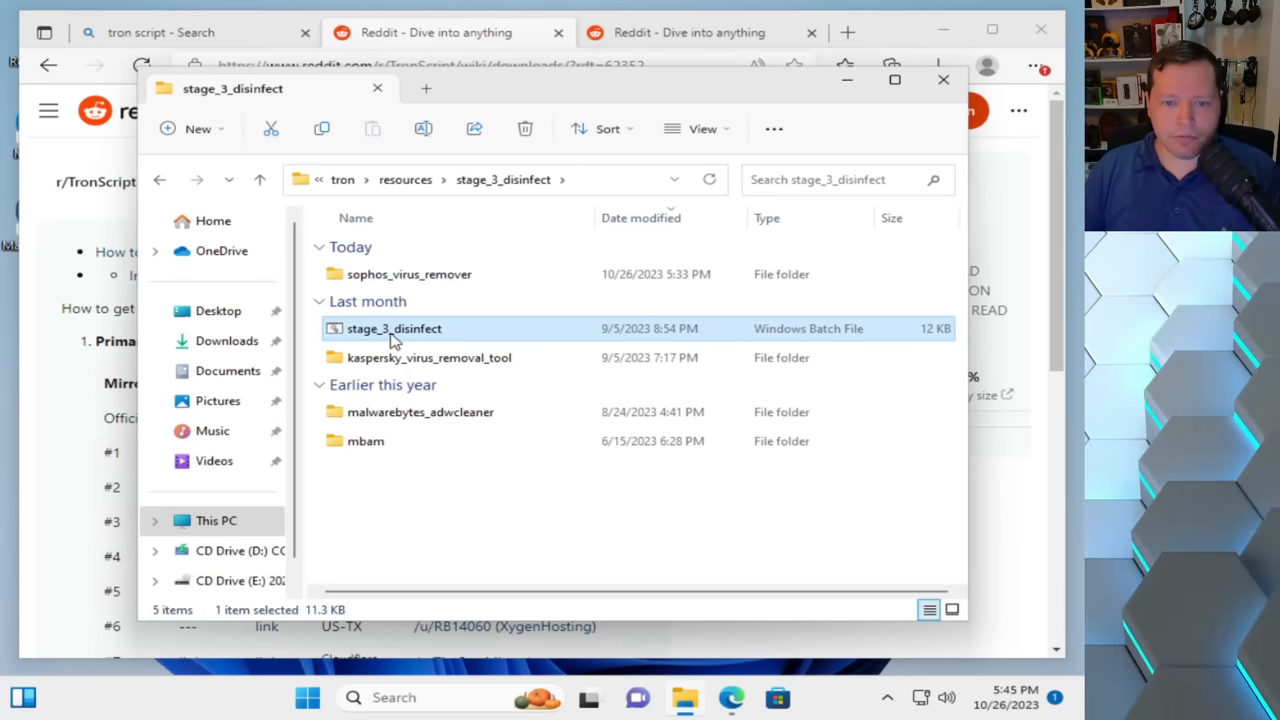
{"action": "right_click", "coordinate": [392, 328]}
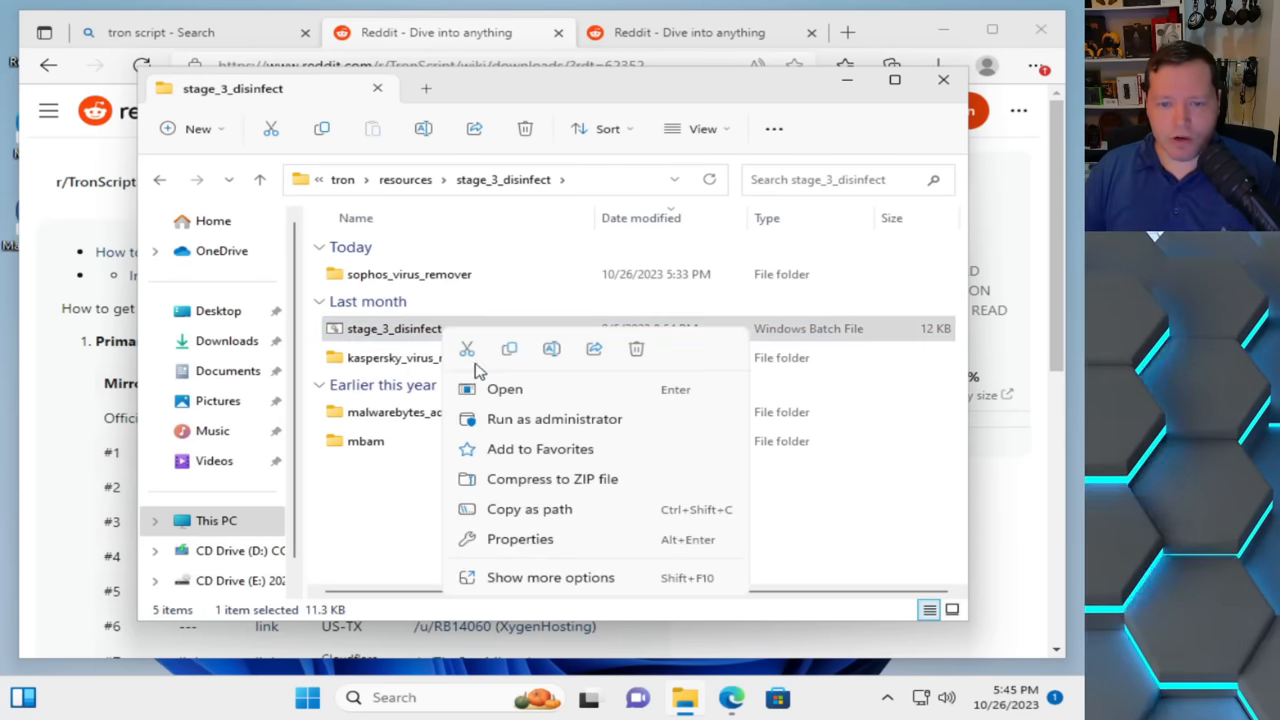
{"action": "left_click", "coordinate": [554, 420]}
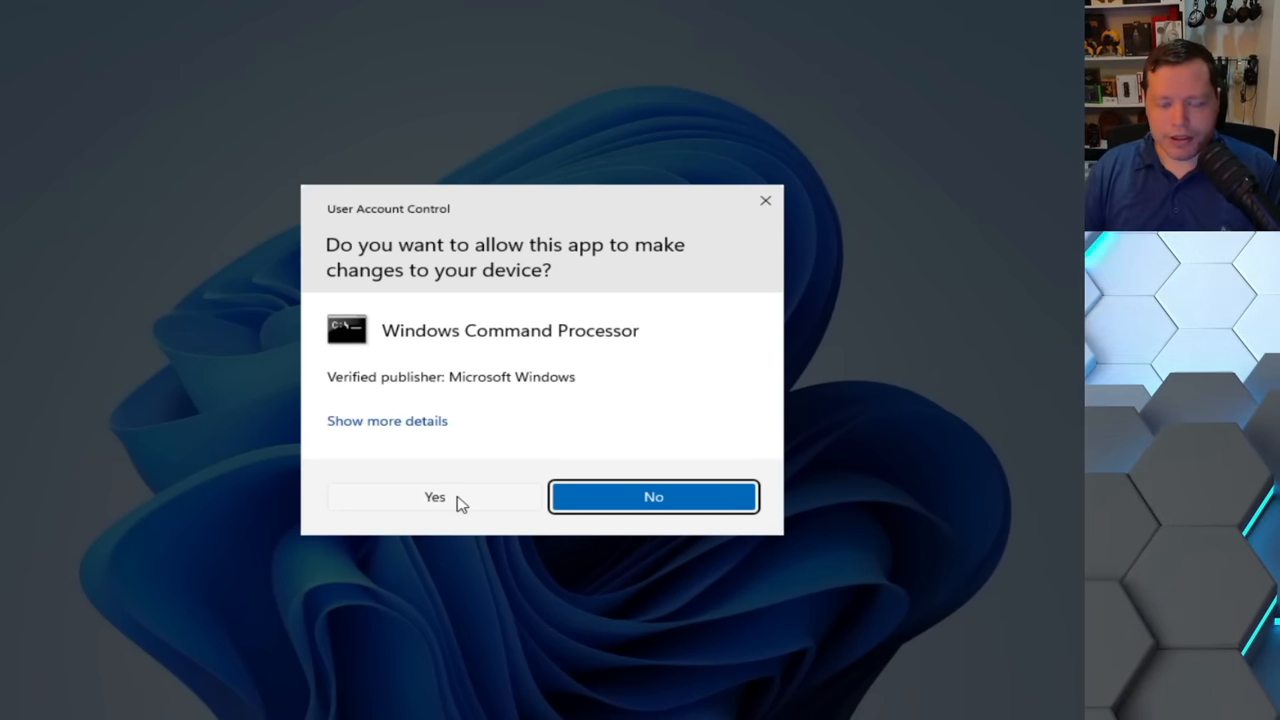
Step: Approve the UAC prompt for Windows Command Processor so the disinfect script runs
{"action": "left_click", "coordinate": [434, 496]}
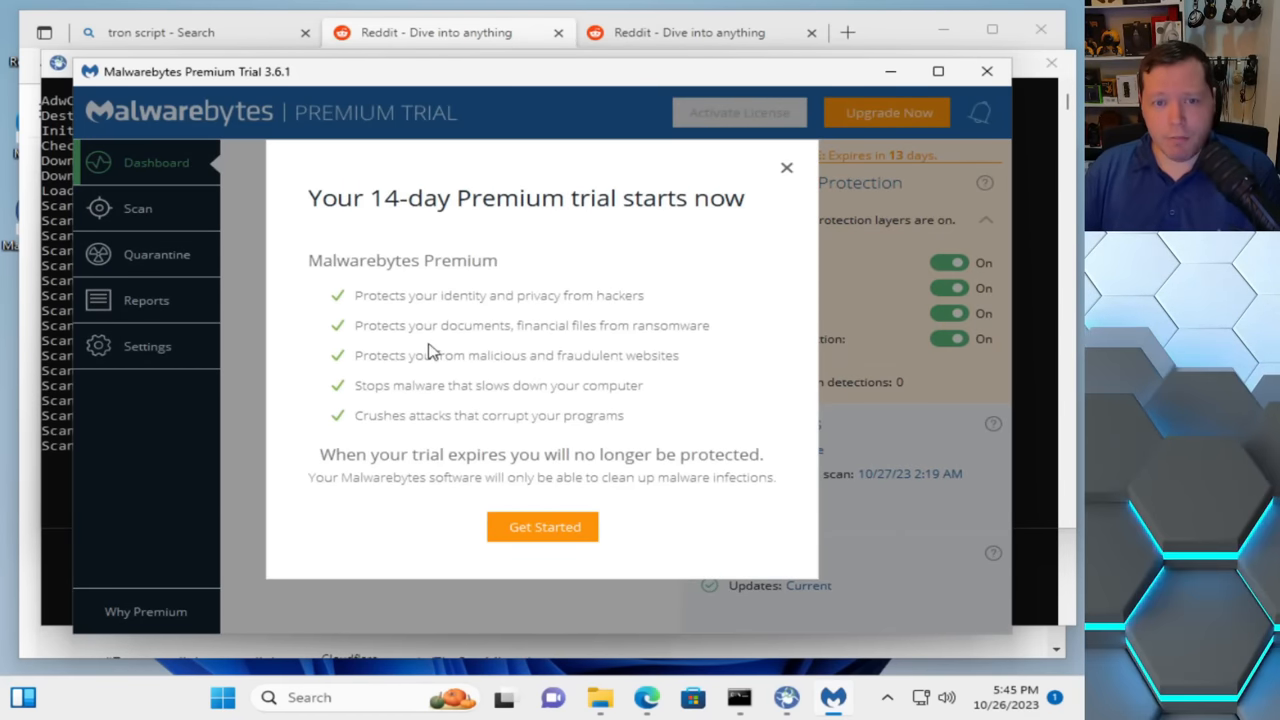
{"action": "mouse_move", "coordinate": [788, 180]}
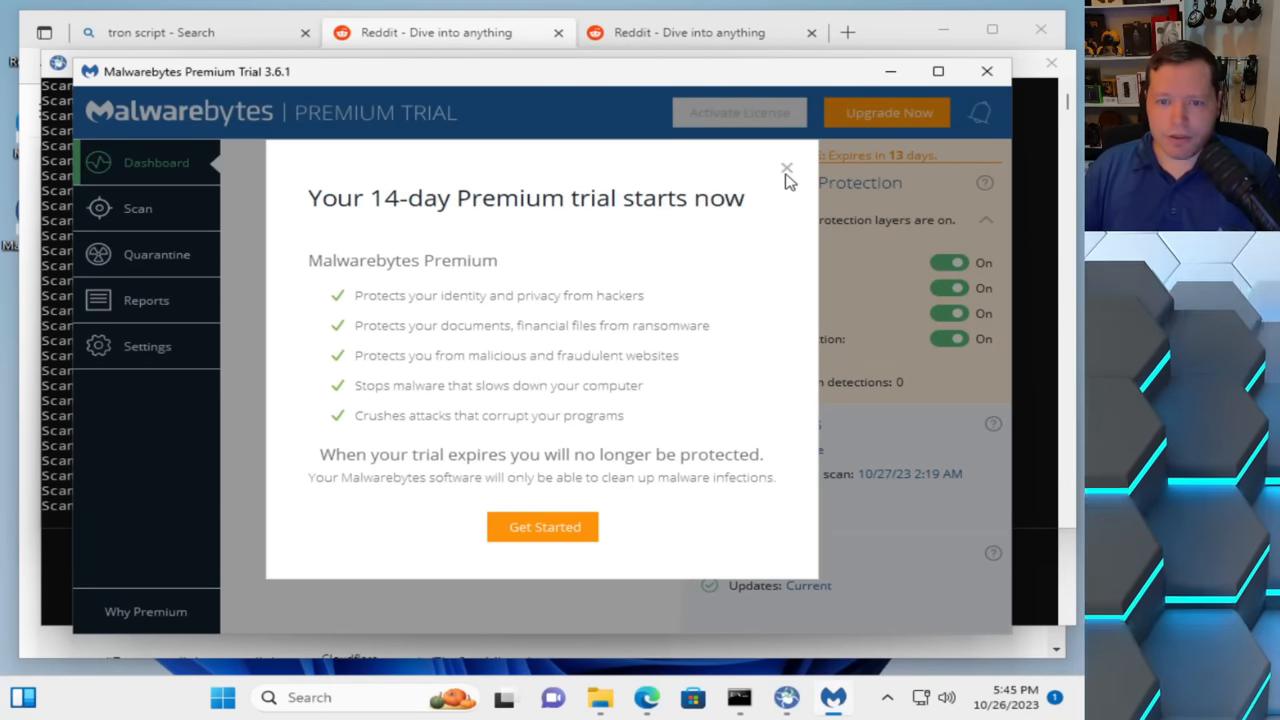
Step: Dismiss the trial notice, run a Malwarebytes scan reporting no threats, and close the program
{"action": "left_click", "coordinate": [786, 168]}
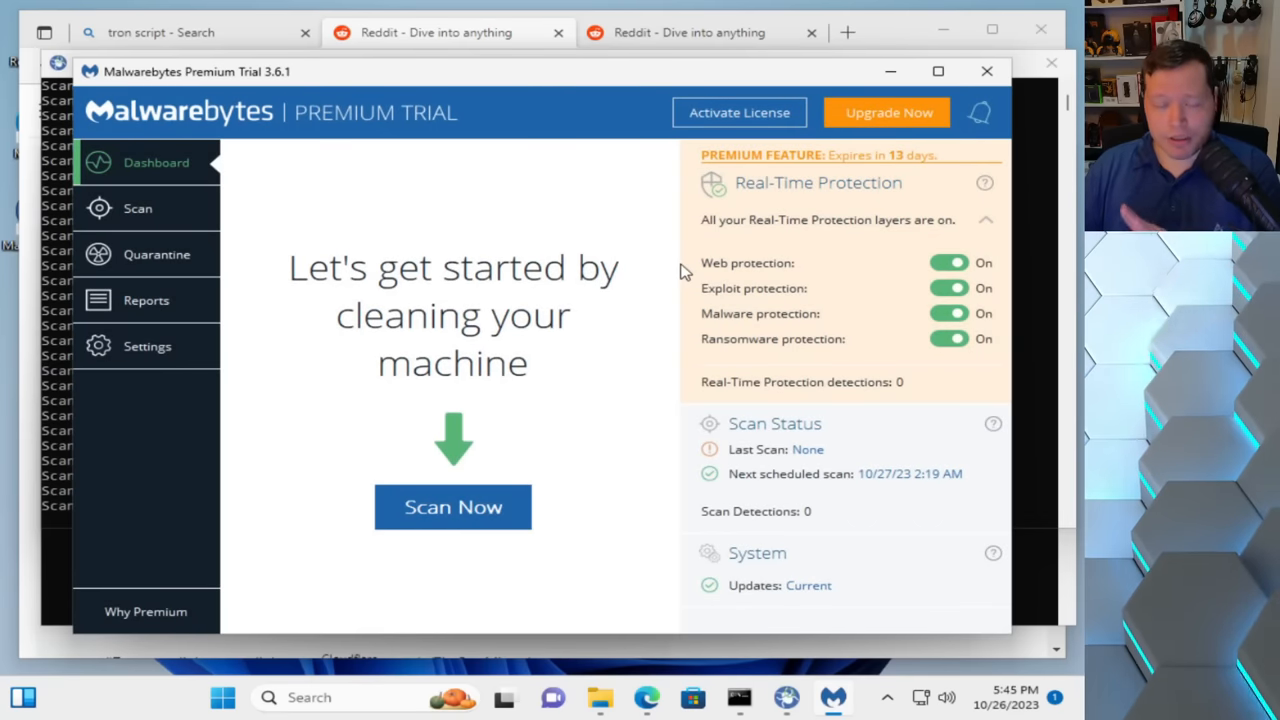
{"action": "mouse_move", "coordinate": [464, 356]}
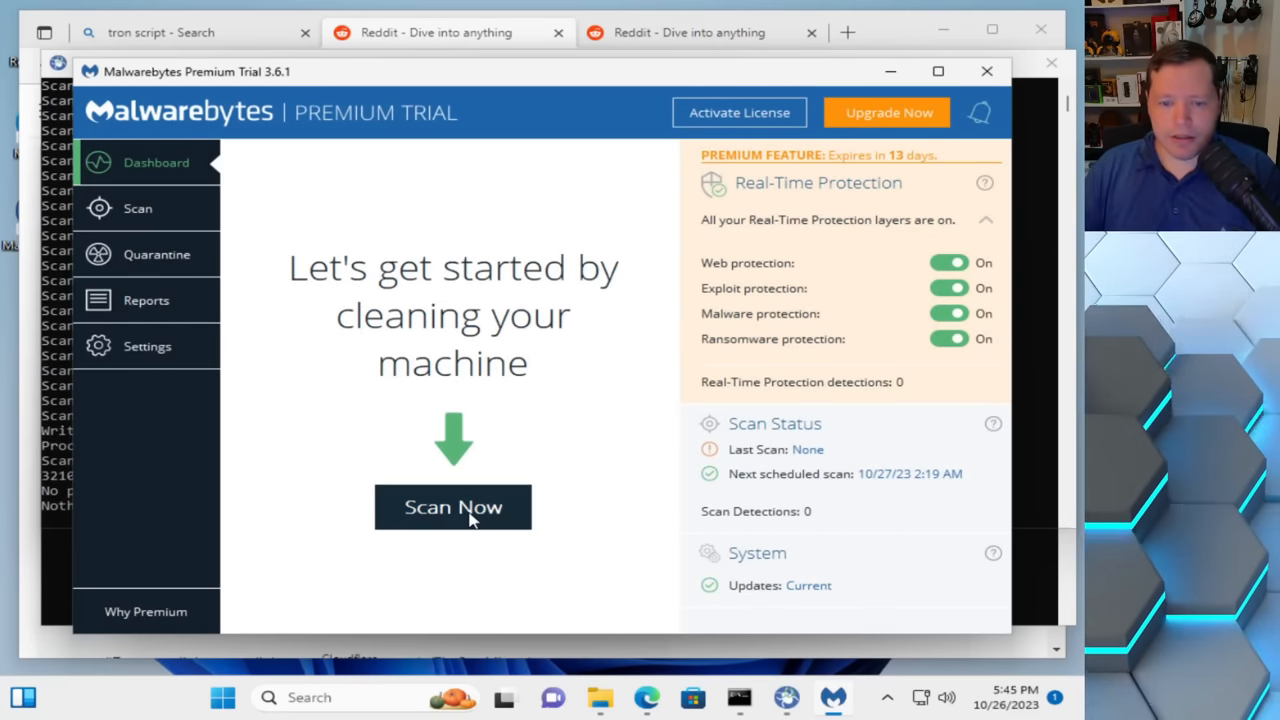
{"action": "left_click", "coordinate": [452, 508]}
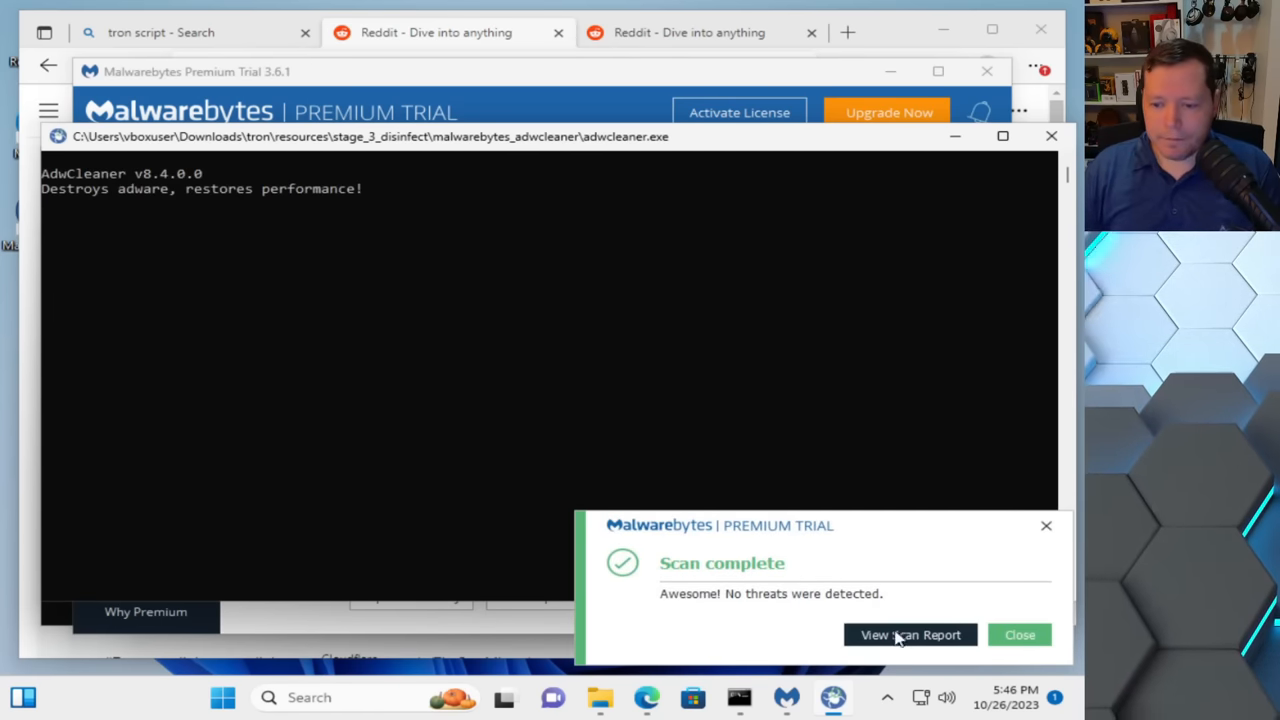
{"action": "left_click", "coordinate": [910, 636]}
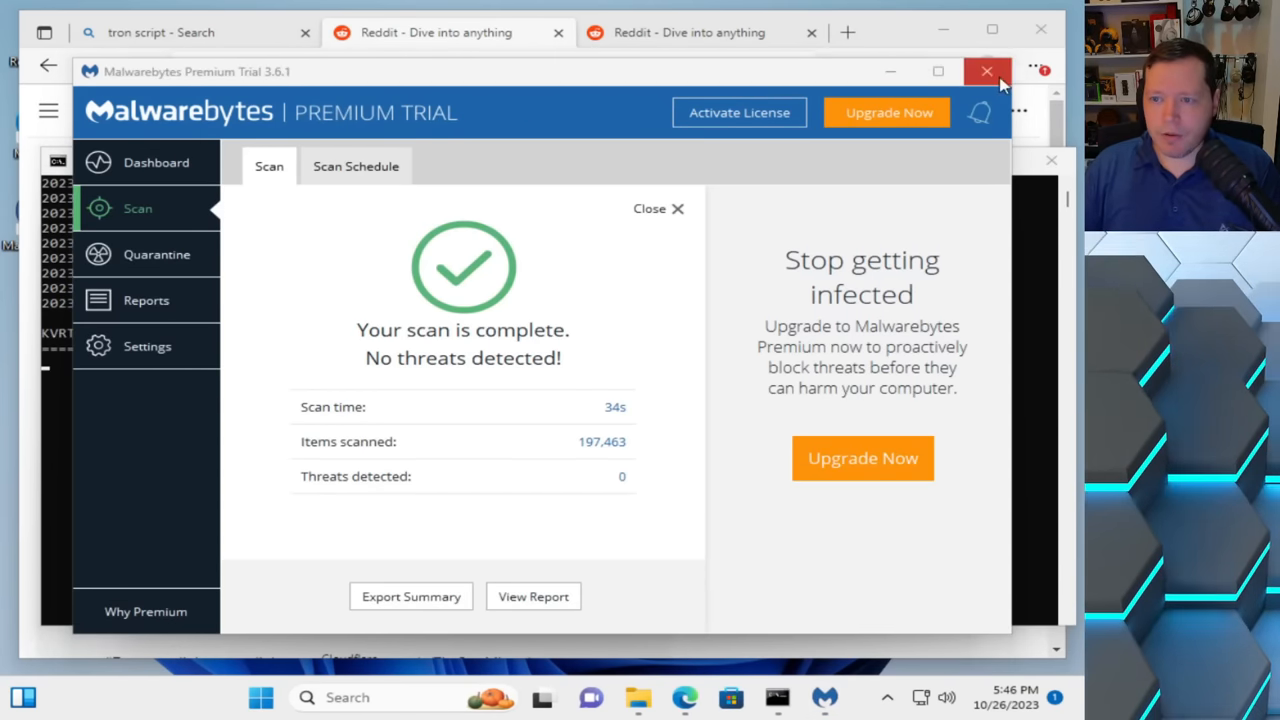
{"action": "left_click", "coordinate": [980, 72]}
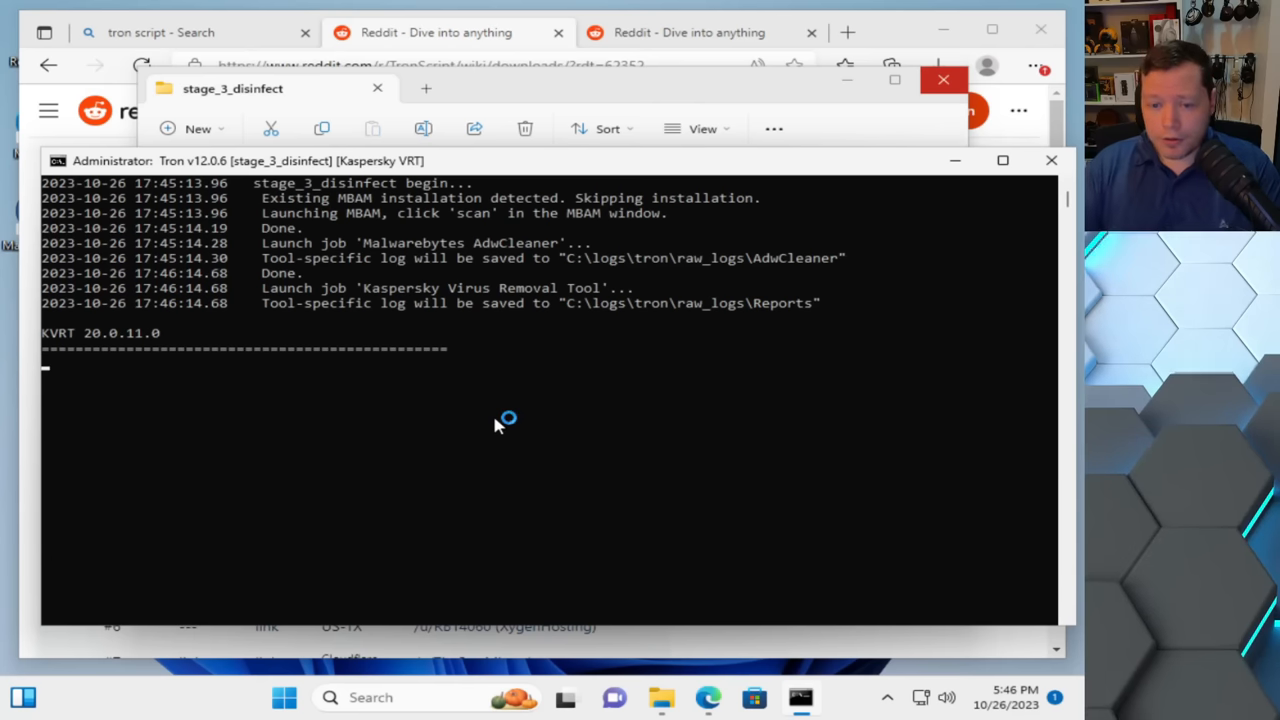
{"action": "mouse_move", "coordinate": [672, 542]}
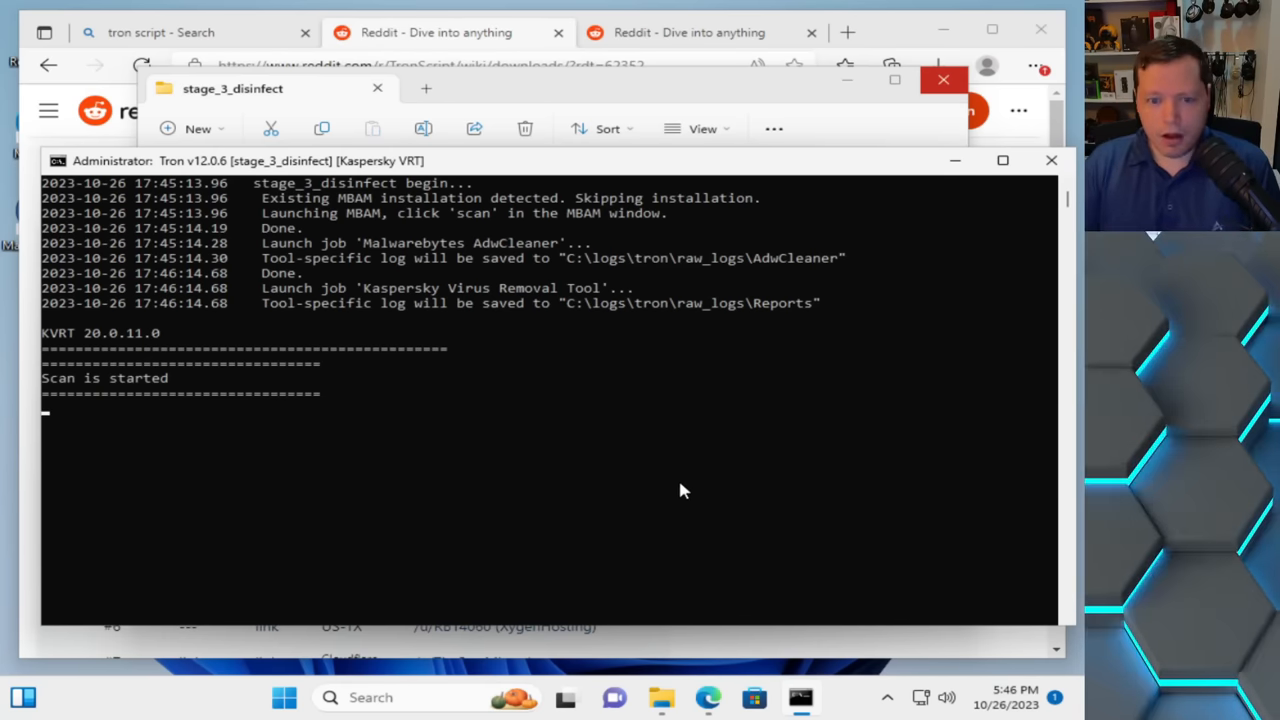
{"action": "mouse_move", "coordinate": [428, 356]}
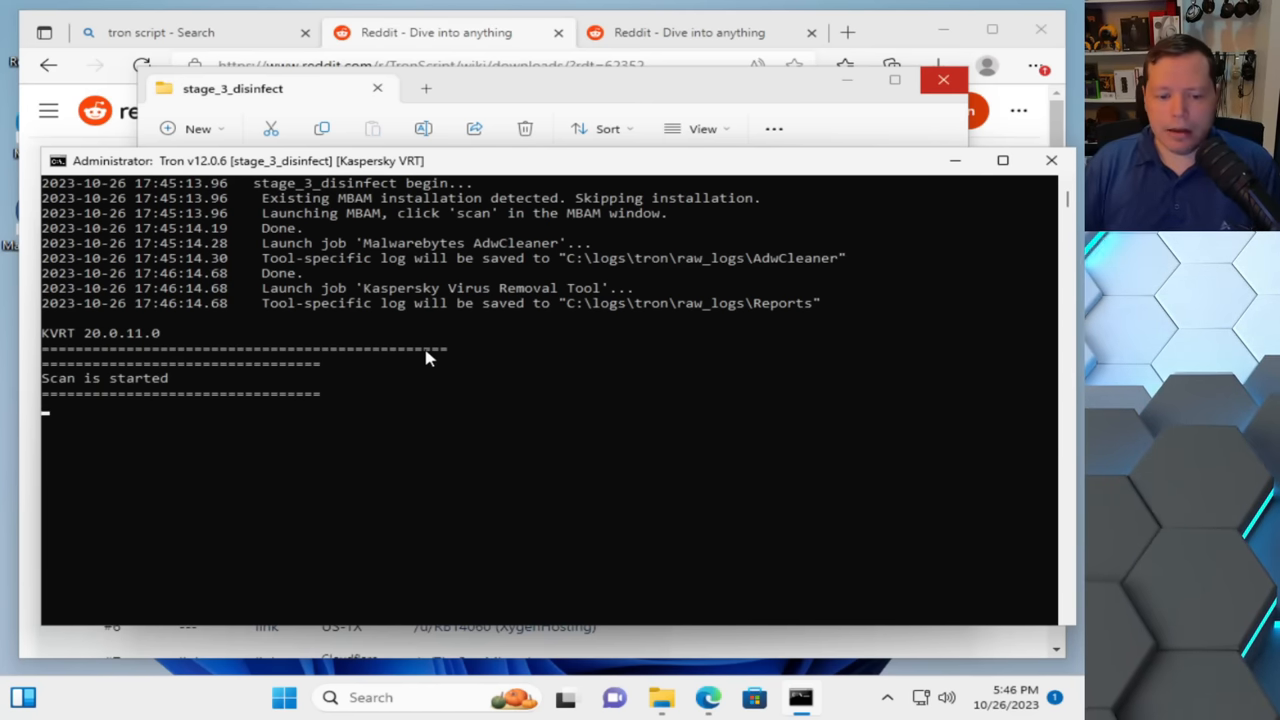
{"action": "mouse_move", "coordinate": [408, 492]}
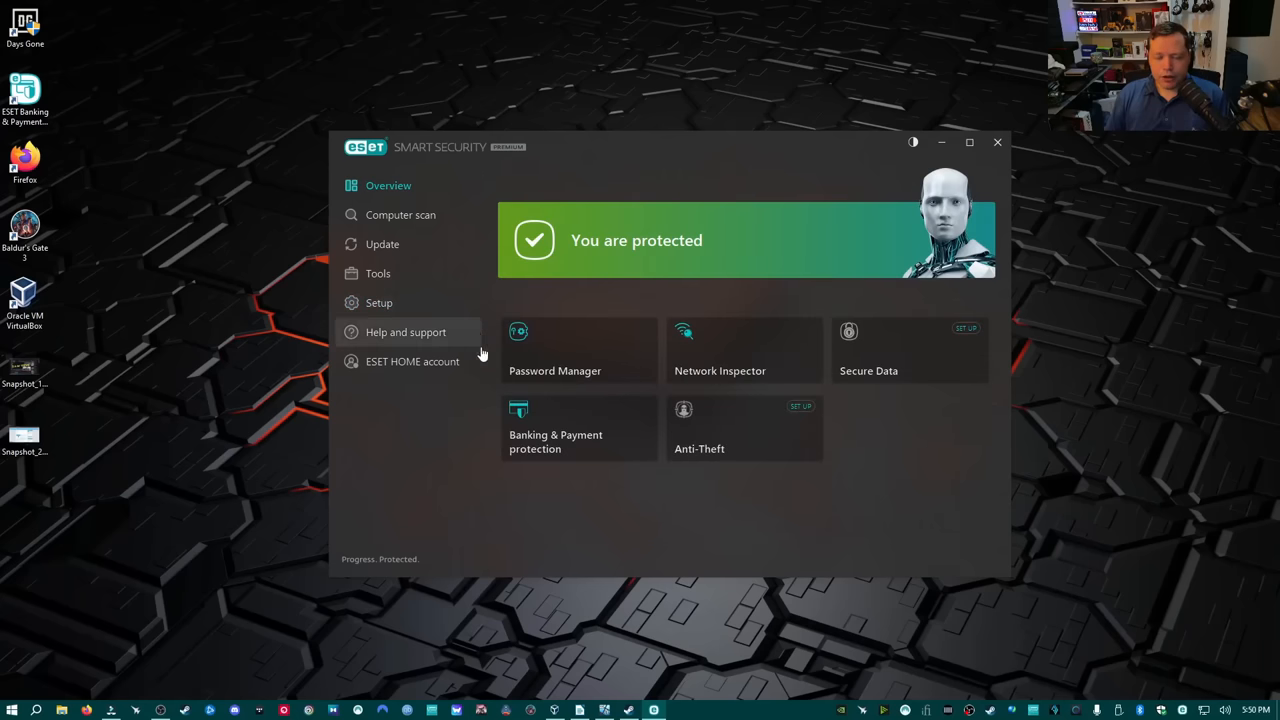
{"action": "mouse_move", "coordinate": [760, 510]}
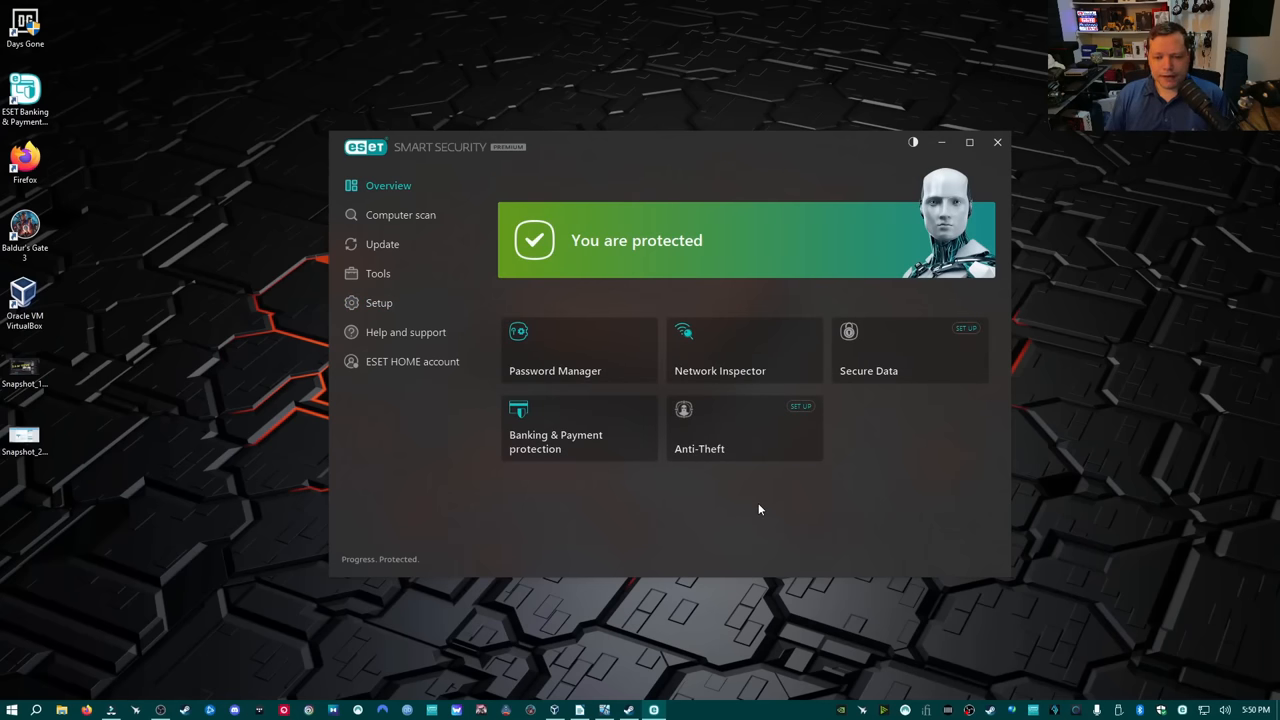
{"action": "mouse_move", "coordinate": [590, 486]}
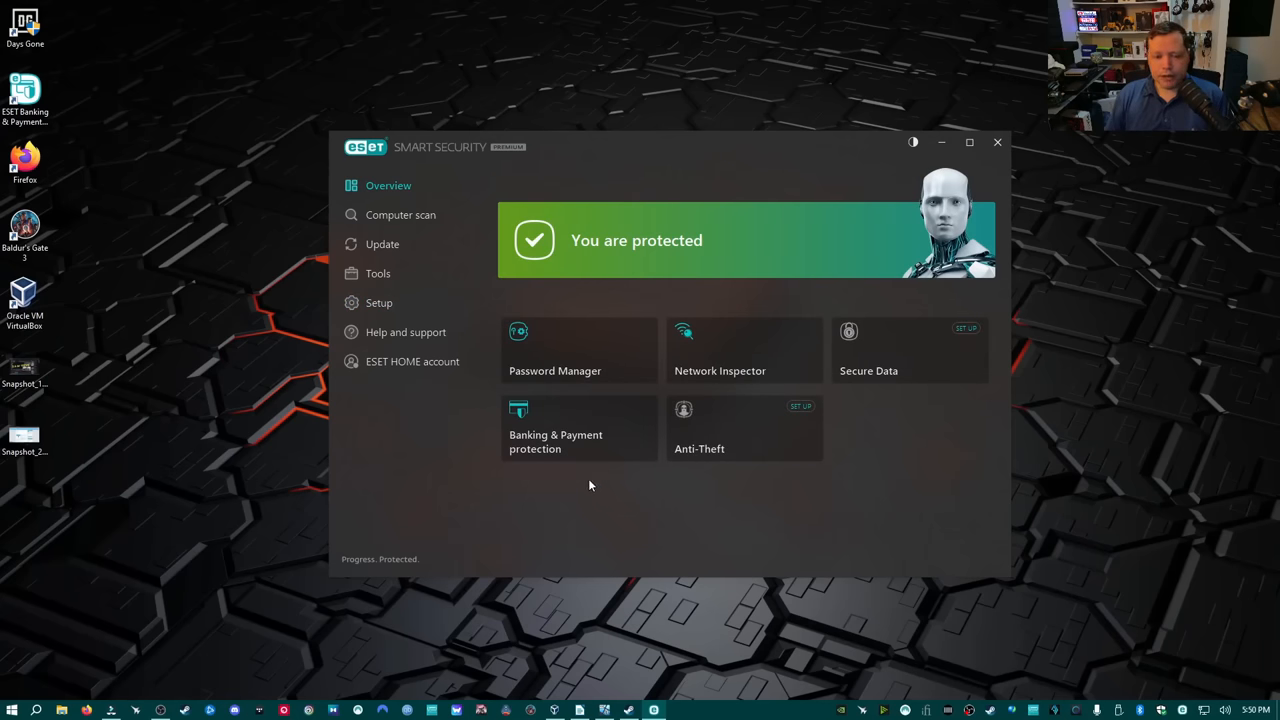
{"action": "mouse_move", "coordinate": [412, 308]}
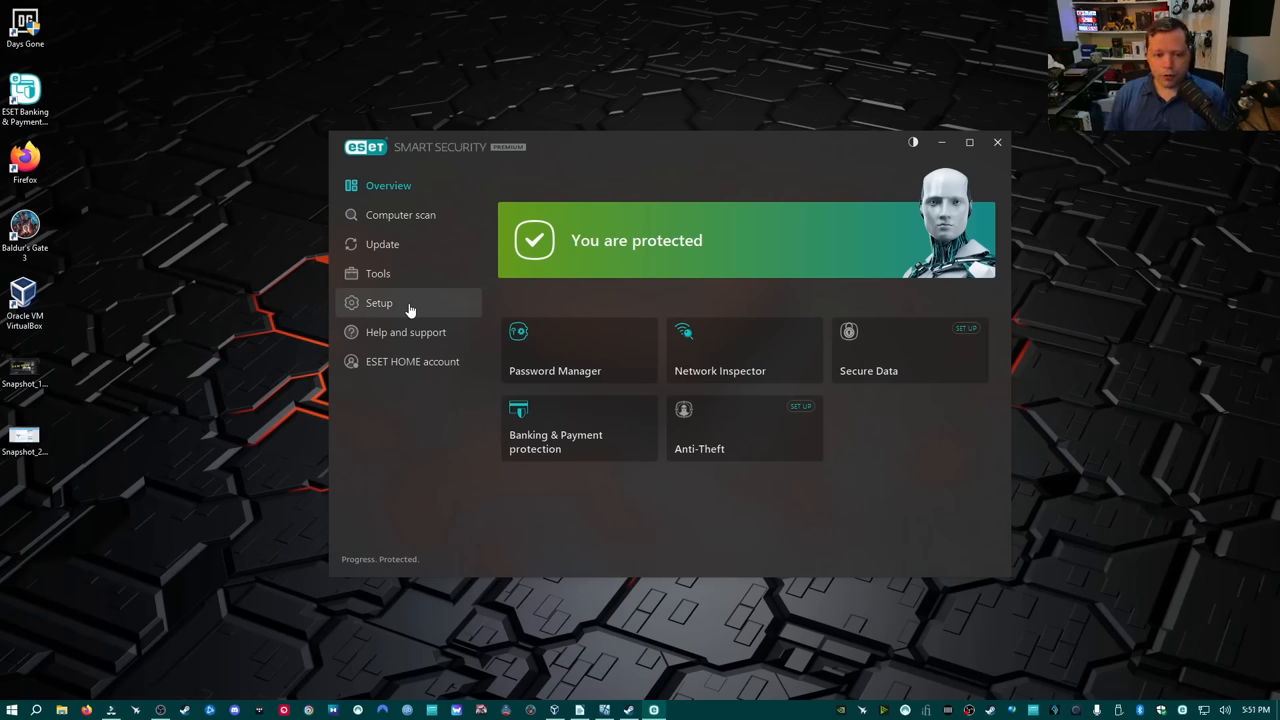
Step: Switch between ESET's Setup page and Overview, ending on the Setup protection categories
{"action": "left_click", "coordinate": [378, 302]}
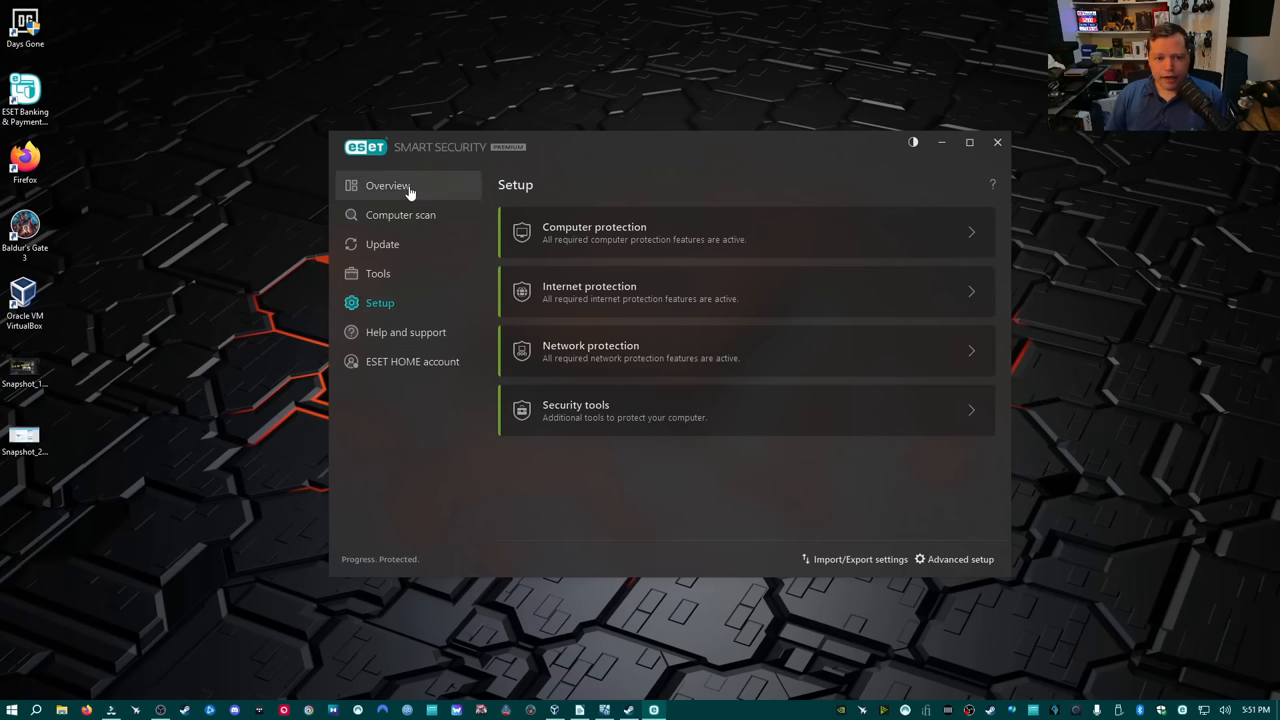
{"action": "left_click", "coordinate": [388, 184]}
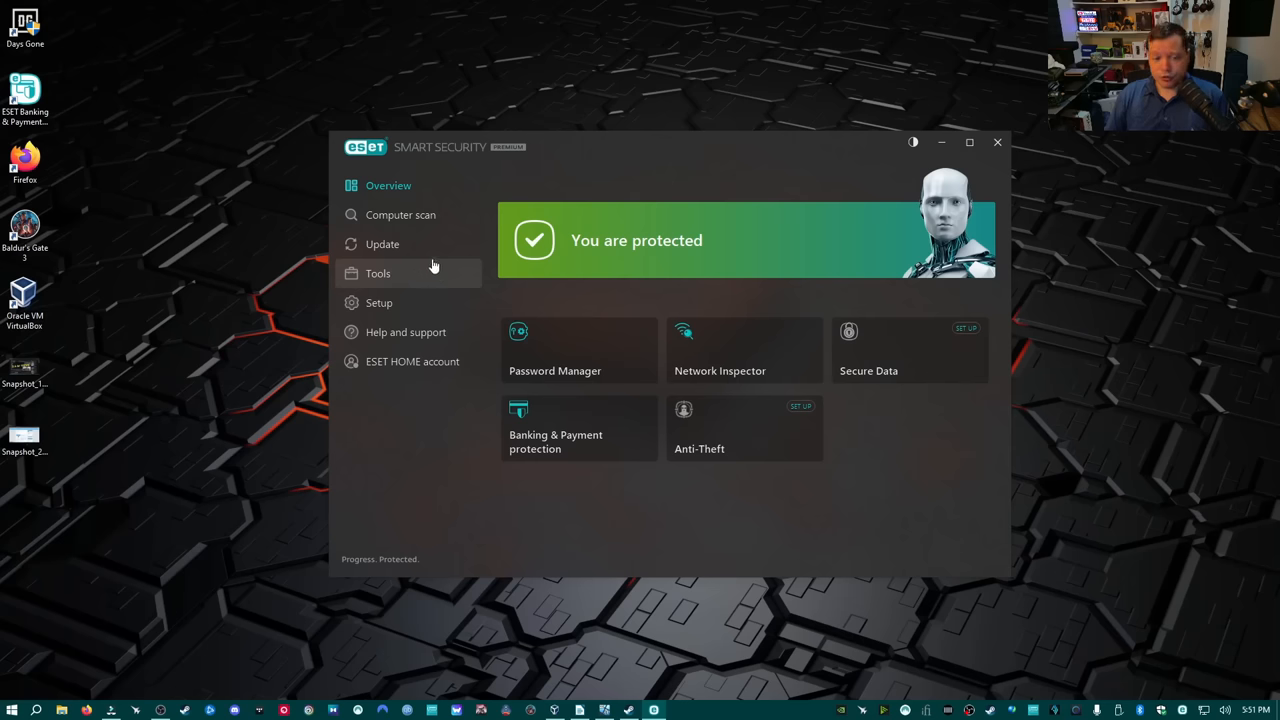
{"action": "left_click", "coordinate": [380, 302]}
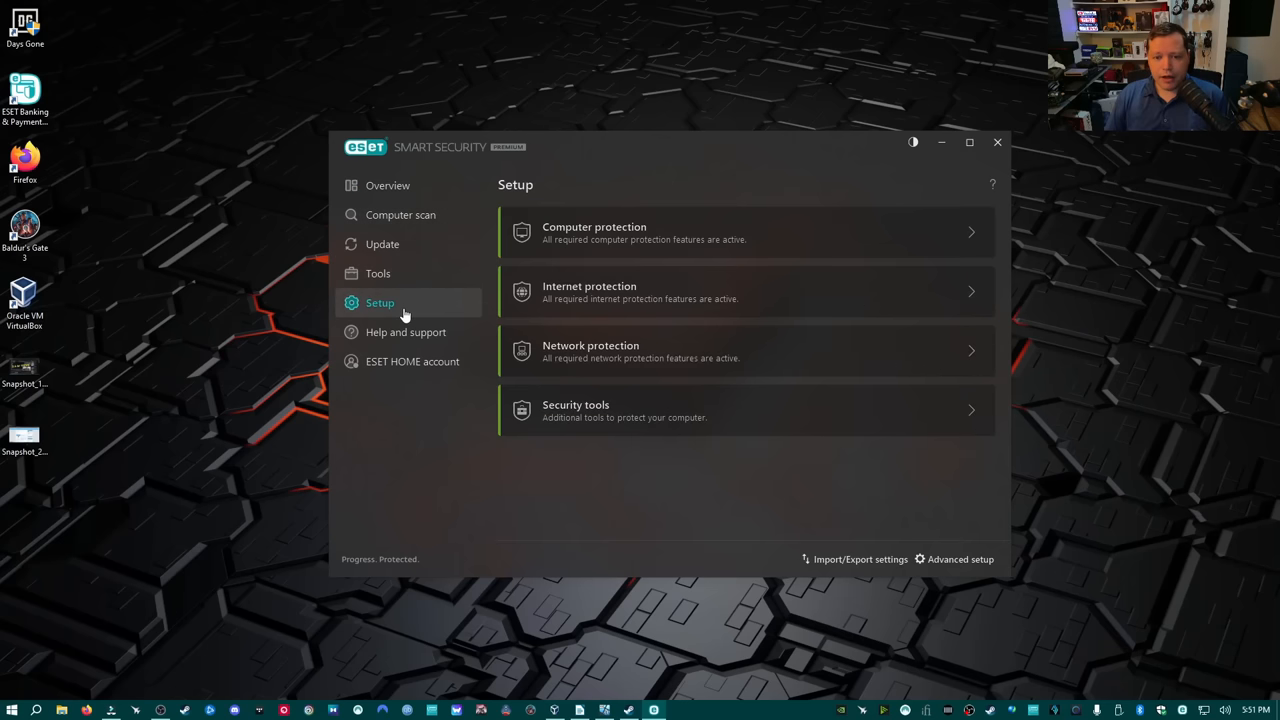
{"action": "mouse_move", "coordinate": [808, 272]}
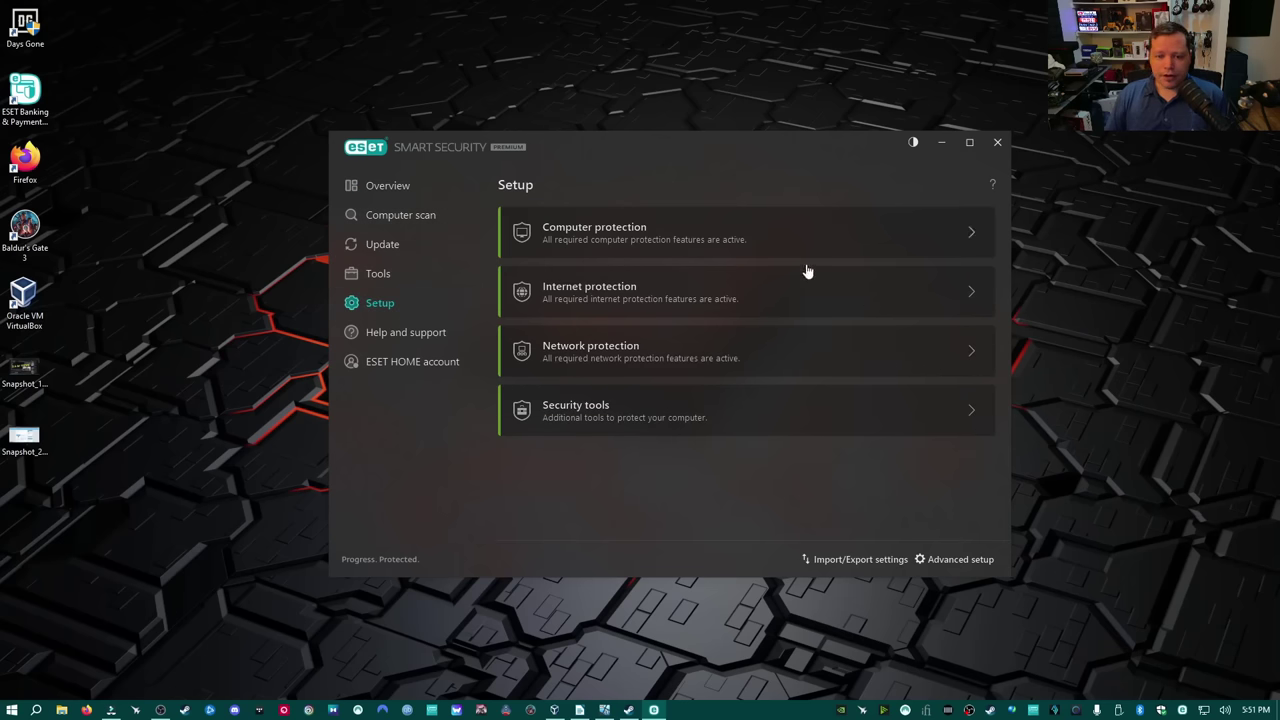
{"action": "mouse_move", "coordinate": [784, 304]}
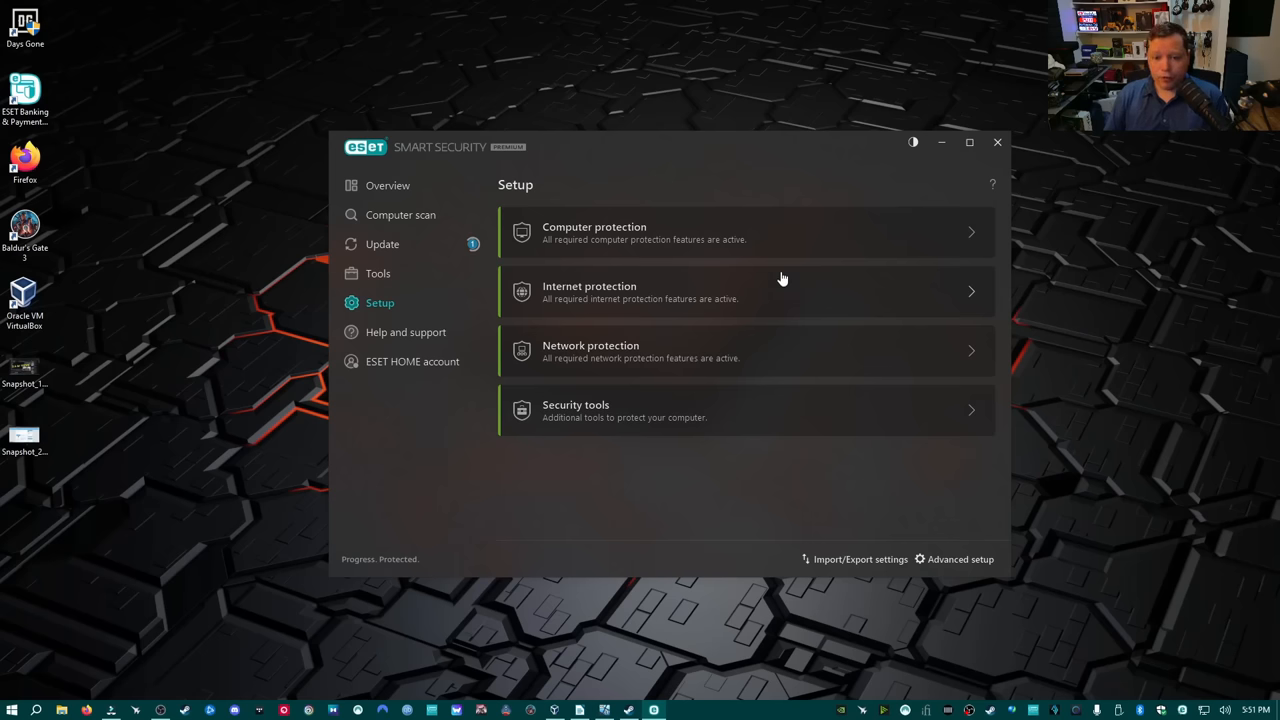
Step: Review ESET's internet, network and computer protection pages, then return to the overview
{"action": "left_click", "coordinate": [744, 292]}
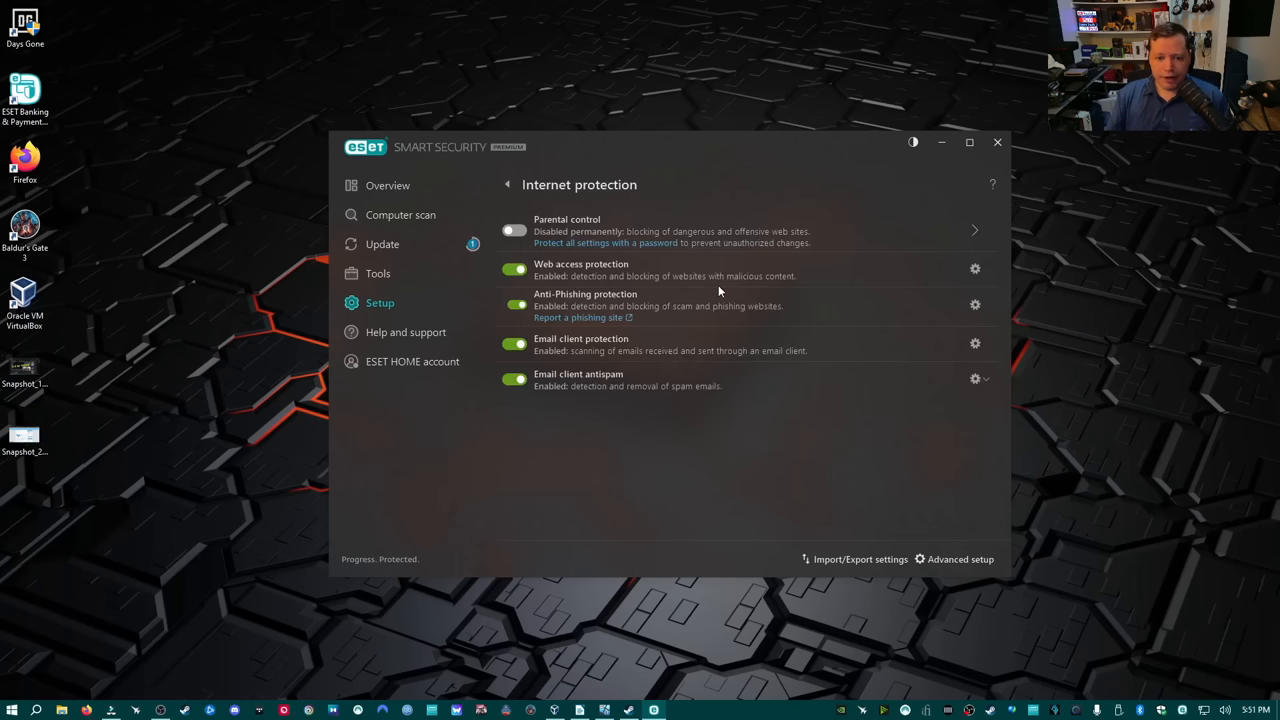
{"action": "left_click", "coordinate": [508, 184]}
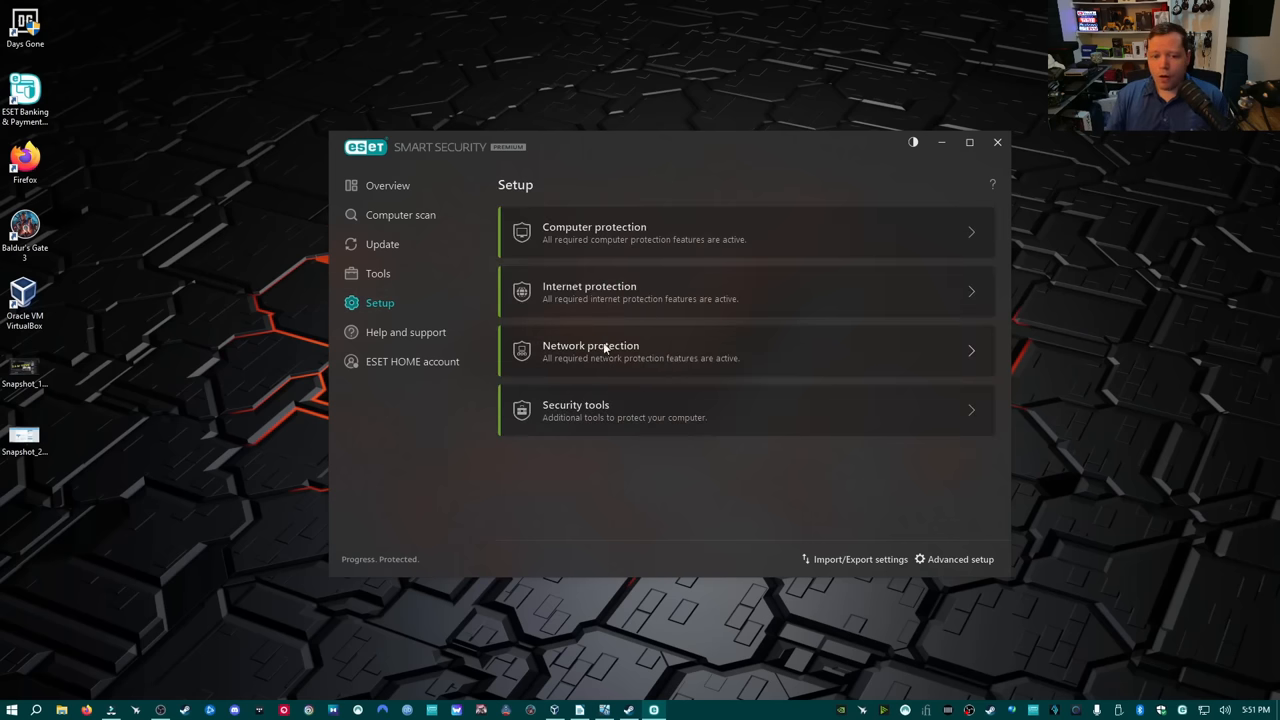
{"action": "left_click", "coordinate": [604, 350]}
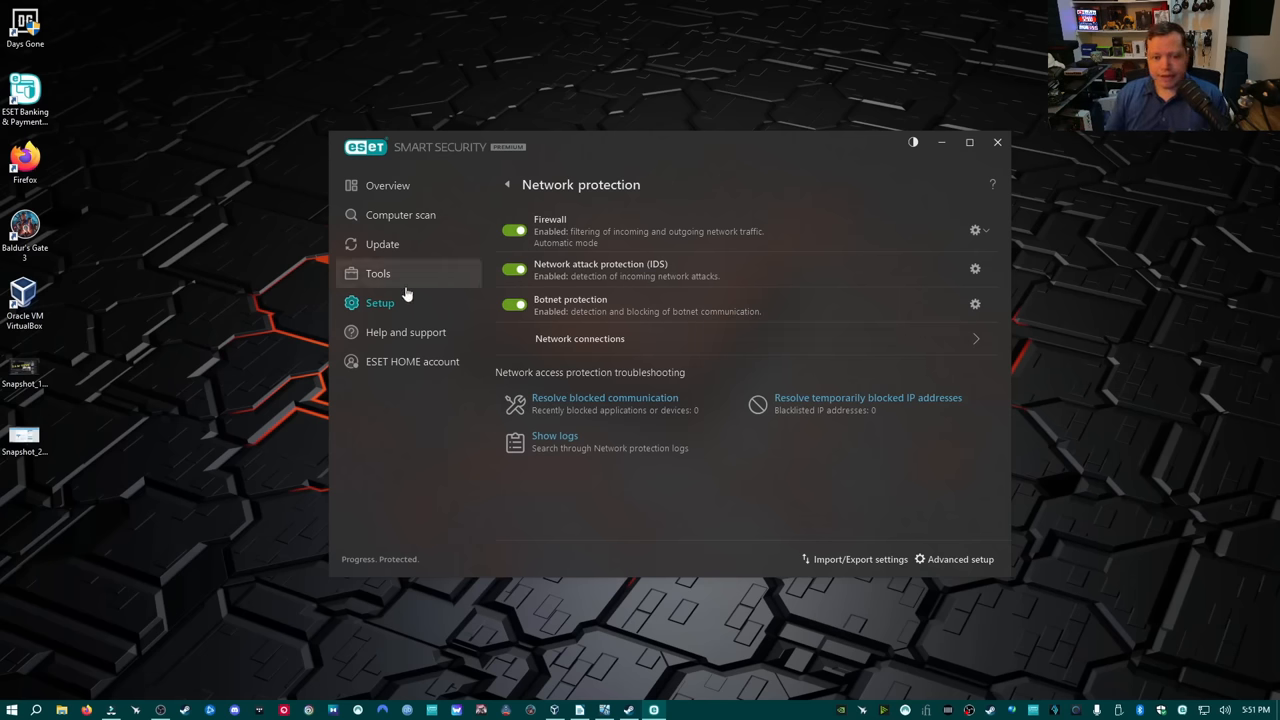
{"action": "left_click", "coordinate": [380, 302]}
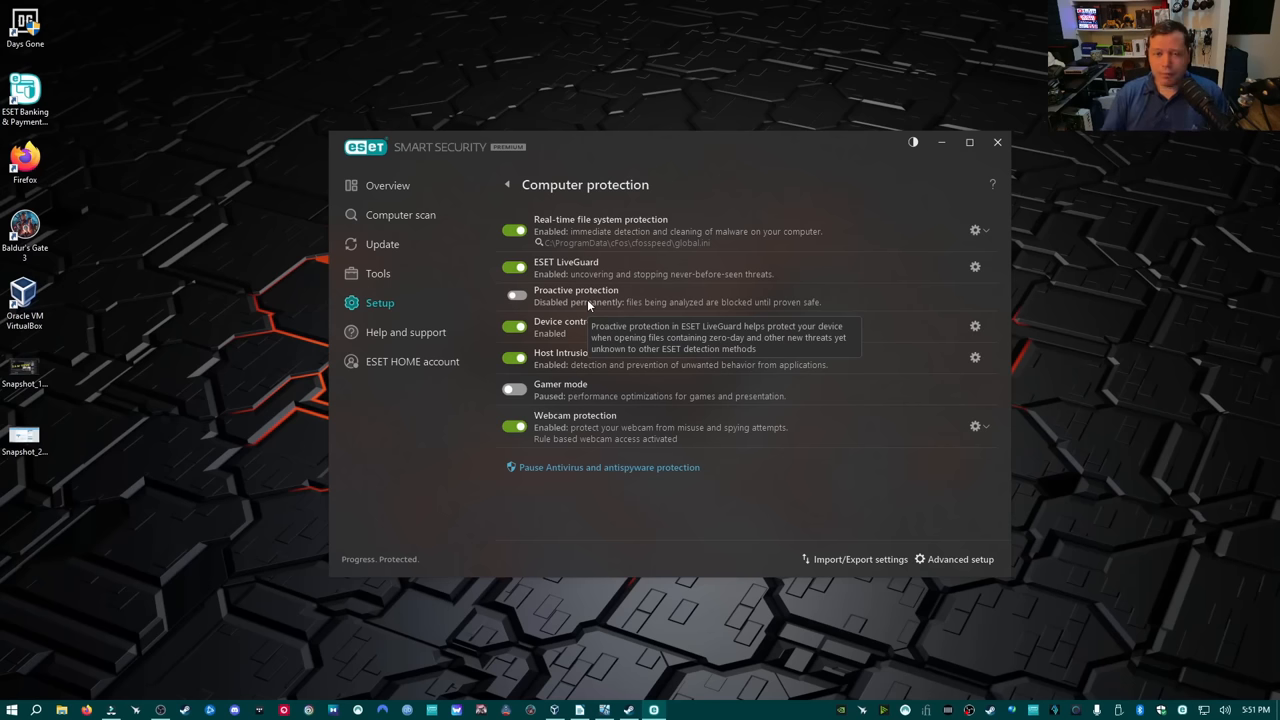
{"action": "mouse_move", "coordinate": [386, 258]}
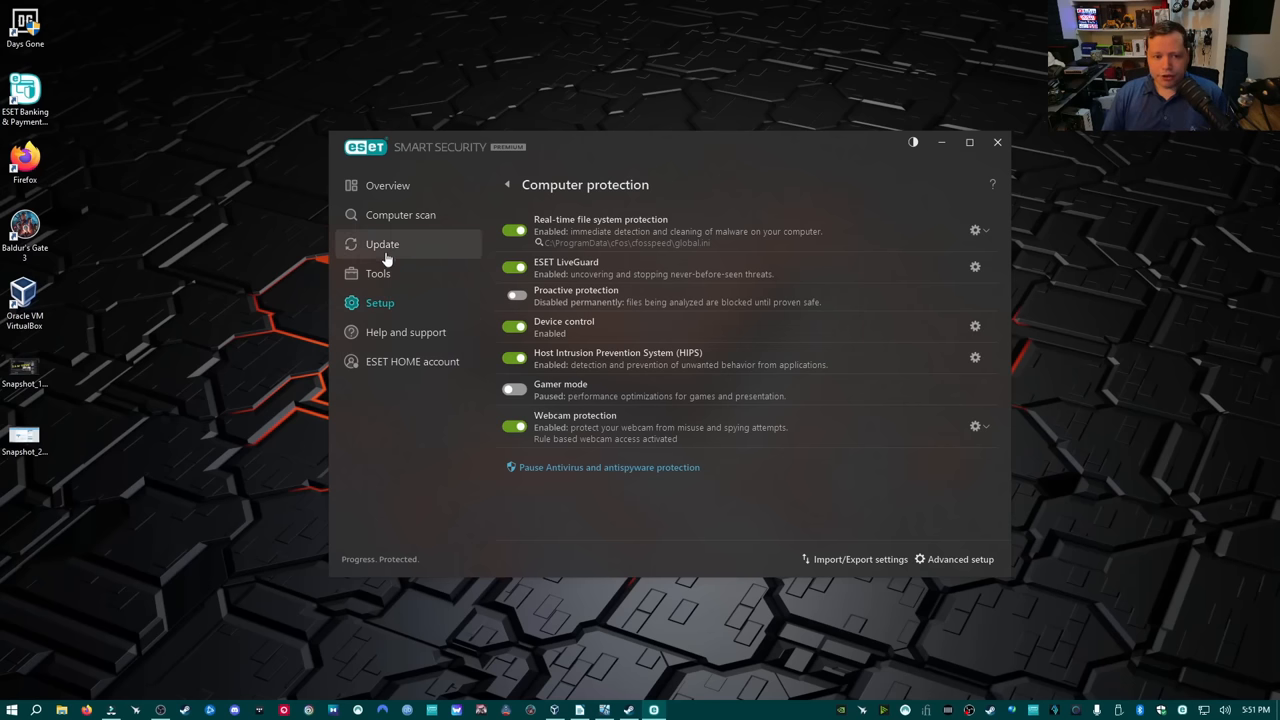
{"action": "left_click", "coordinate": [388, 184]}
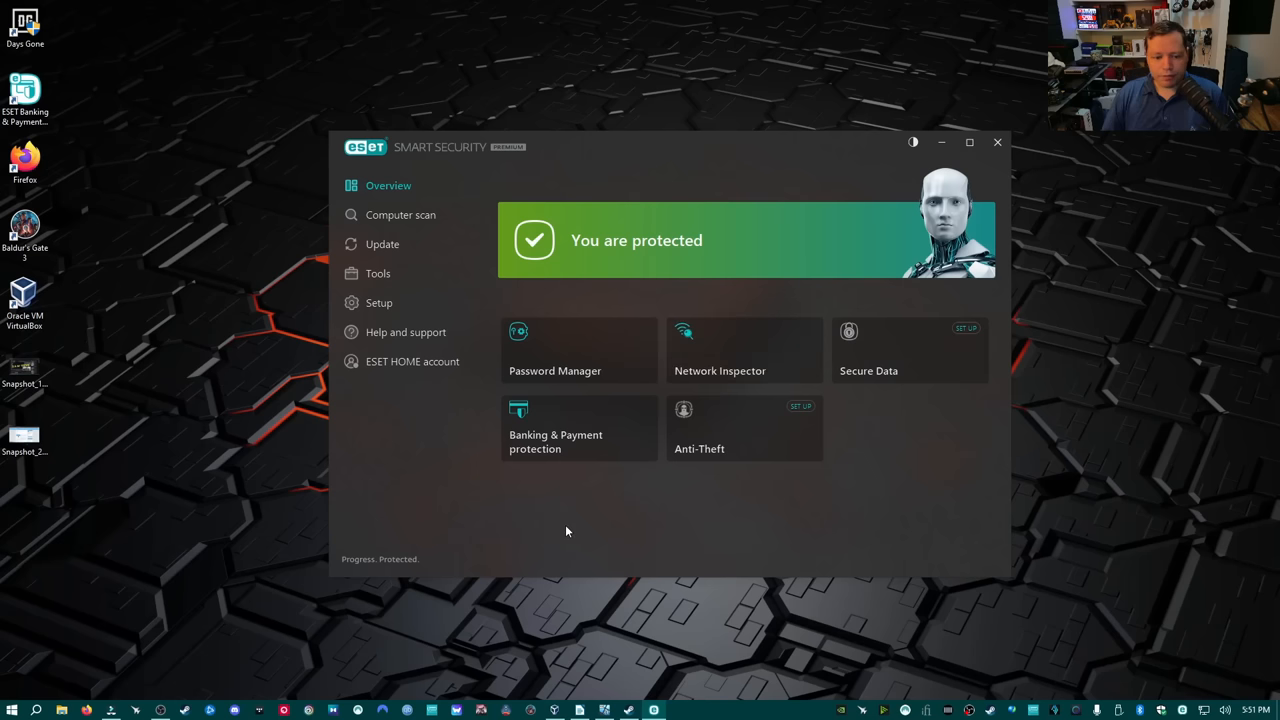
{"action": "mouse_move", "coordinate": [554, 542]}
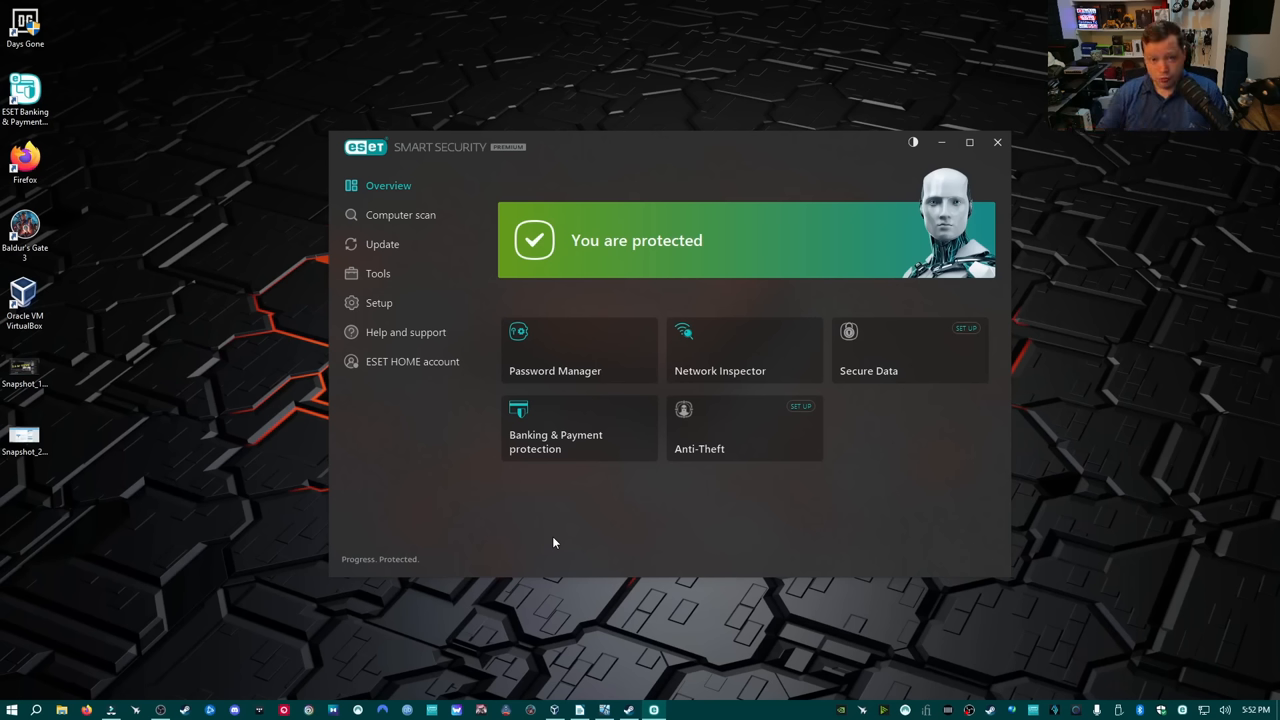
{"action": "mouse_move", "coordinate": [542, 560]}
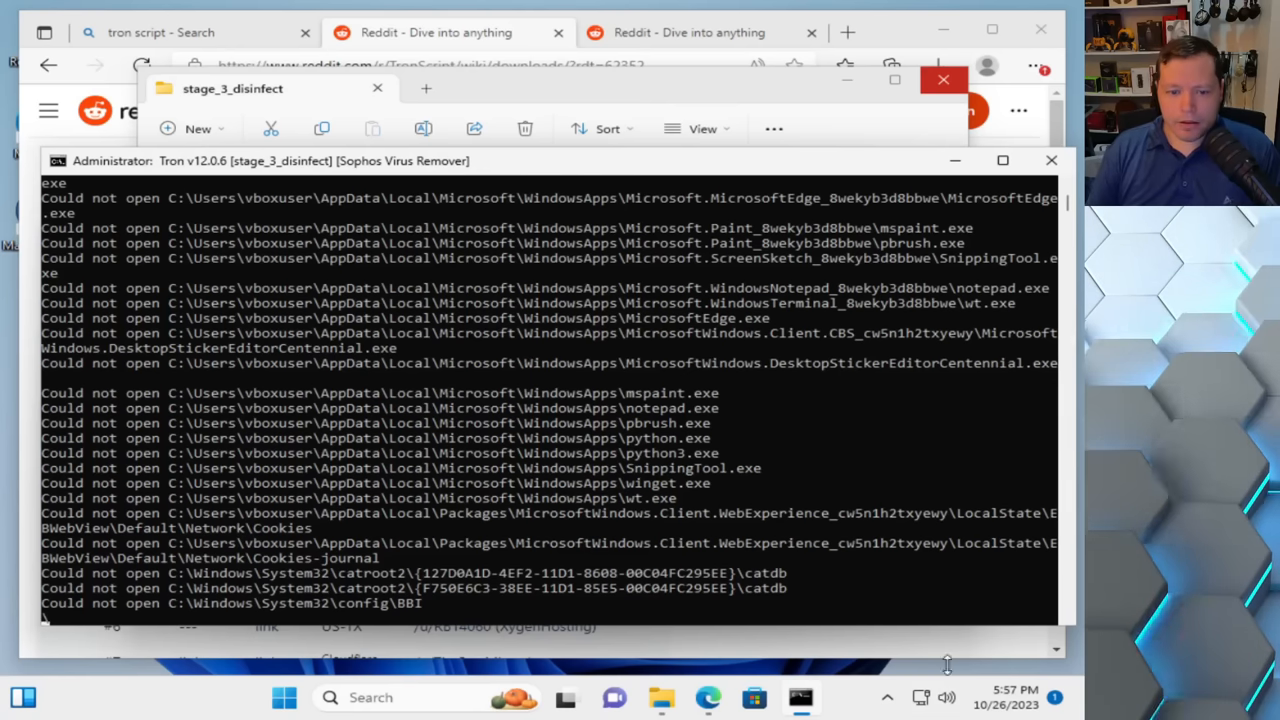
{"action": "mouse_move", "coordinate": [748, 596]}
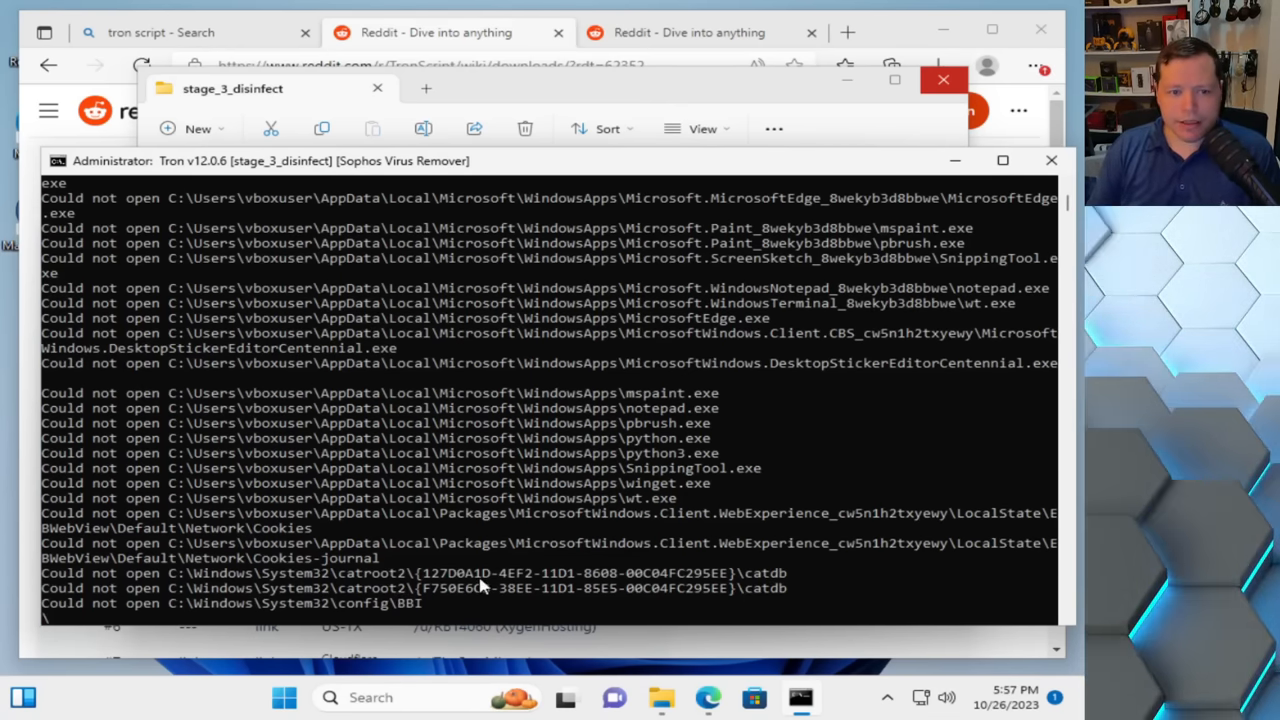
{"action": "mouse_move", "coordinate": [168, 408]}
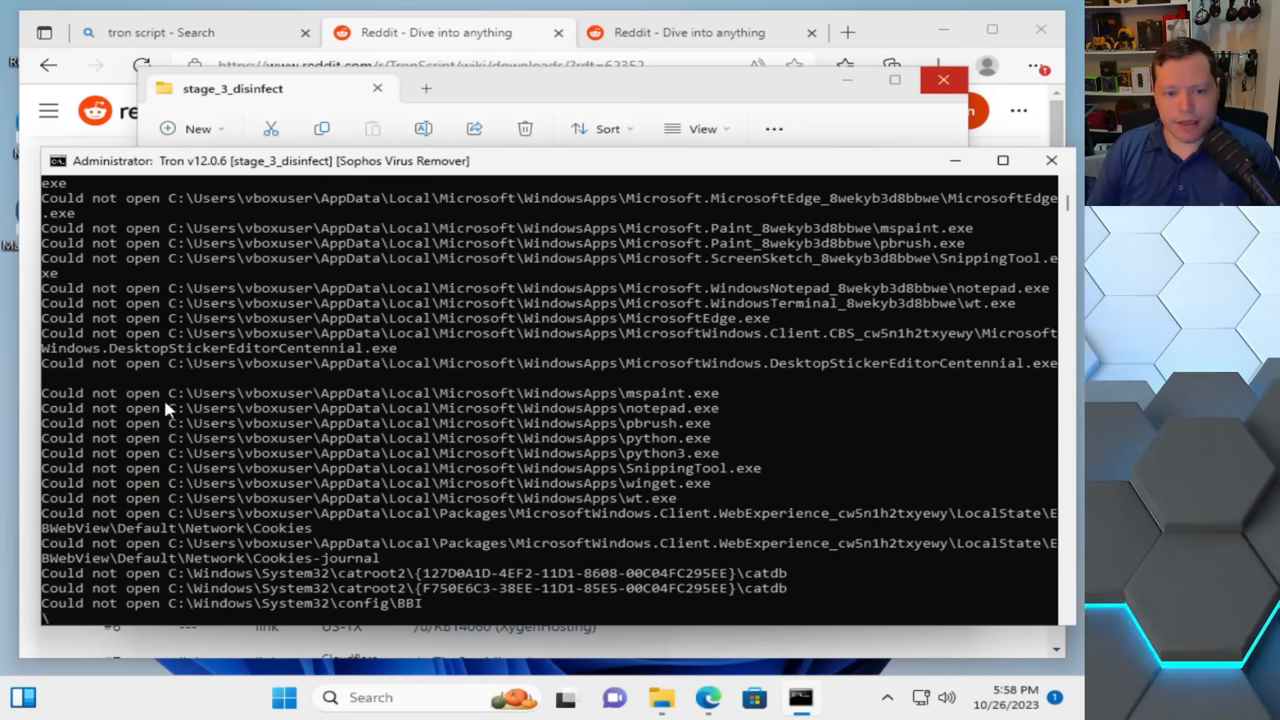
{"action": "mouse_move", "coordinate": [412, 458]}
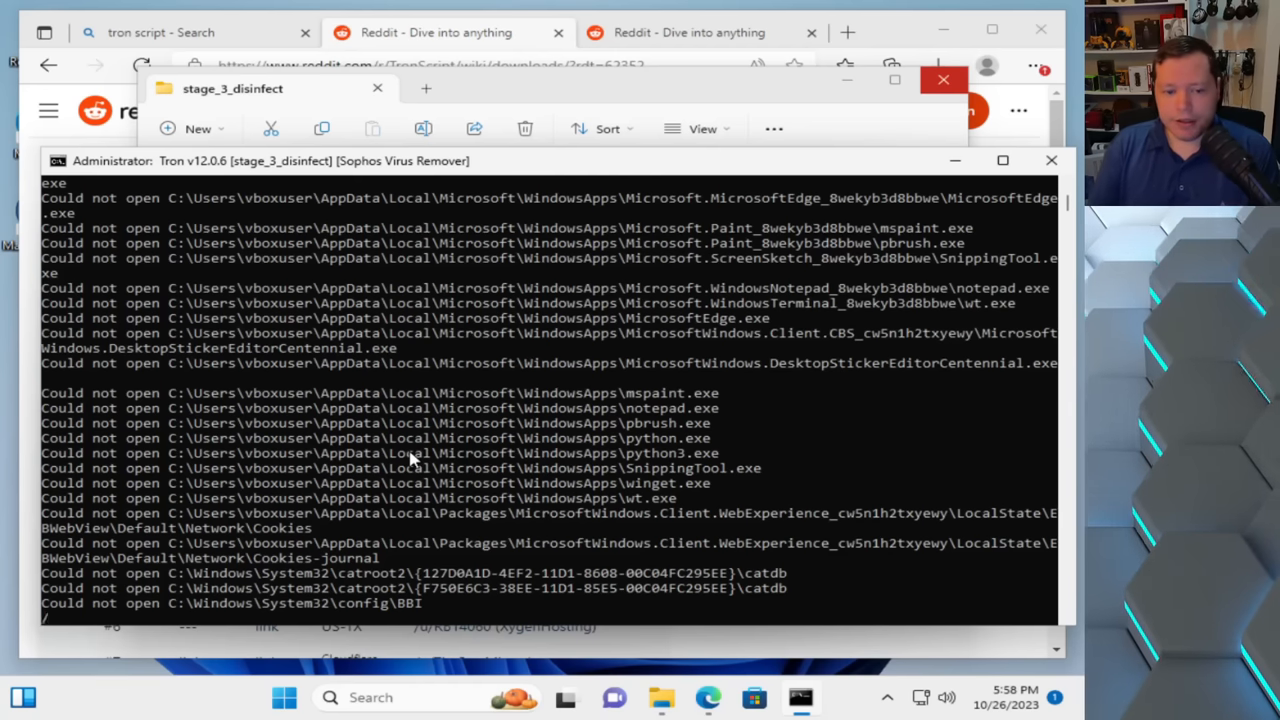
{"action": "mouse_move", "coordinate": [384, 432]}
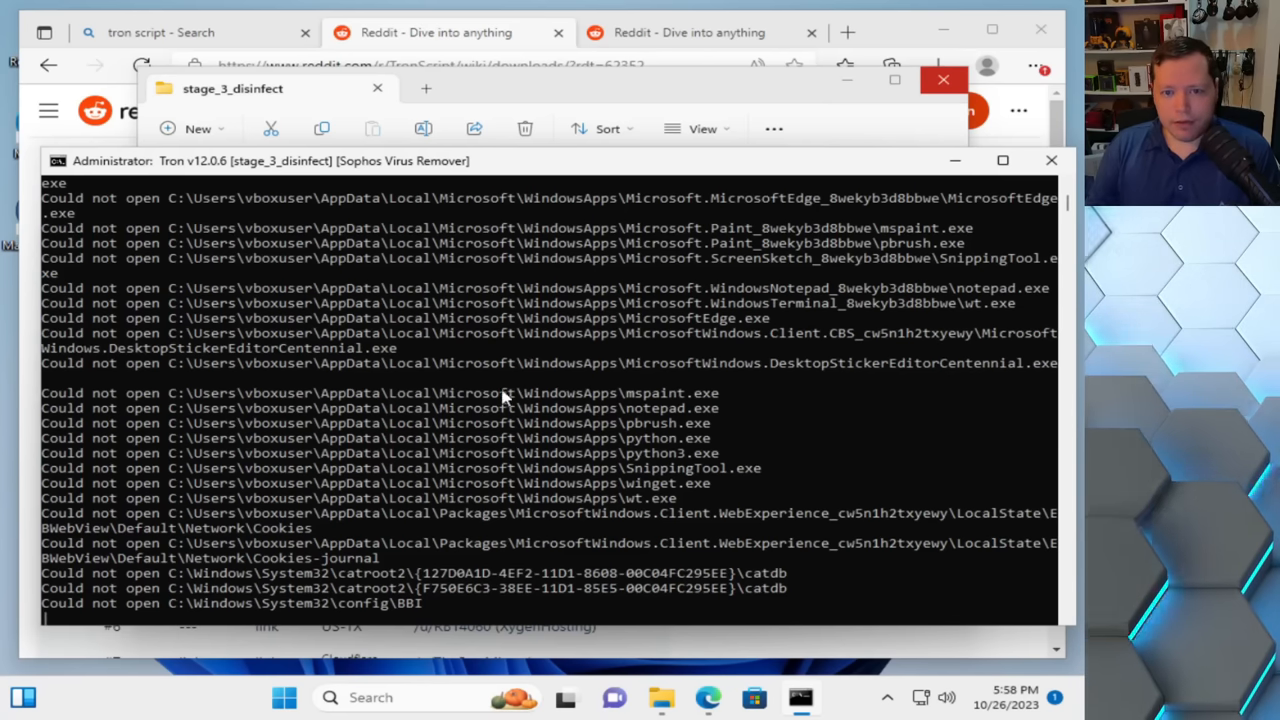
{"action": "mouse_move", "coordinate": [500, 530]}
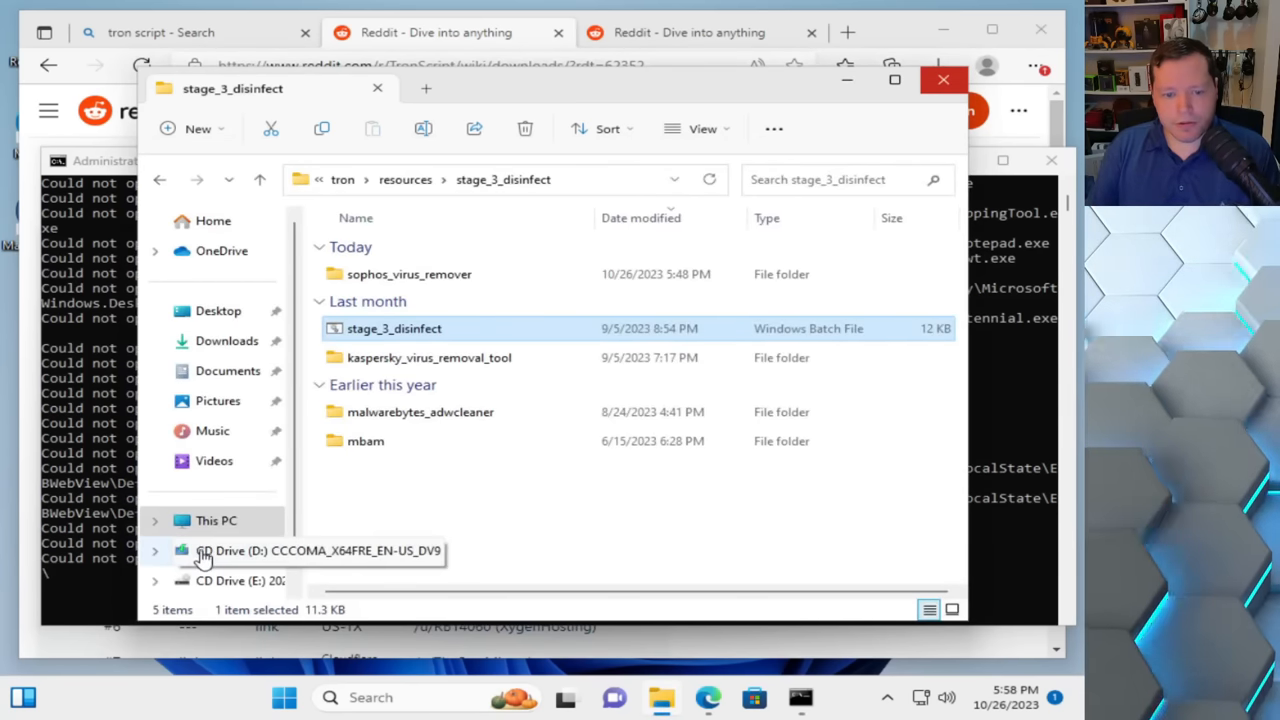
Step: Navigate from Windows (C:) into the C:\logs\tron\raw_logs folder
{"action": "left_click", "coordinate": [208, 520]}
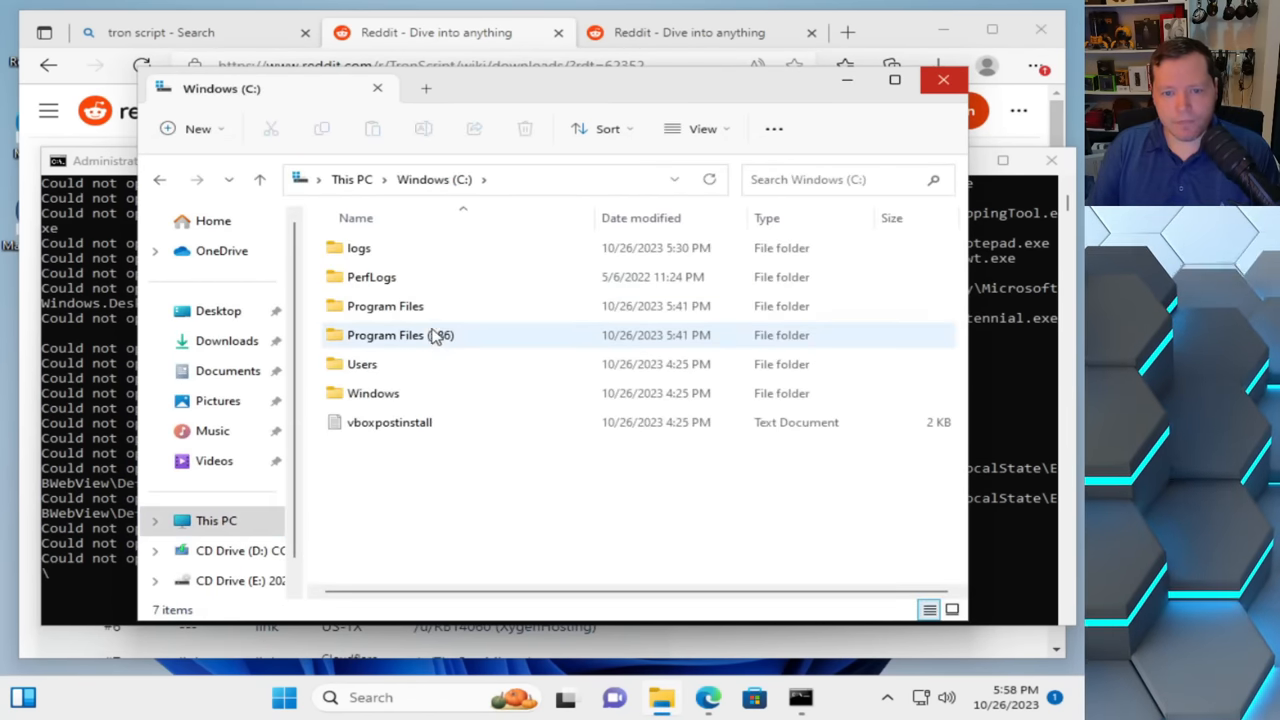
{"action": "double_click", "coordinate": [358, 248]}
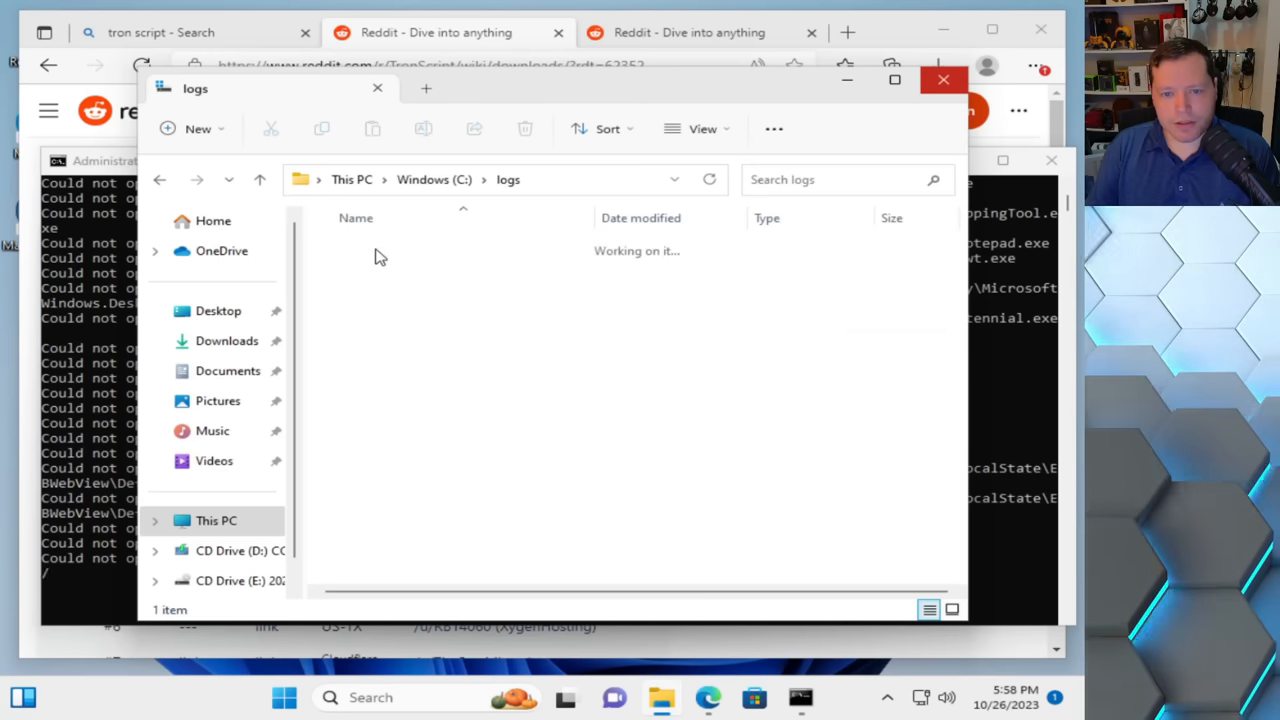
{"action": "double_click", "coordinate": [508, 180]}
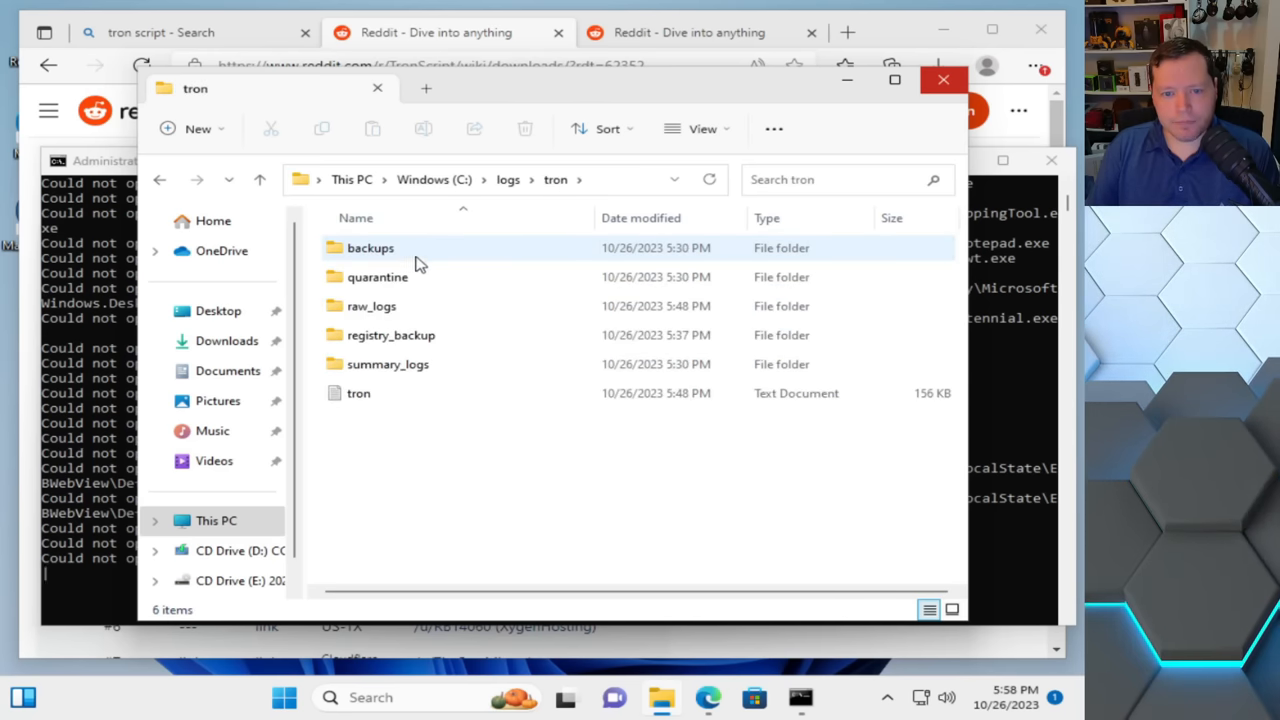
{"action": "double_click", "coordinate": [372, 306]}
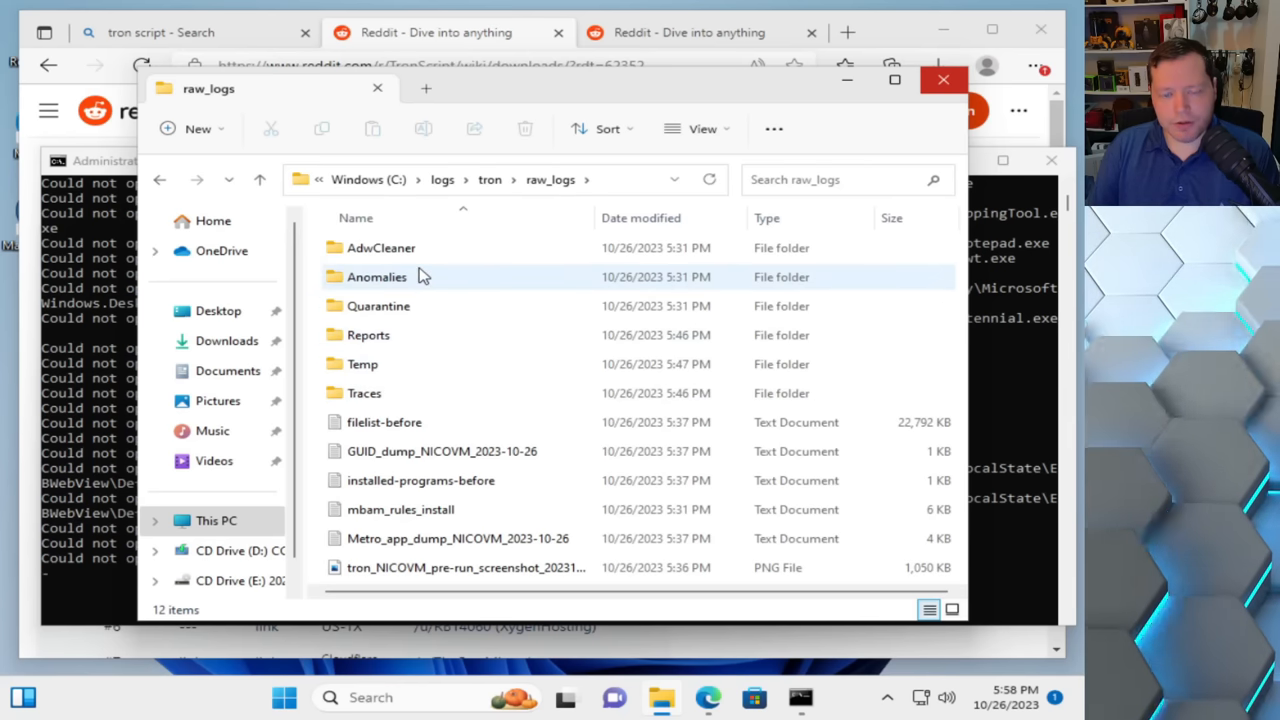
Step: Enter the Quarantine folder and grant permanent access at the permission prompt
{"action": "double_click", "coordinate": [396, 306]}
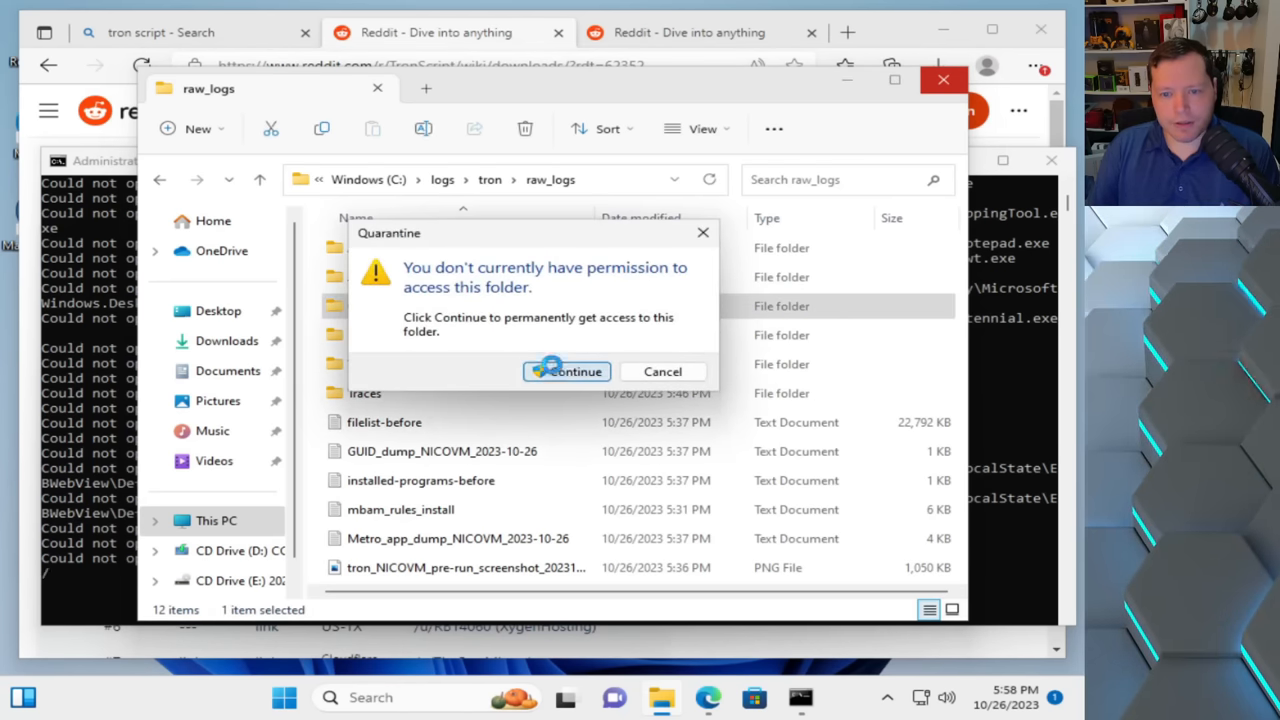
{"action": "left_click", "coordinate": [576, 370]}
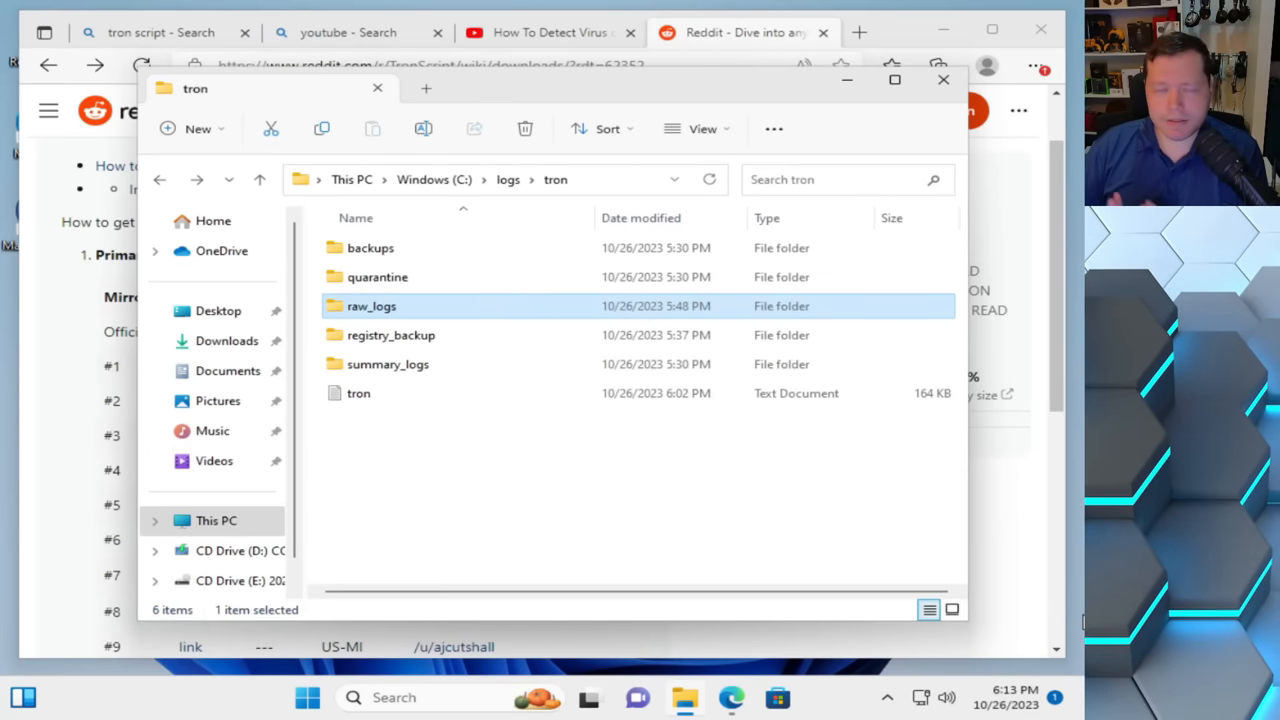
{"action": "mouse_move", "coordinate": [498, 524]}
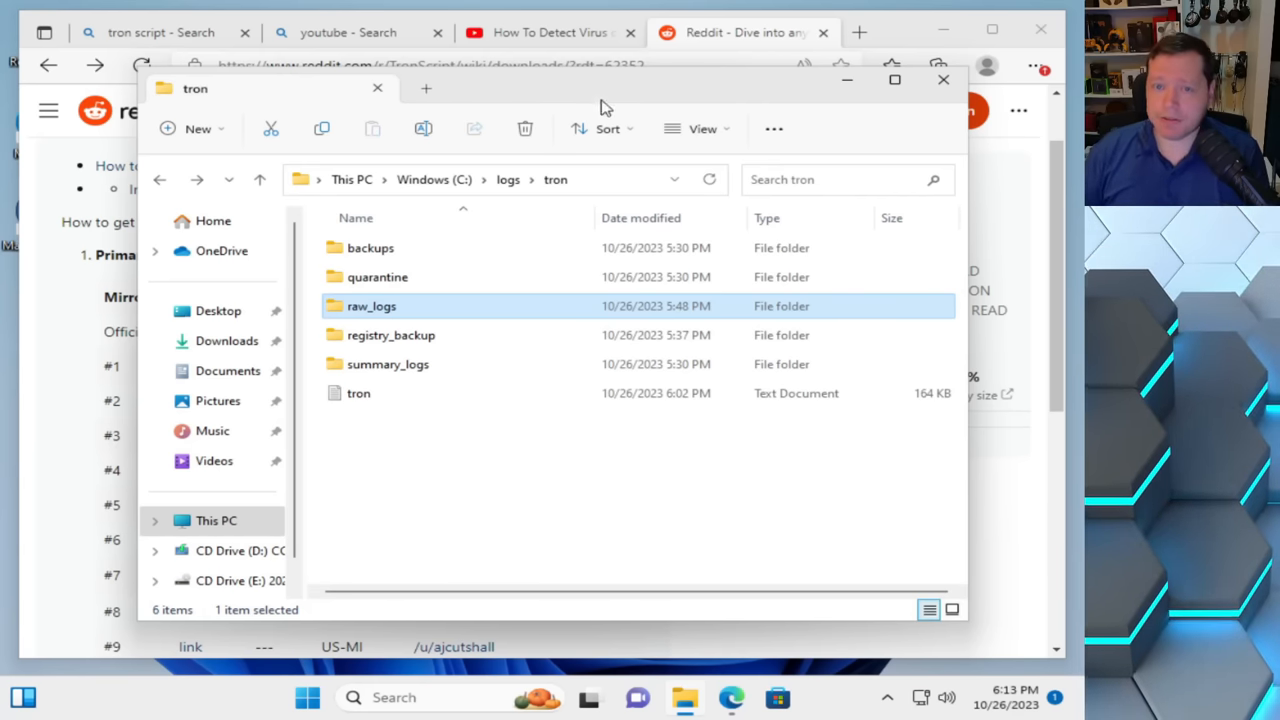
Step: Switch to the YouTube tab with Nico Knows Tech's 'How To Detect Virus on Computer' video
{"action": "left_click", "coordinate": [548, 32]}
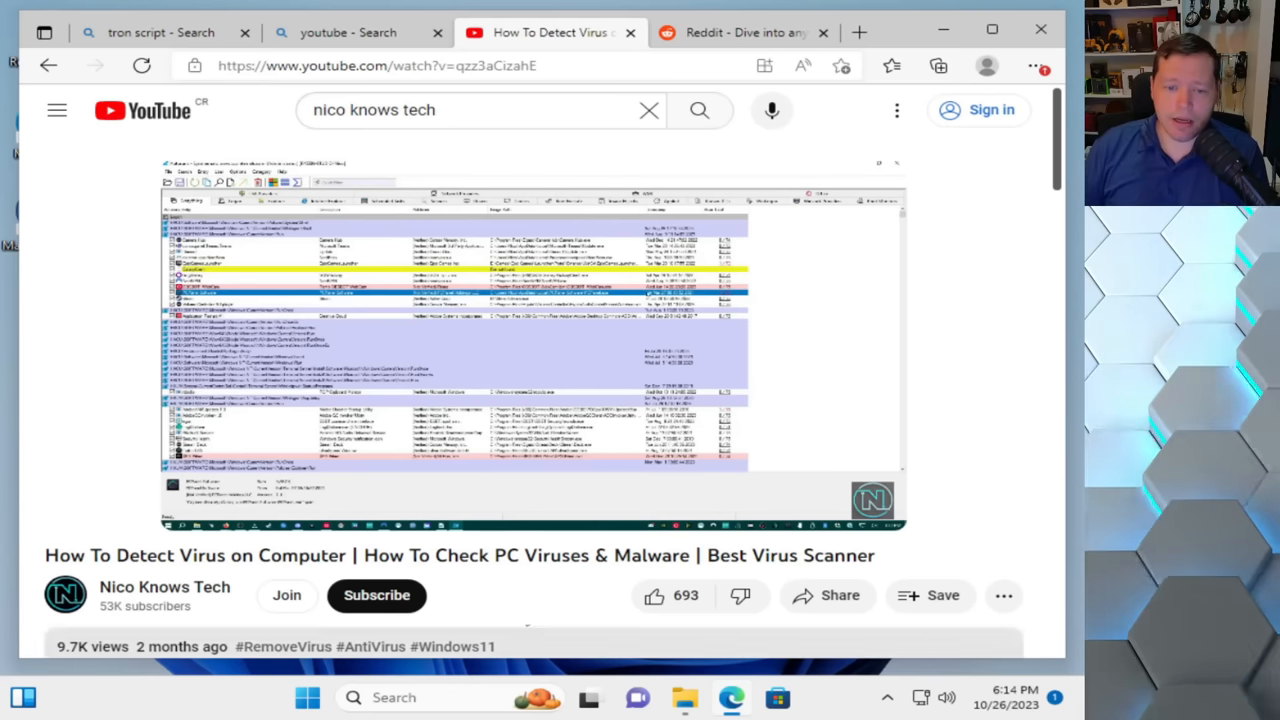
{"action": "mouse_move", "coordinate": [568, 382]}
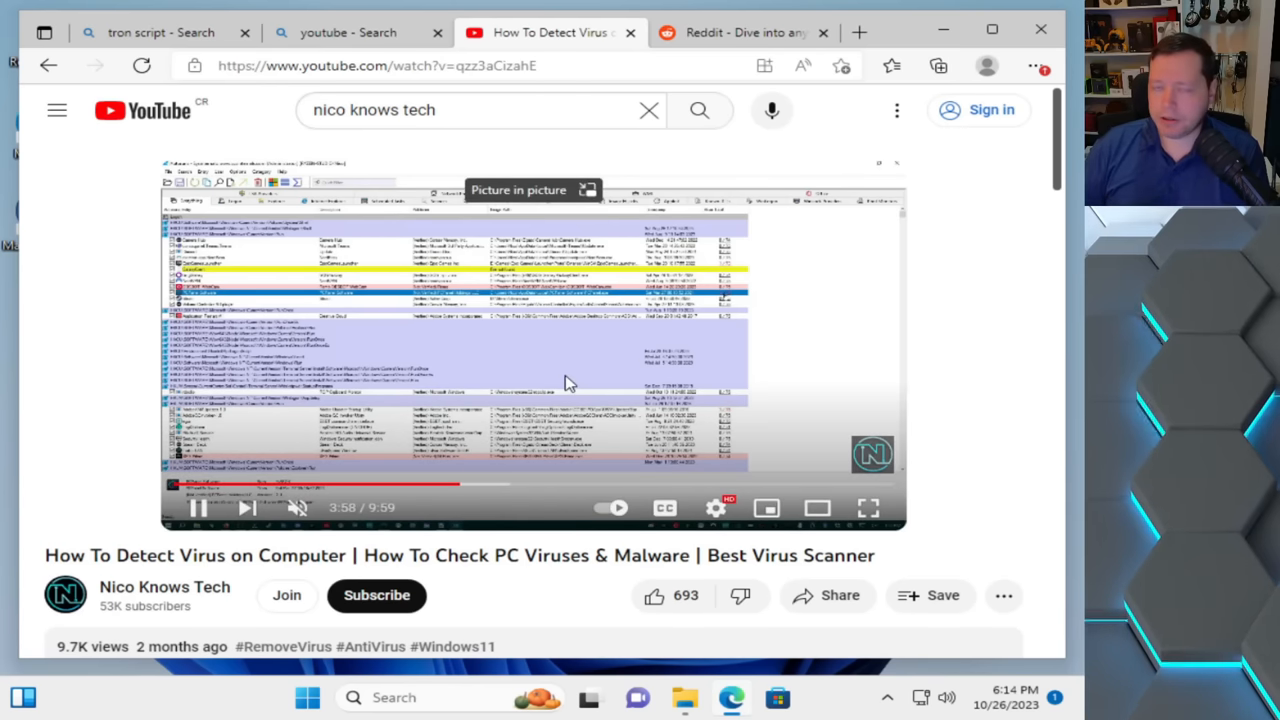